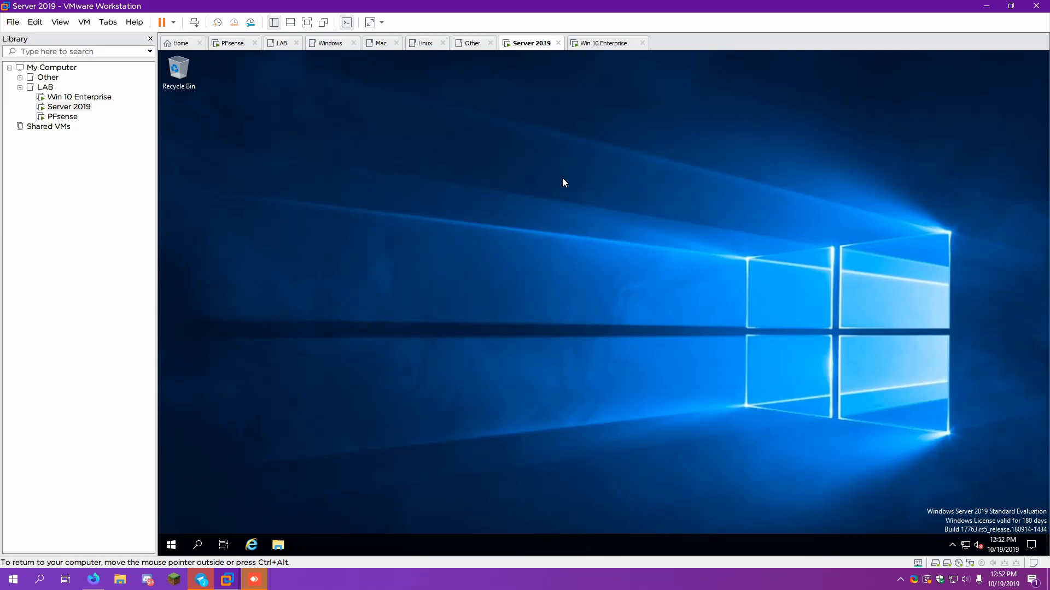
{"action": "mouse_move", "coordinate": [604, 6]}
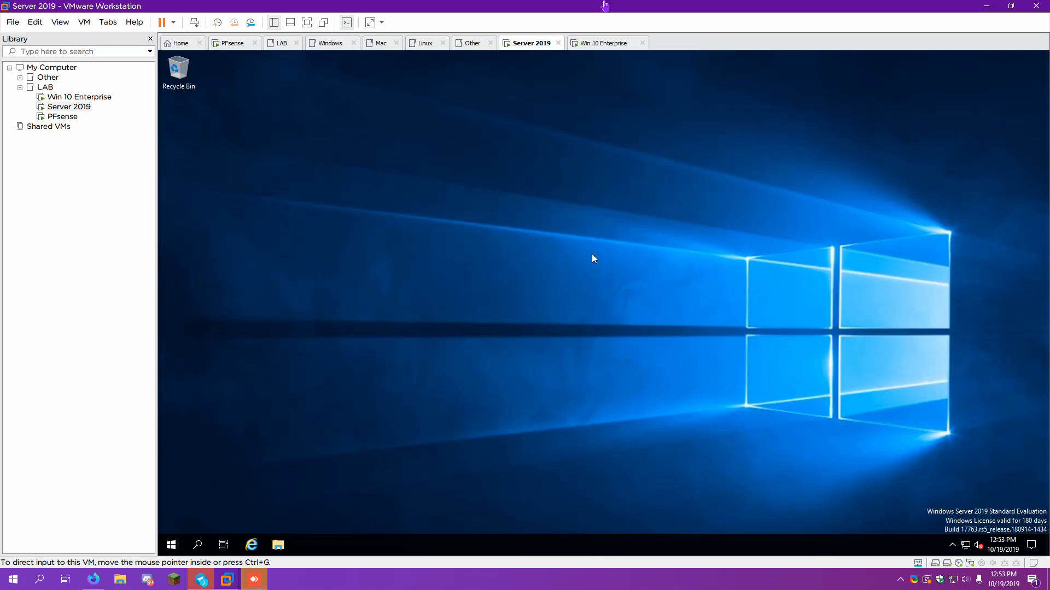
{"action": "mouse_move", "coordinate": [182, 523]}
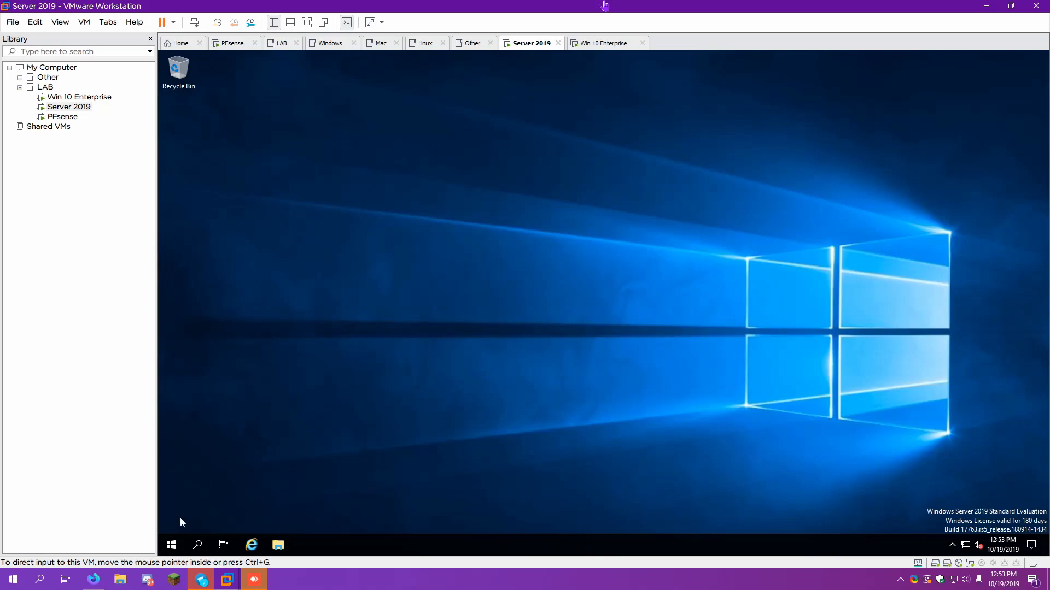
Launch Server Manager from Start and begin the Add Roles and Features wizard up to server selection.
{"action": "left_click", "coordinate": [171, 544]}
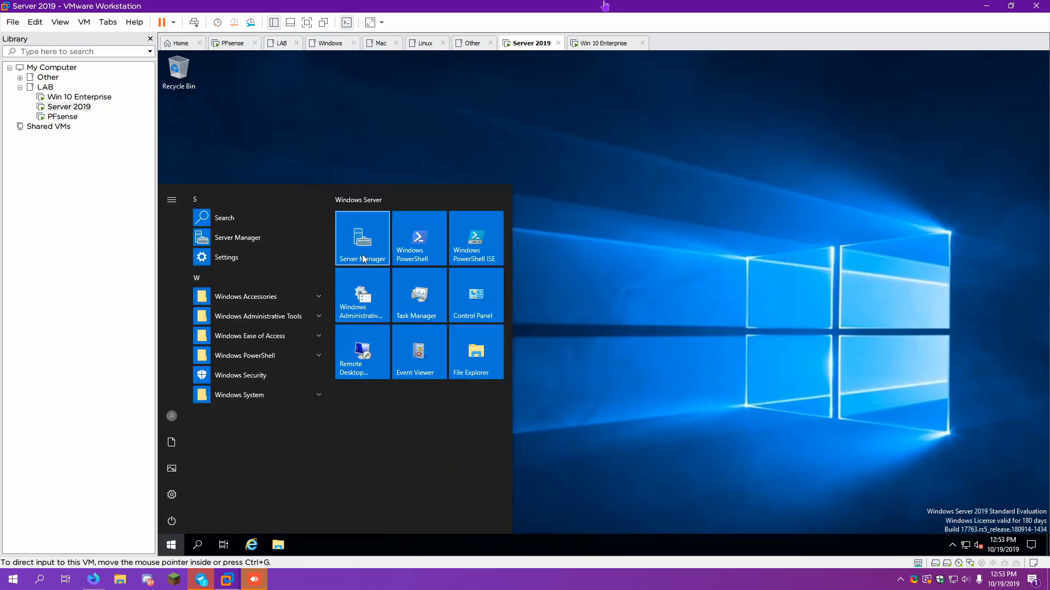
{"action": "left_click", "coordinate": [361, 239]}
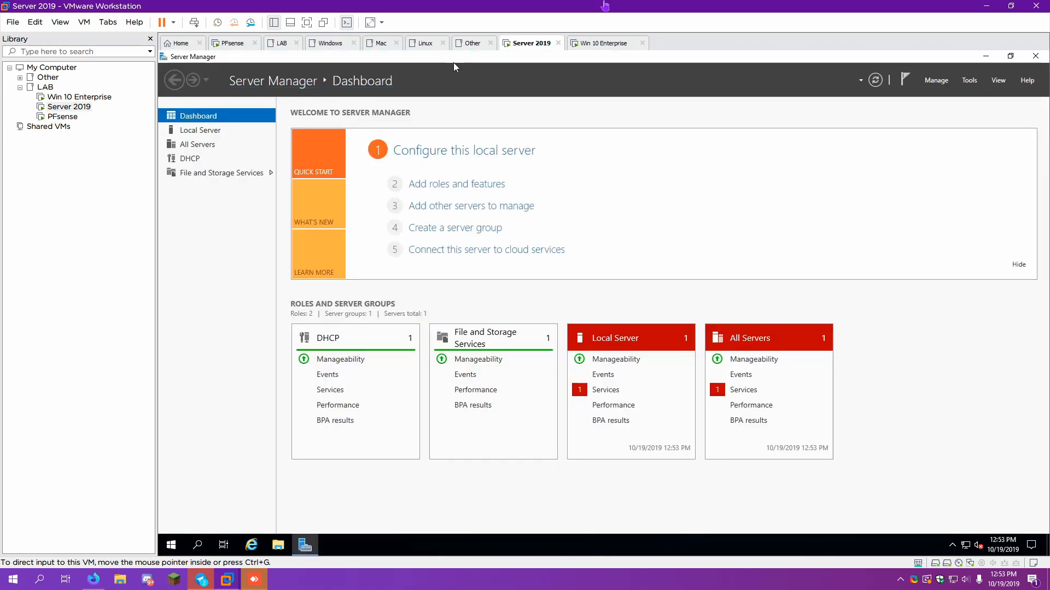
{"action": "mouse_move", "coordinate": [489, 231]}
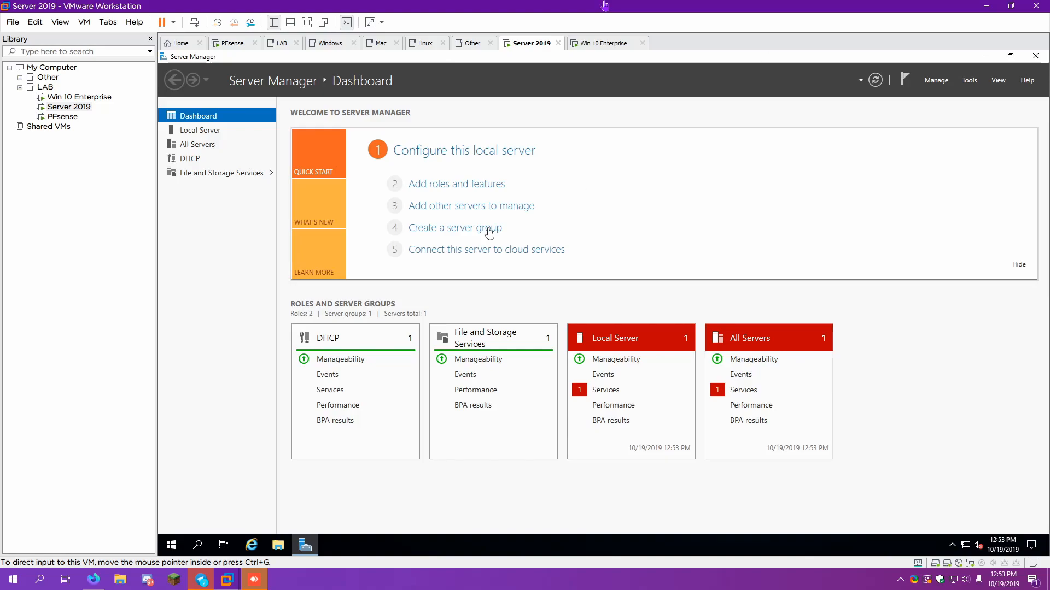
{"action": "left_click", "coordinate": [456, 184]}
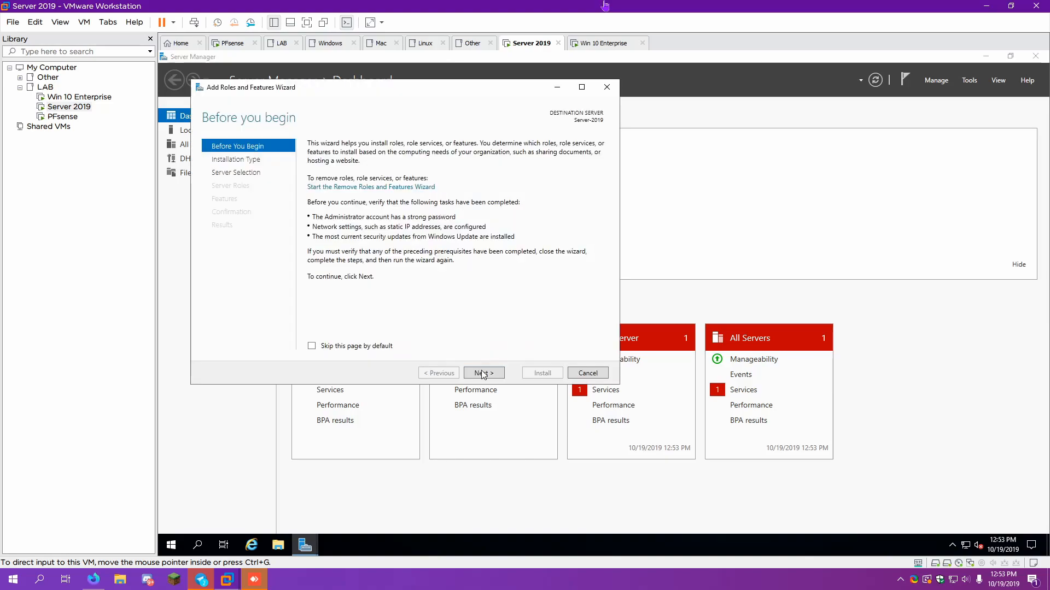
{"action": "left_click", "coordinate": [484, 372]}
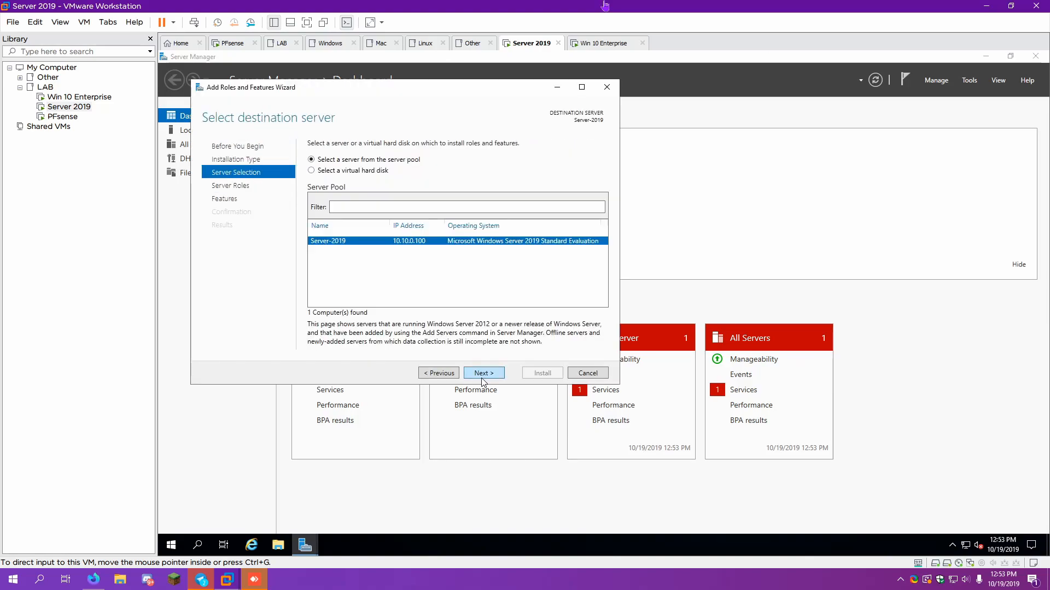
Select Active Directory Domain Services and DNS Server roles, adding DNS Server's required tools.
{"action": "left_click", "coordinate": [482, 373]}
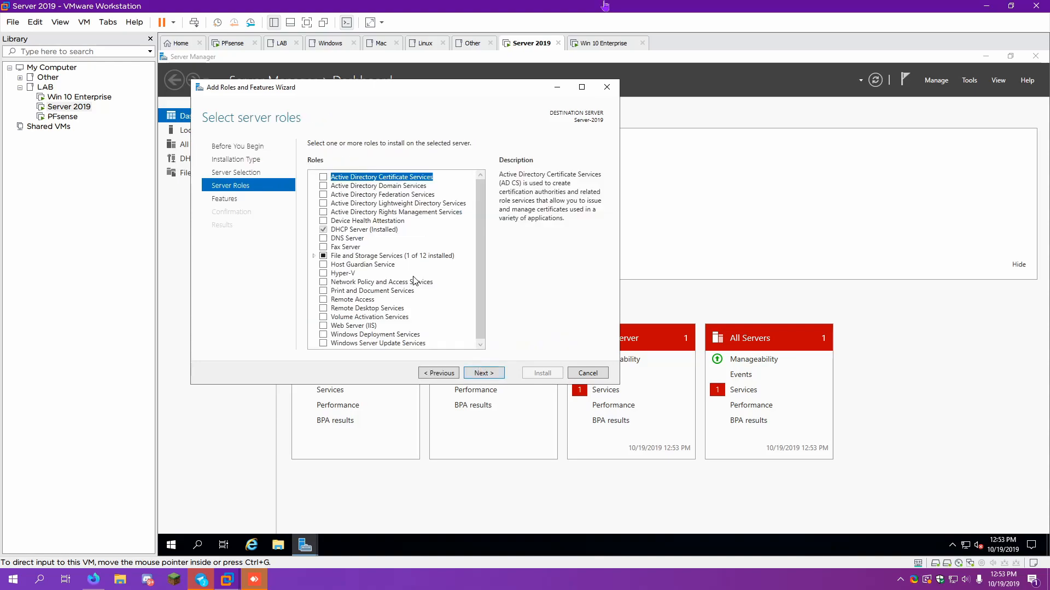
{"action": "mouse_move", "coordinate": [325, 187]}
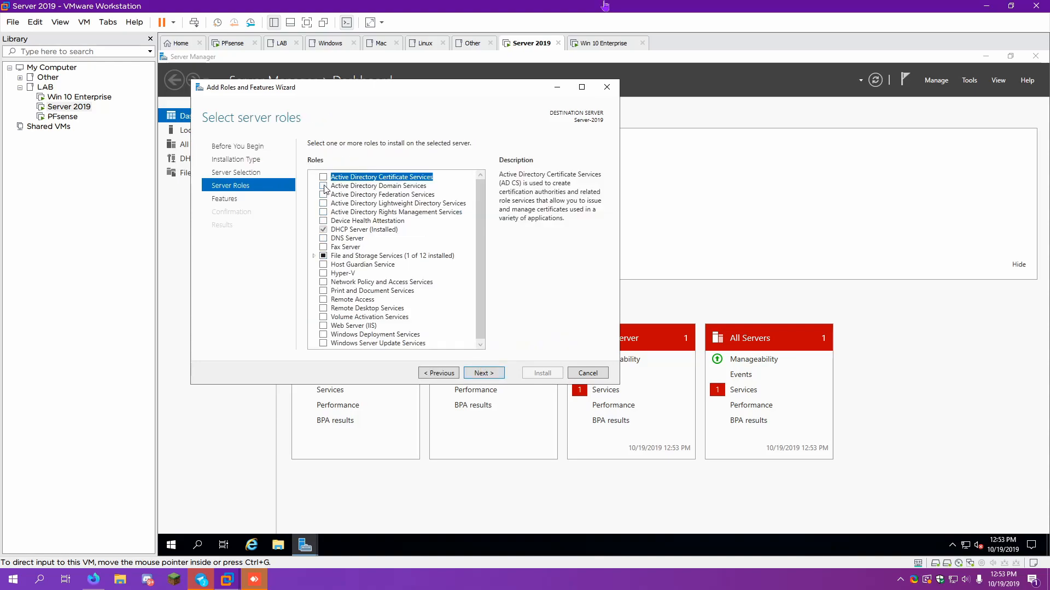
{"action": "left_click", "coordinate": [323, 186]}
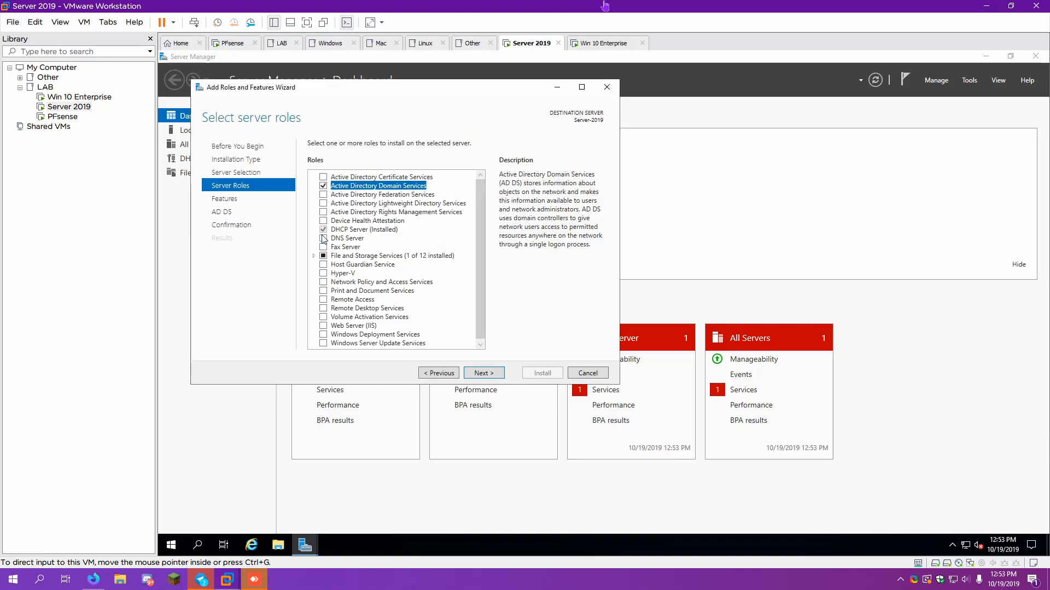
{"action": "left_click", "coordinate": [324, 238]}
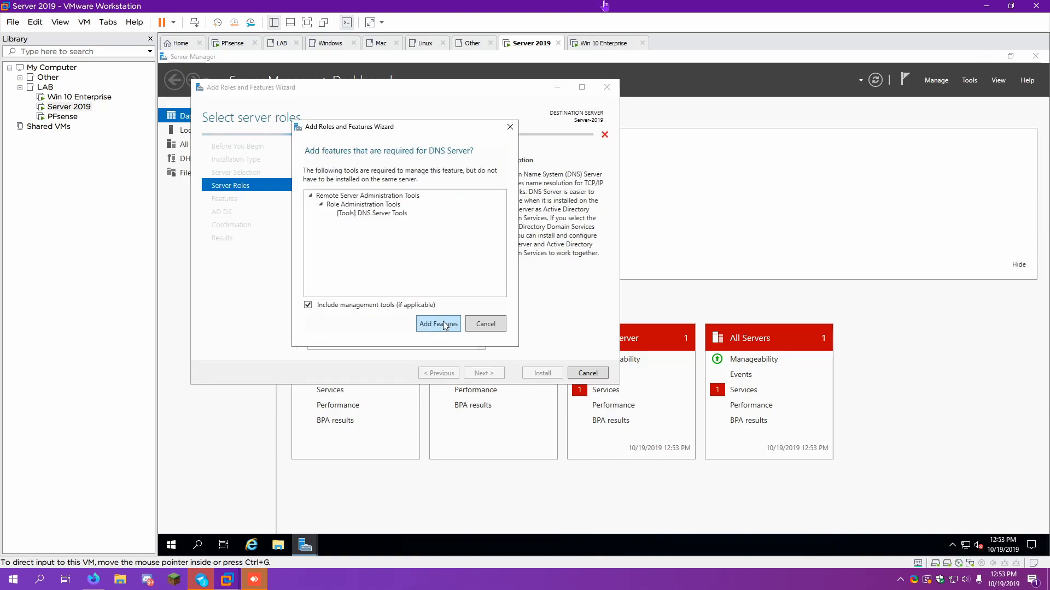
{"action": "left_click", "coordinate": [437, 324]}
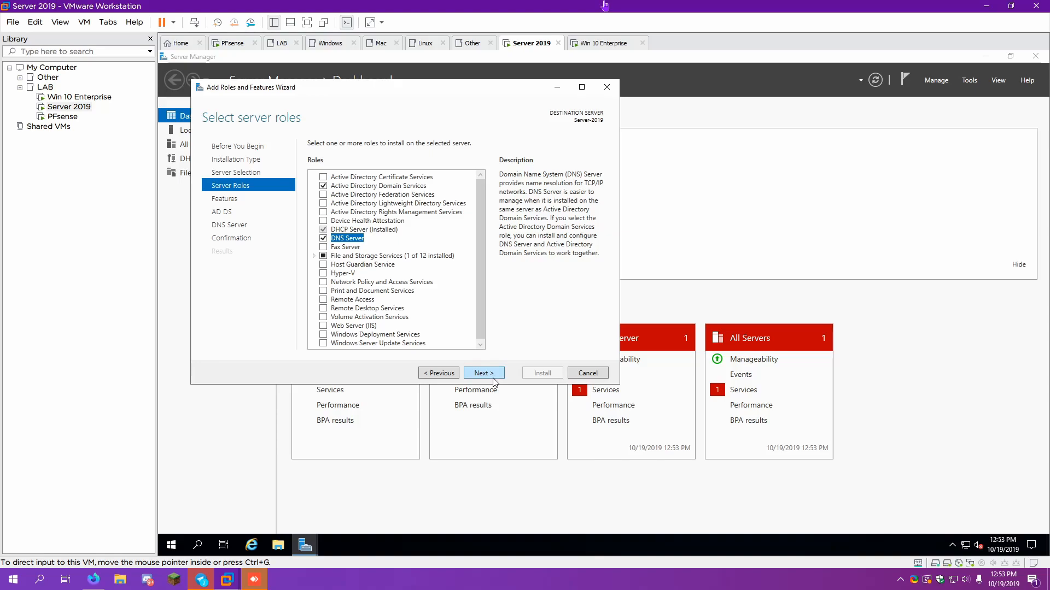
Skip extra features and the AD DS notes to reach the DNS Server information page.
{"action": "left_click", "coordinate": [483, 373]}
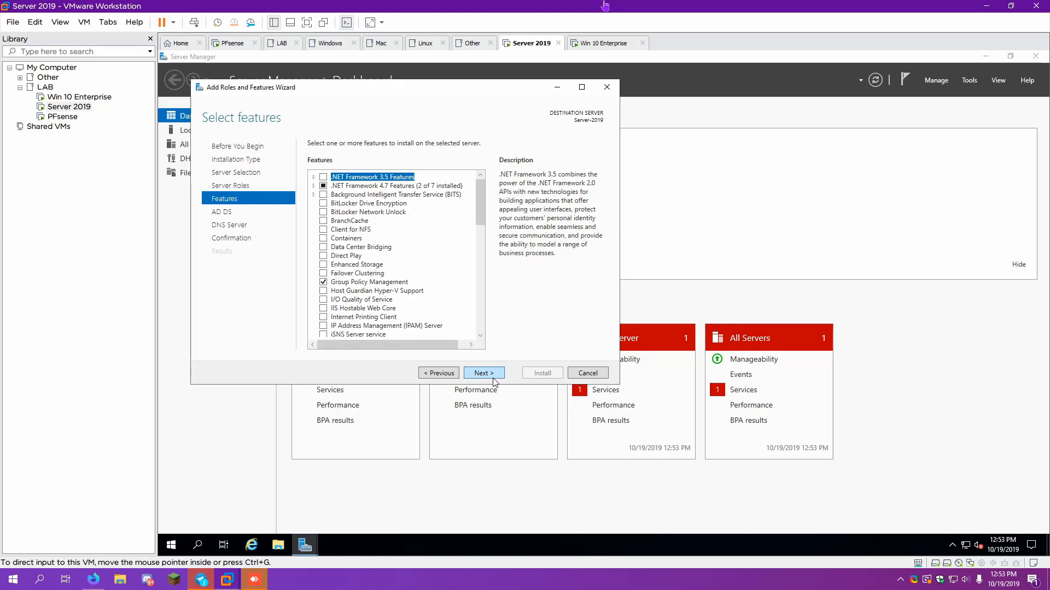
{"action": "scroll", "scroll_direction": "down", "scroll_amount": 3}
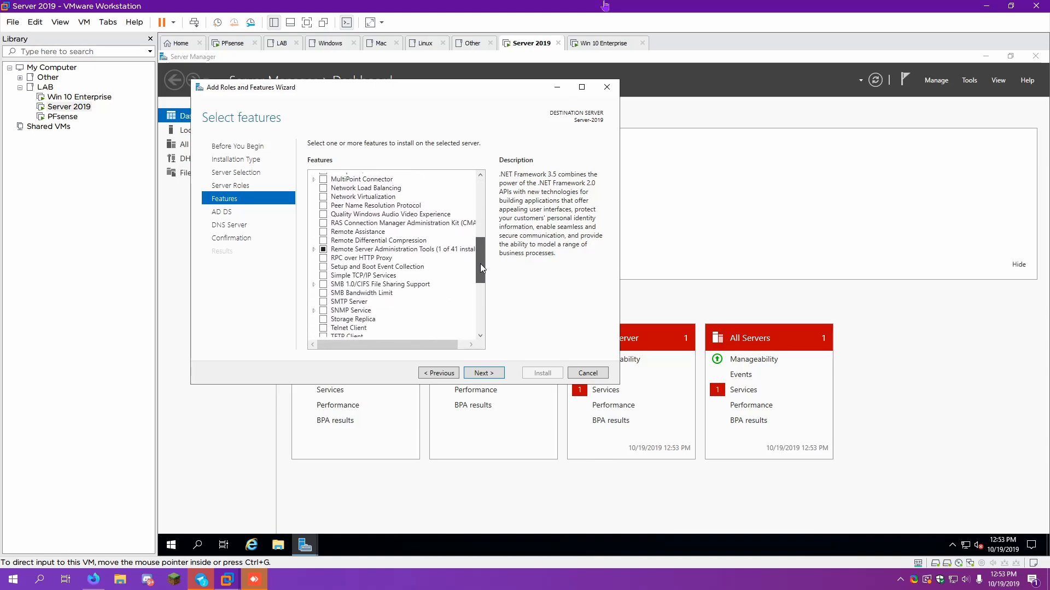
{"action": "scroll", "scroll_direction": "down", "scroll_amount": 3}
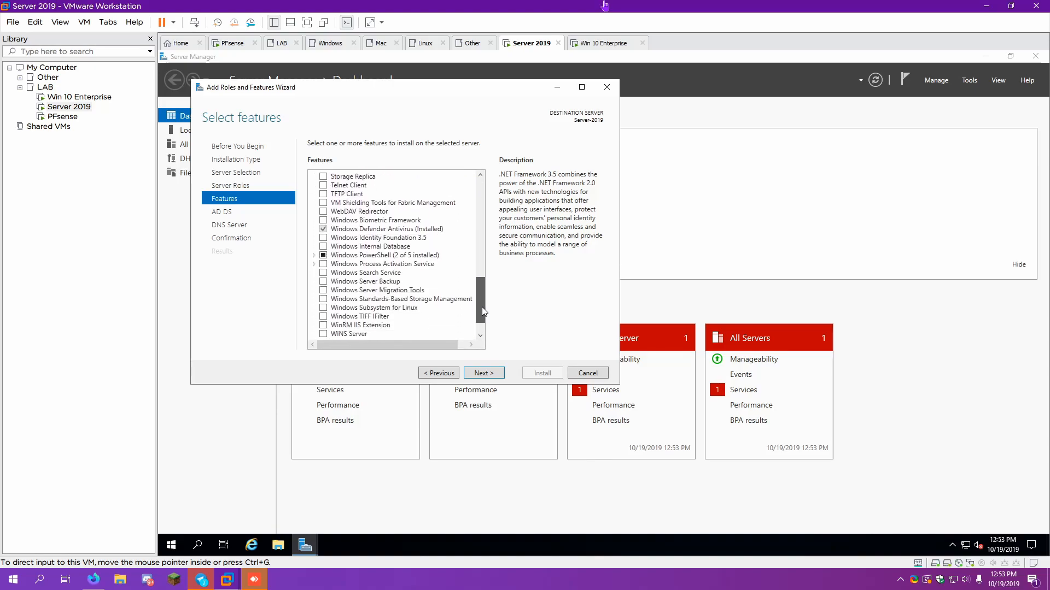
{"action": "scroll", "scroll_direction": "down", "scroll_amount": 3}
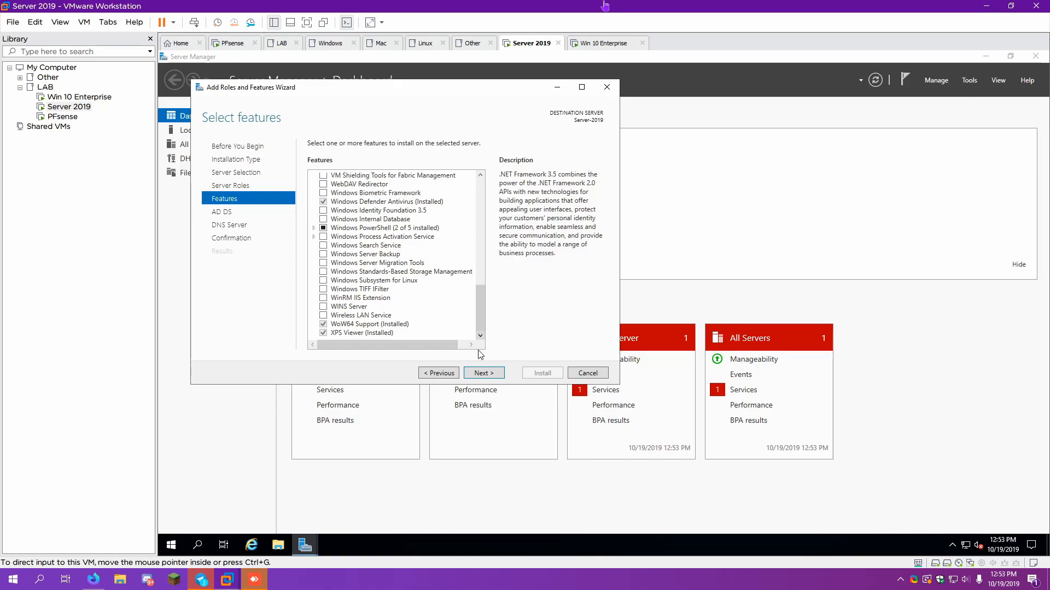
{"action": "left_click", "coordinate": [482, 373]}
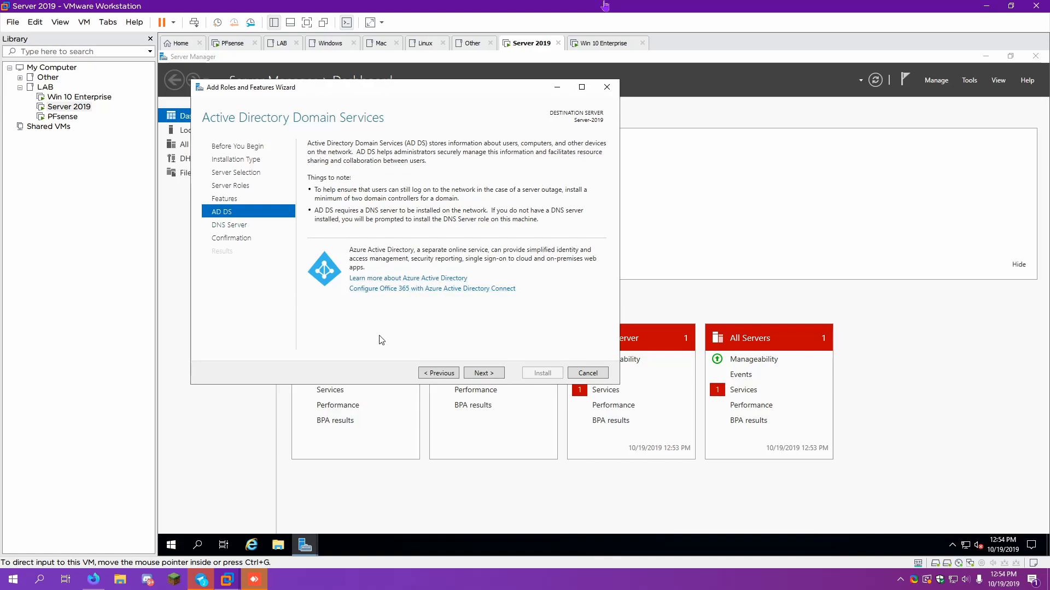
{"action": "left_click", "coordinate": [483, 372]}
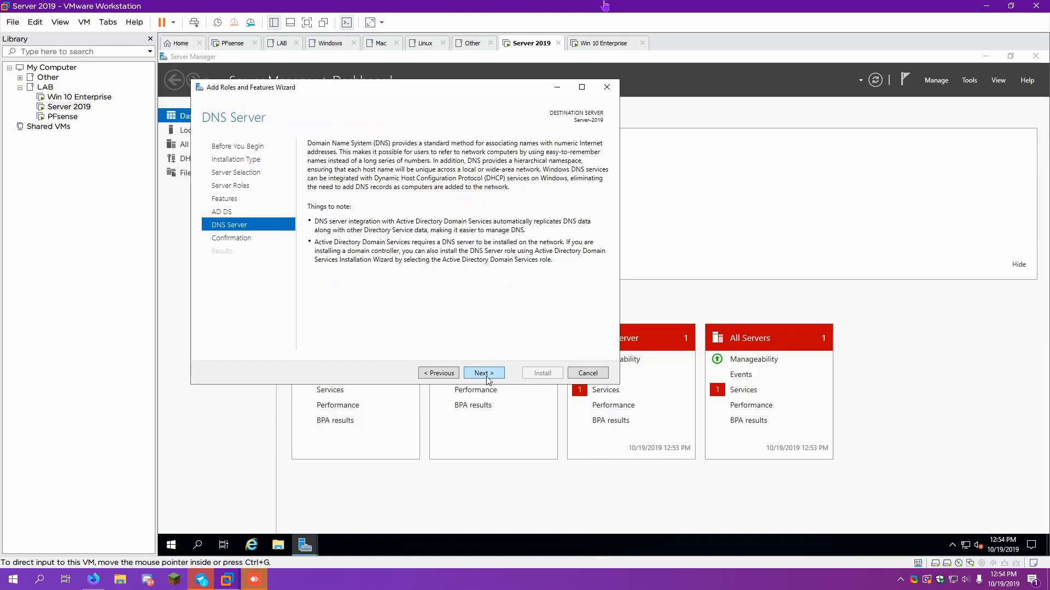
{"action": "mouse_move", "coordinate": [423, 300]}
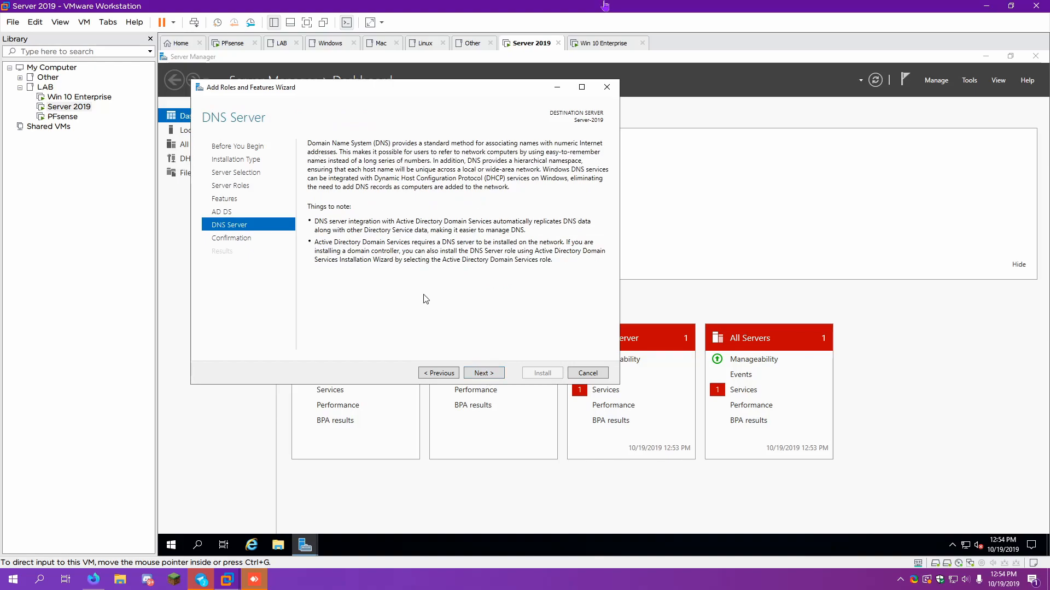
Allow automatic restart of the destination server and install the selected roles.
{"action": "left_click", "coordinate": [482, 373]}
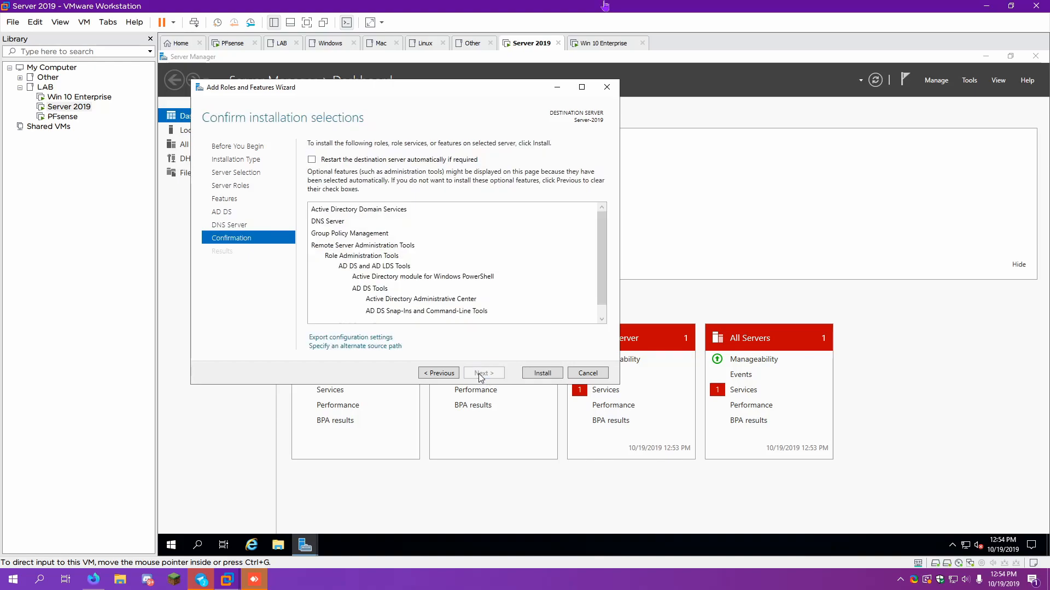
{"action": "left_click", "coordinate": [312, 160]}
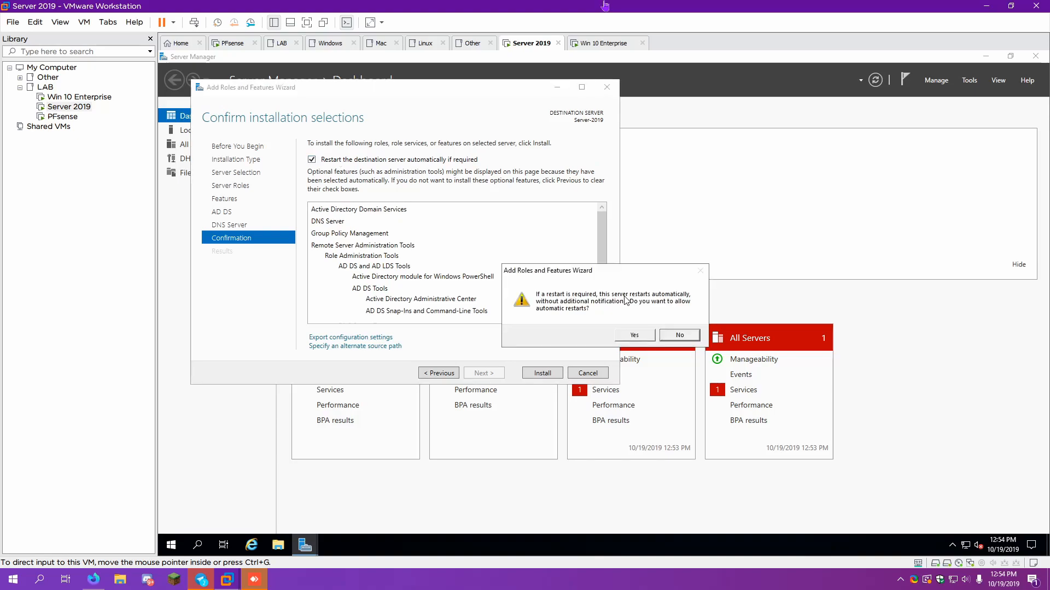
{"action": "left_click", "coordinate": [633, 335]}
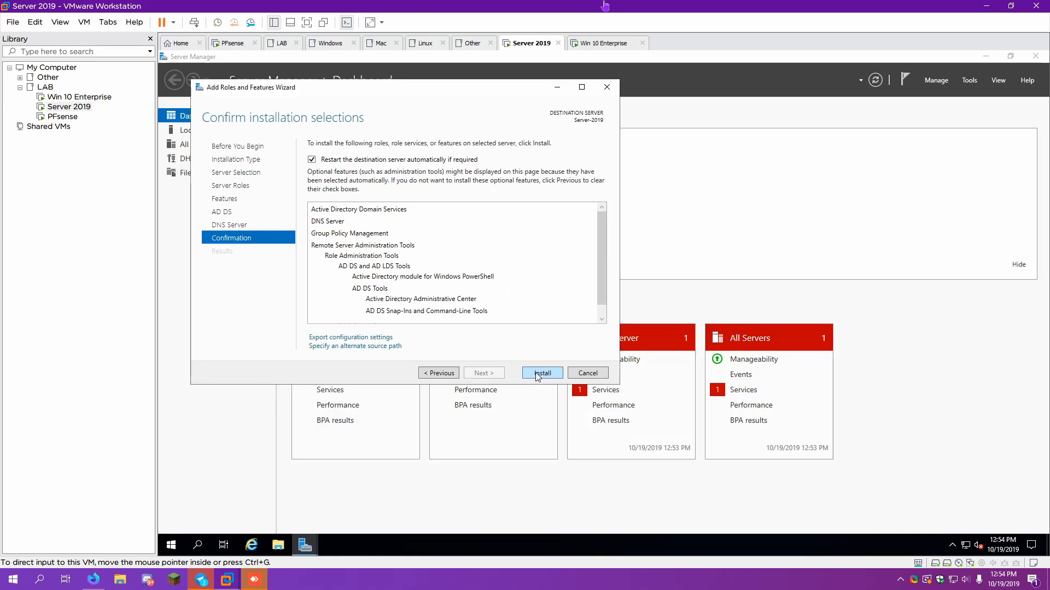
{"action": "left_click", "coordinate": [541, 373]}
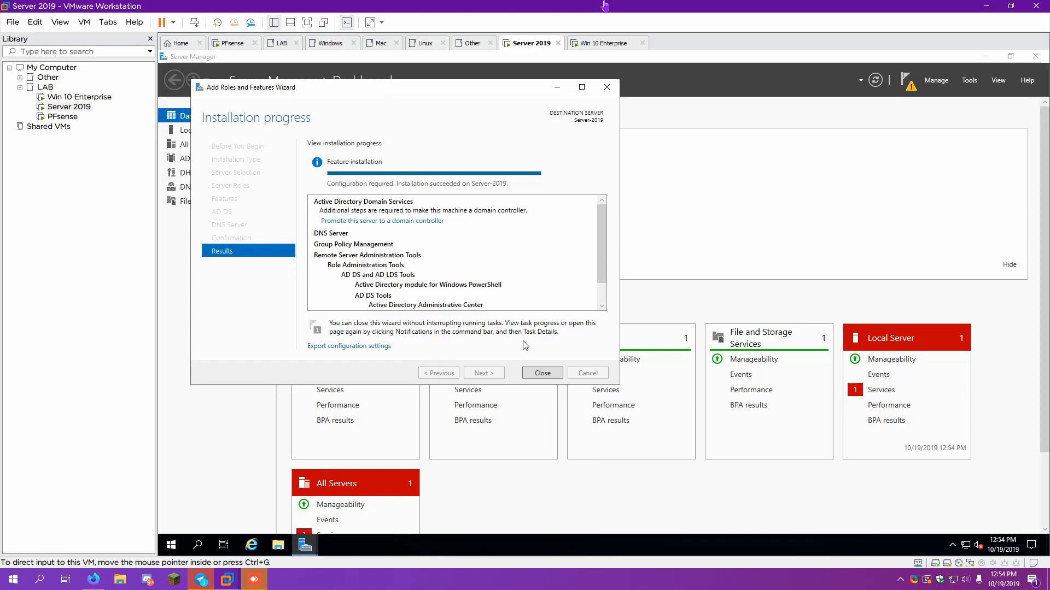
{"action": "mouse_move", "coordinate": [392, 229]}
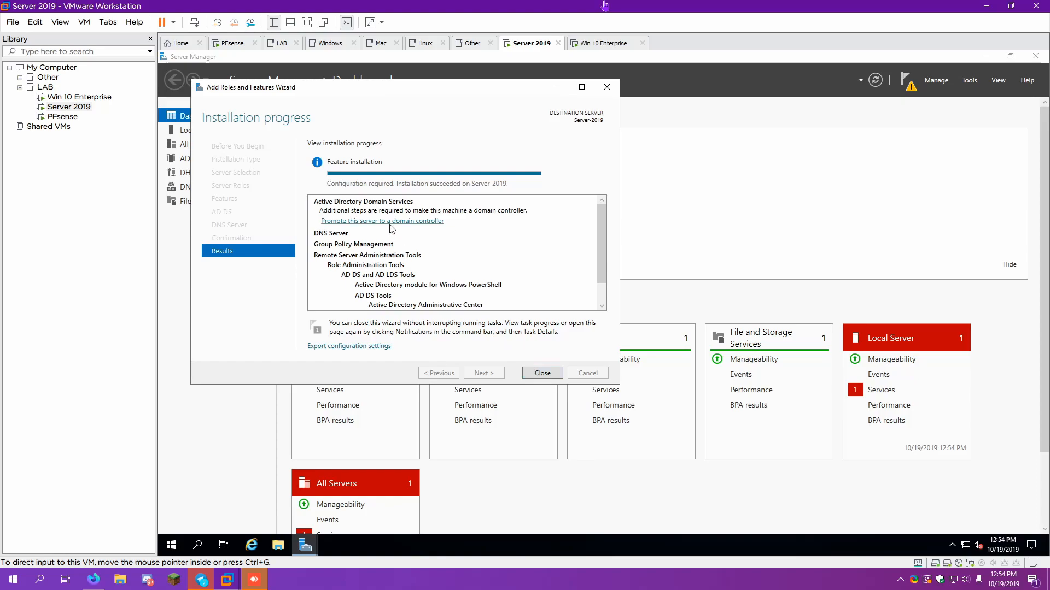
Promote the server to a domain controller with a new forest rooted at YouTube.local.
{"action": "left_click", "coordinate": [382, 219]}
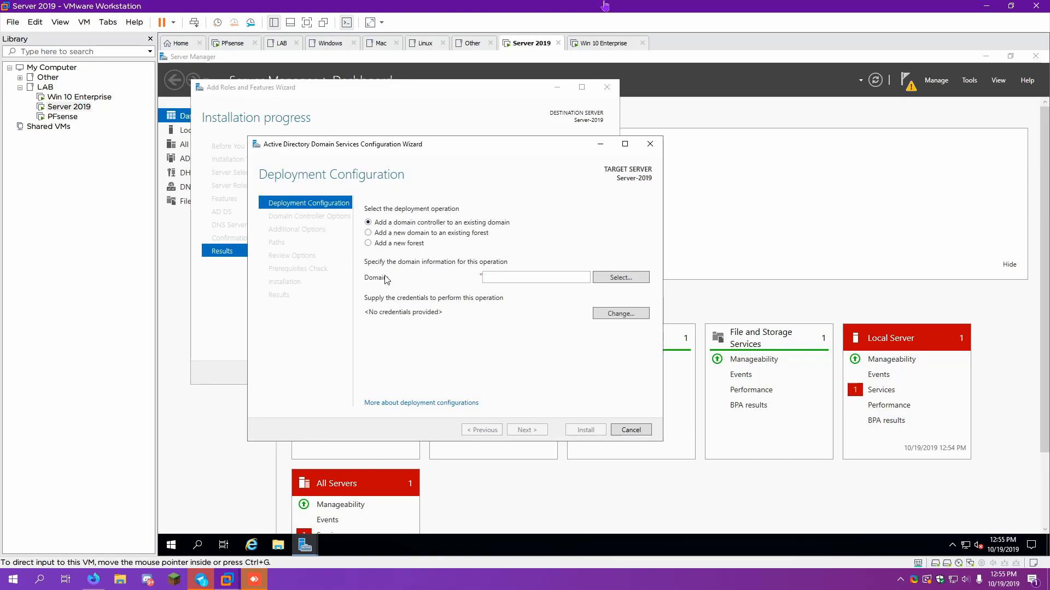
{"action": "left_click", "coordinate": [368, 243]}
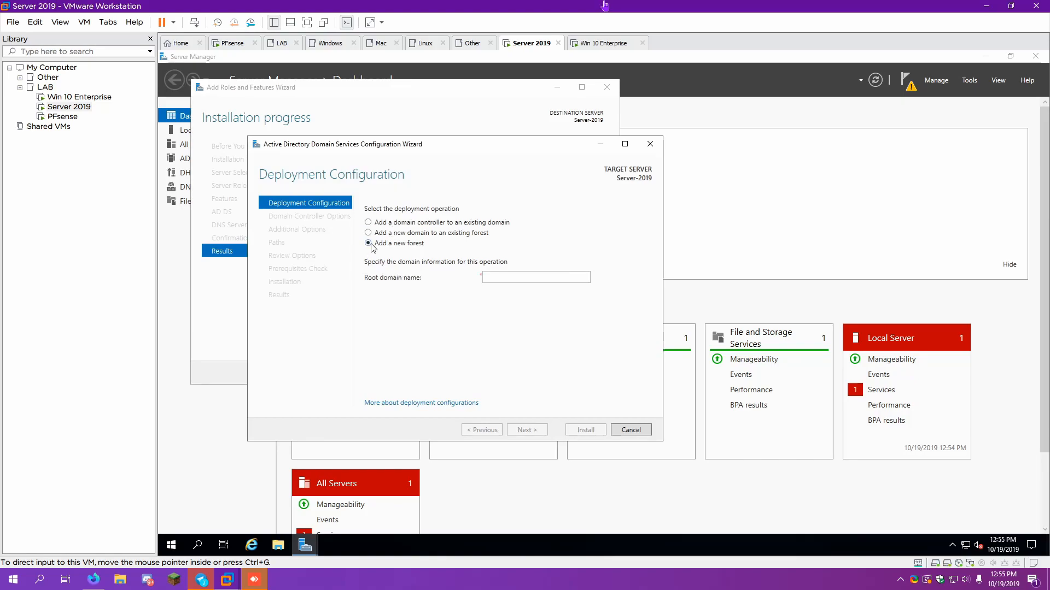
{"action": "left_click", "coordinate": [535, 277]}
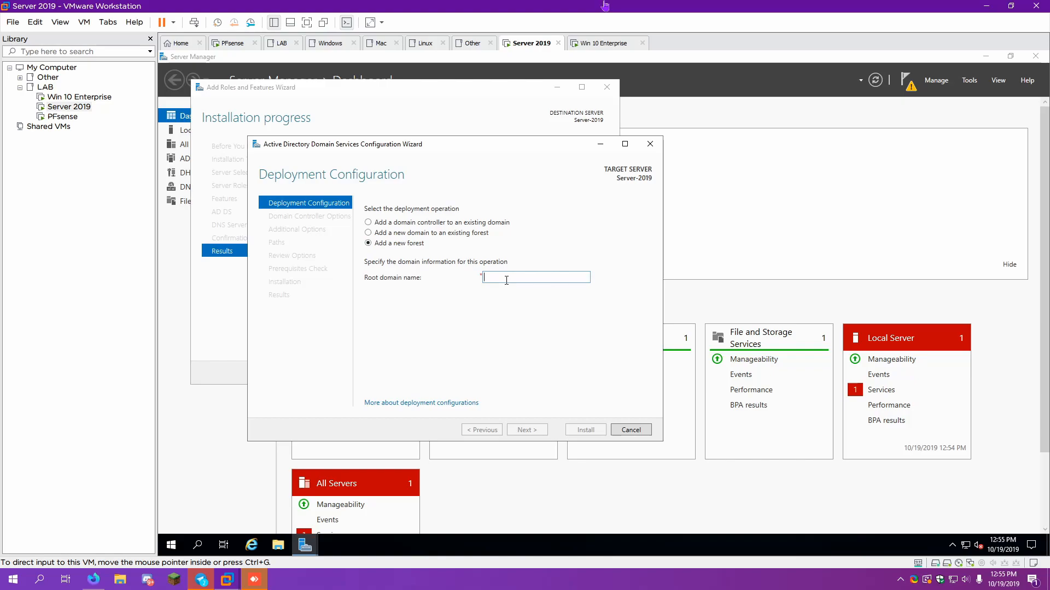
{"action": "type", "text": "You"}
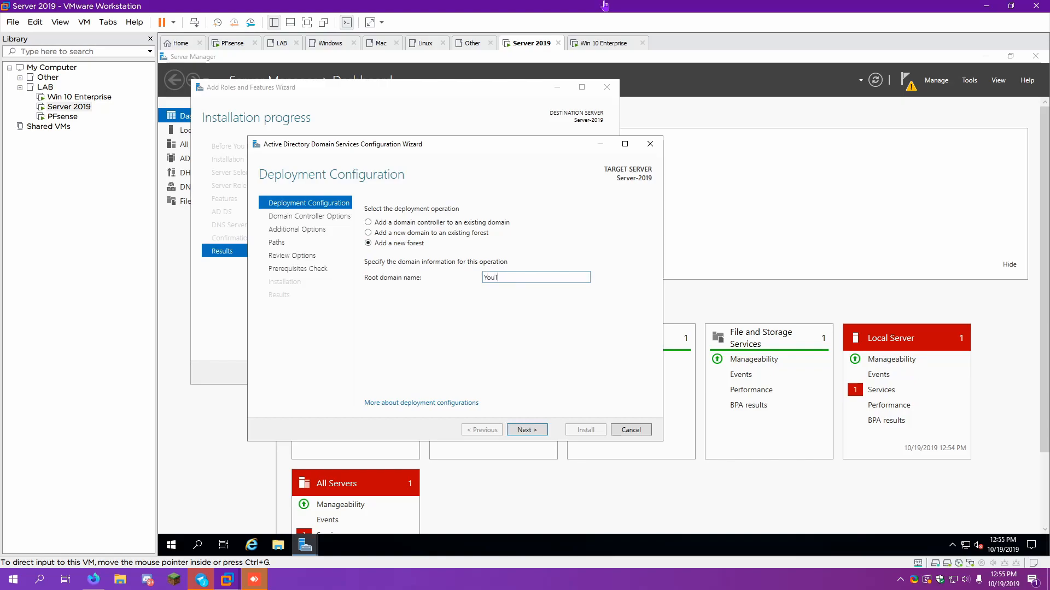
{"action": "type", "text": "Tube"}
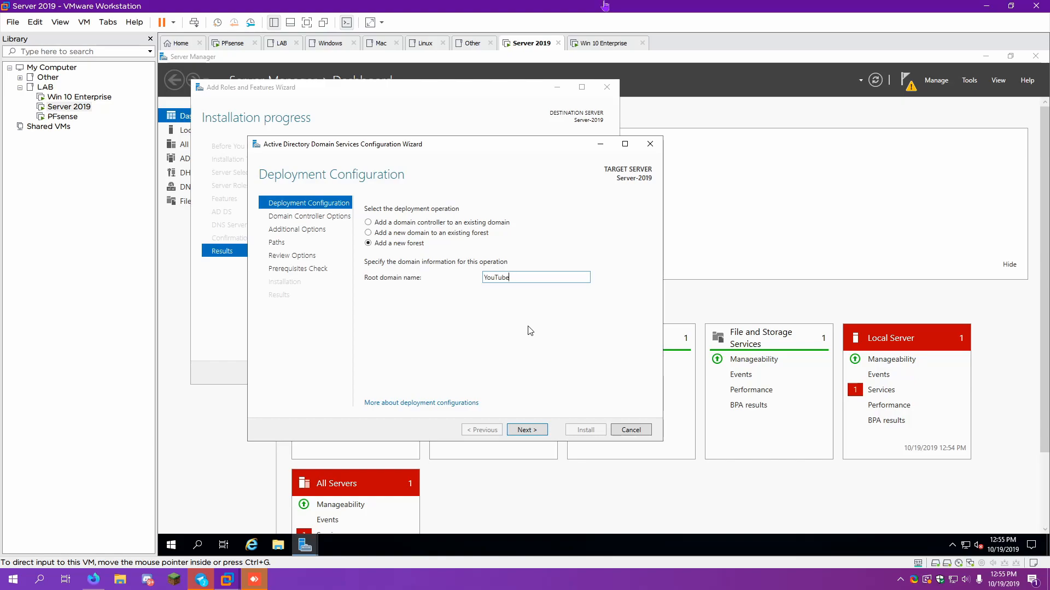
{"action": "left_click", "coordinate": [527, 429]}
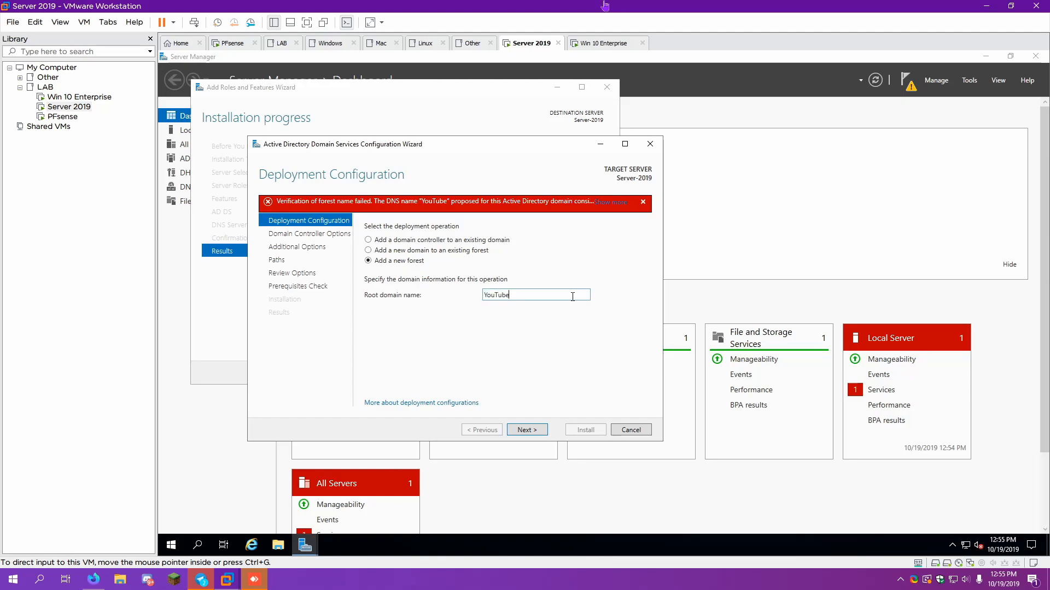
{"action": "type", "text": ".local"}
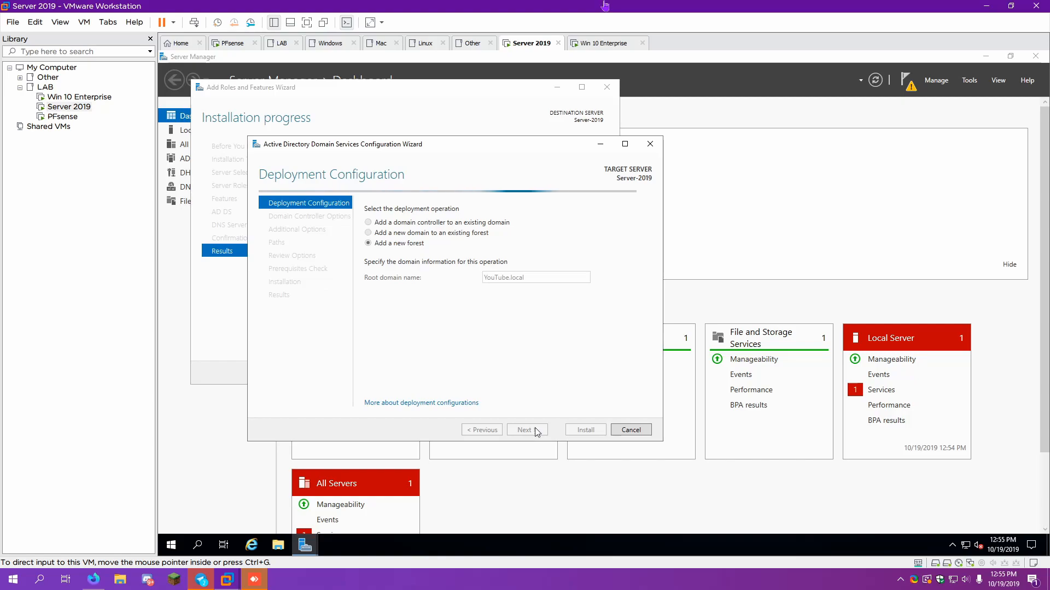
Keep Windows Server 2016 forest functional level and enter the DSRM password.
{"action": "left_click", "coordinate": [527, 430]}
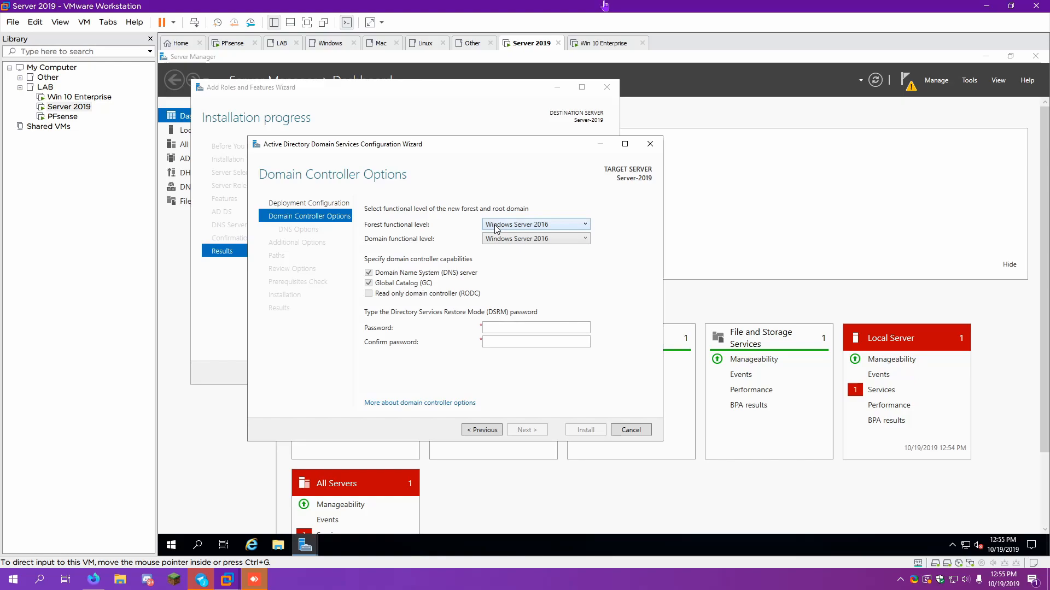
{"action": "left_click", "coordinate": [535, 224]}
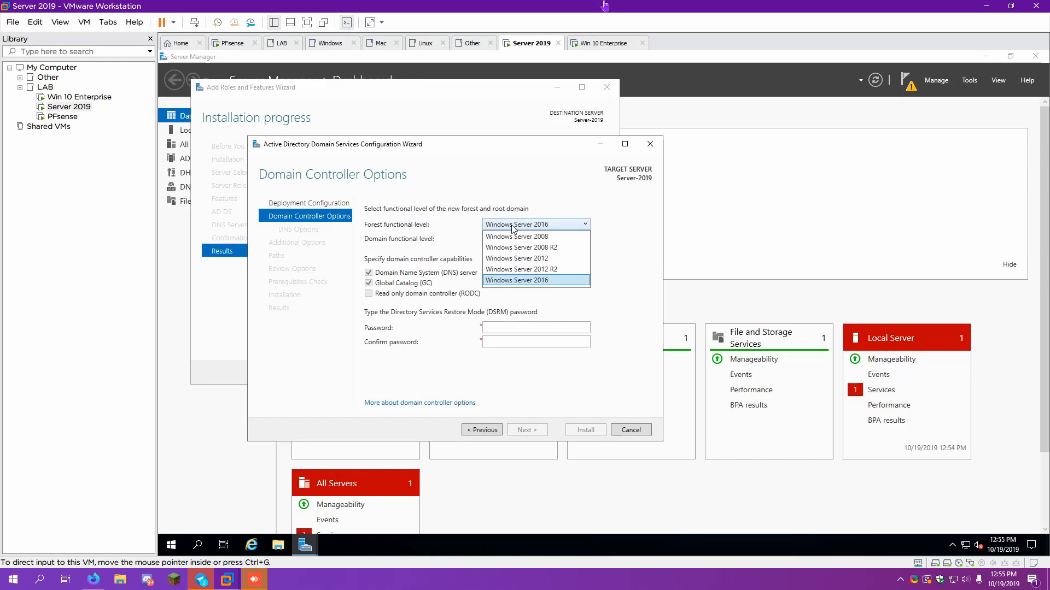
{"action": "left_click", "coordinate": [536, 280]}
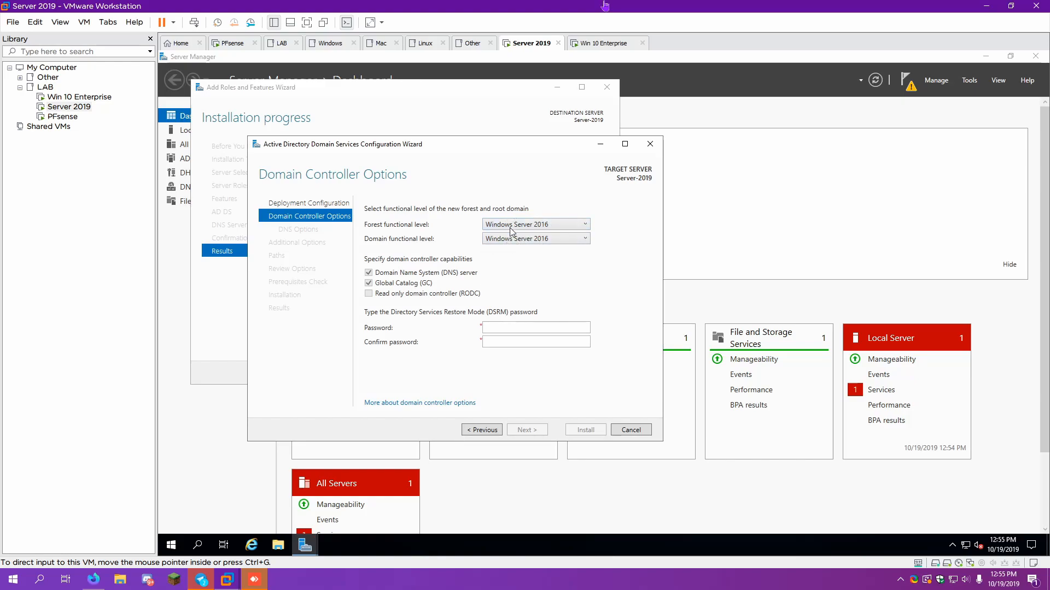
{"action": "left_click", "coordinate": [534, 327]}
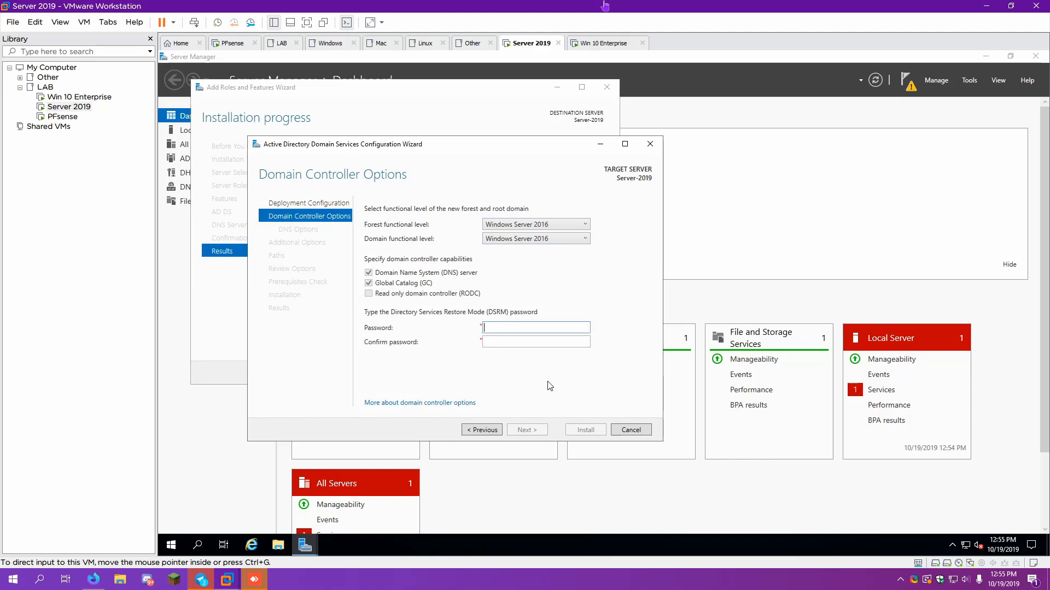
{"action": "type", "text": "••••"}
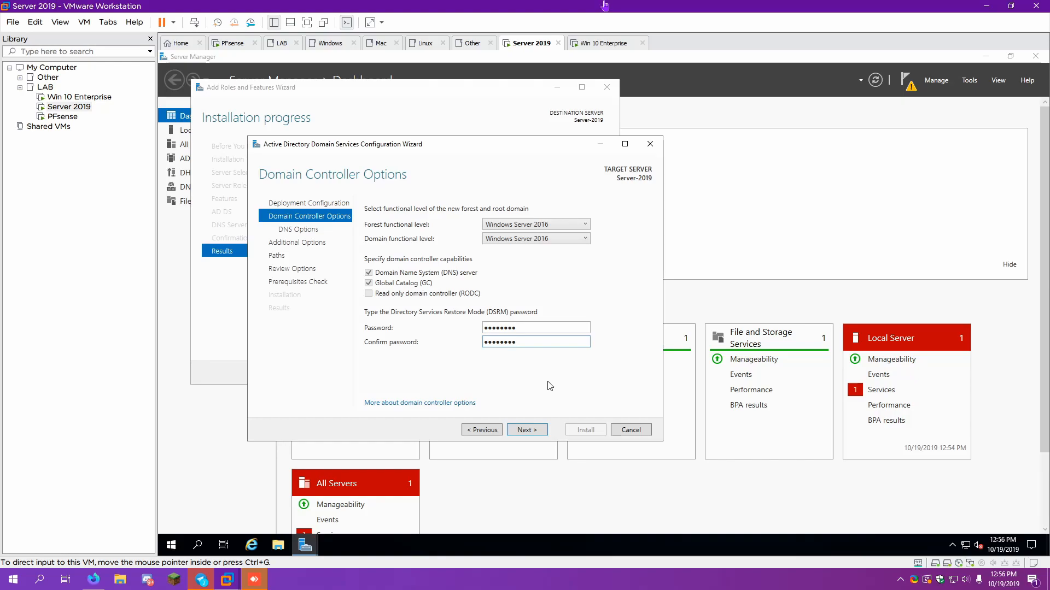
{"action": "mouse_move", "coordinate": [504, 369]}
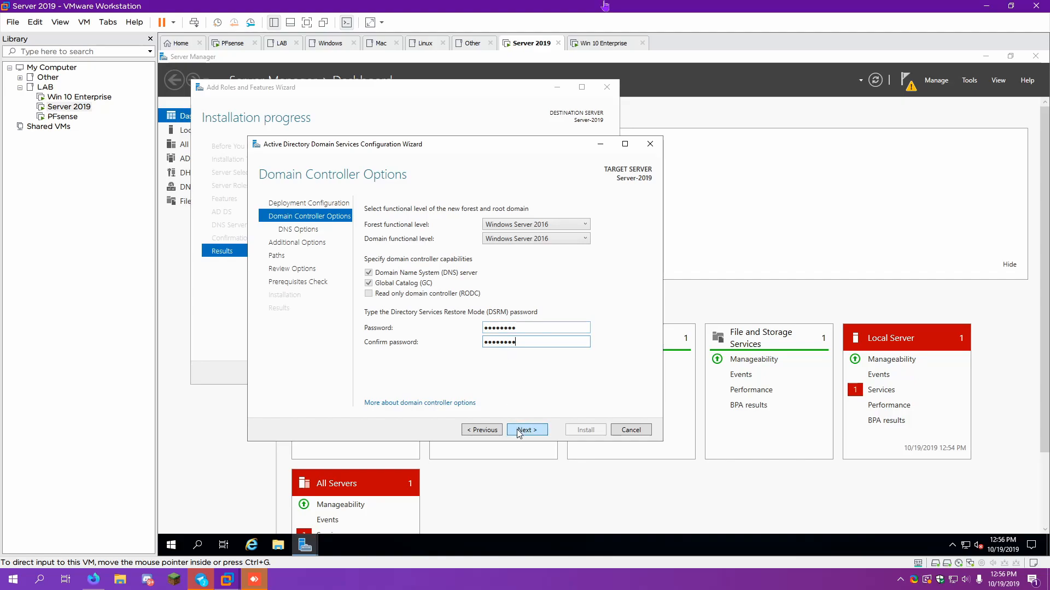
Reach DNS Options, read and dismiss the delegation warning, leaving DNS delegation off.
{"action": "left_click", "coordinate": [526, 430]}
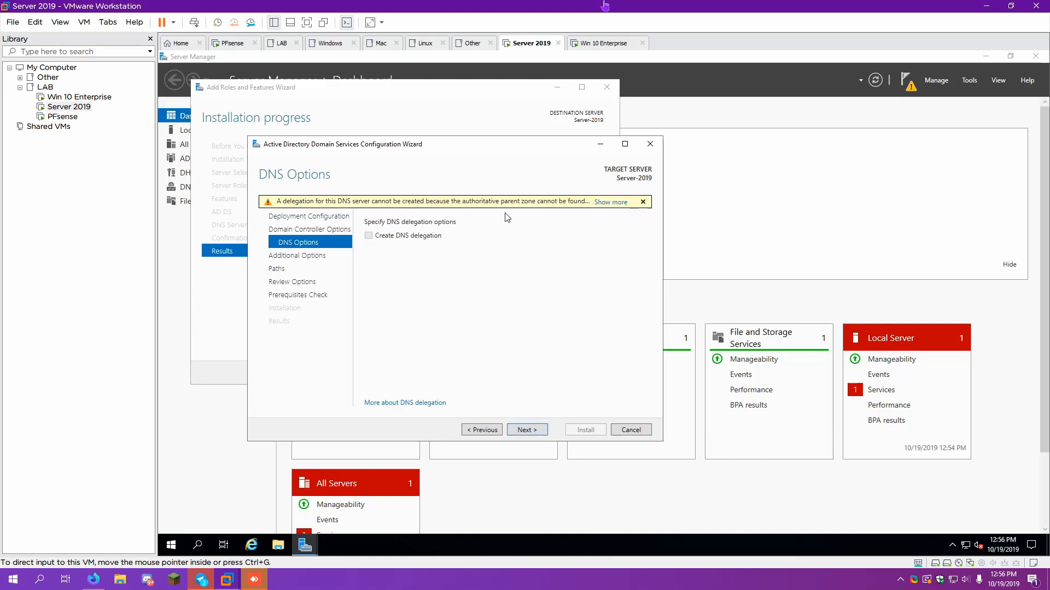
{"action": "left_click", "coordinate": [610, 201]}
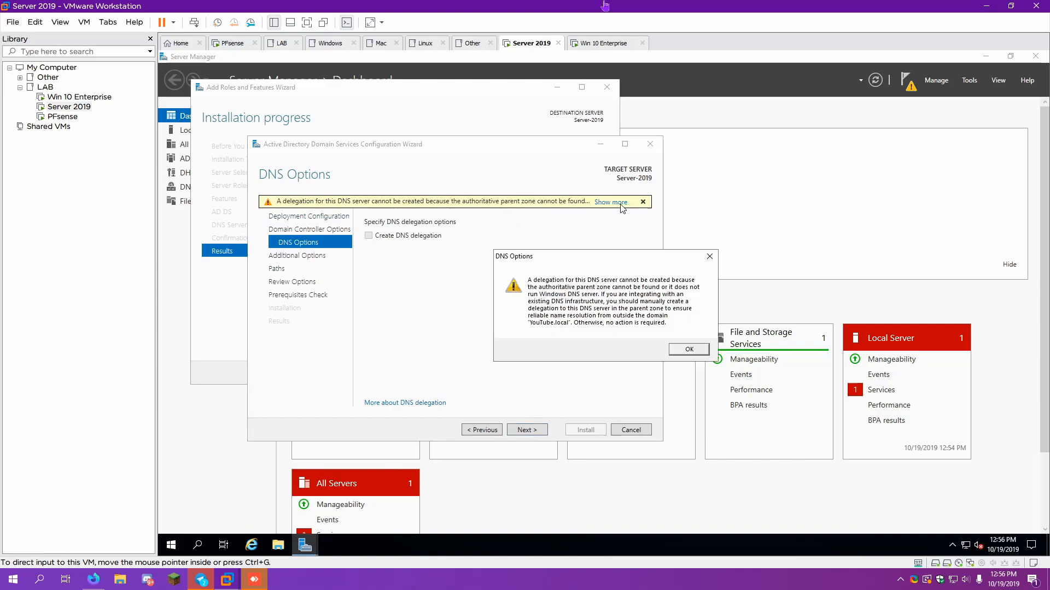
{"action": "mouse_move", "coordinate": [545, 321]}
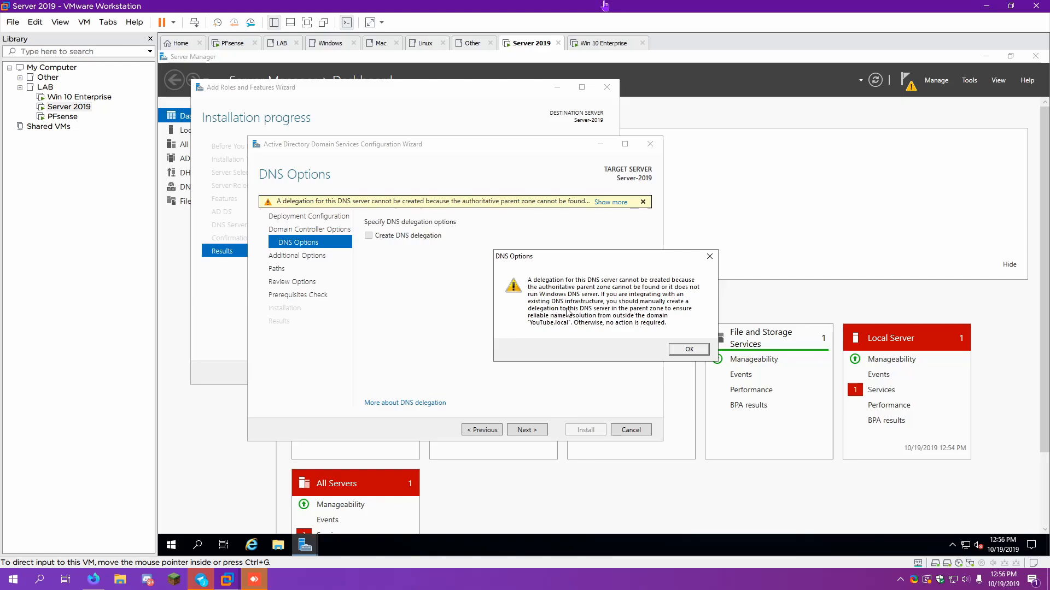
{"action": "mouse_move", "coordinate": [610, 317]}
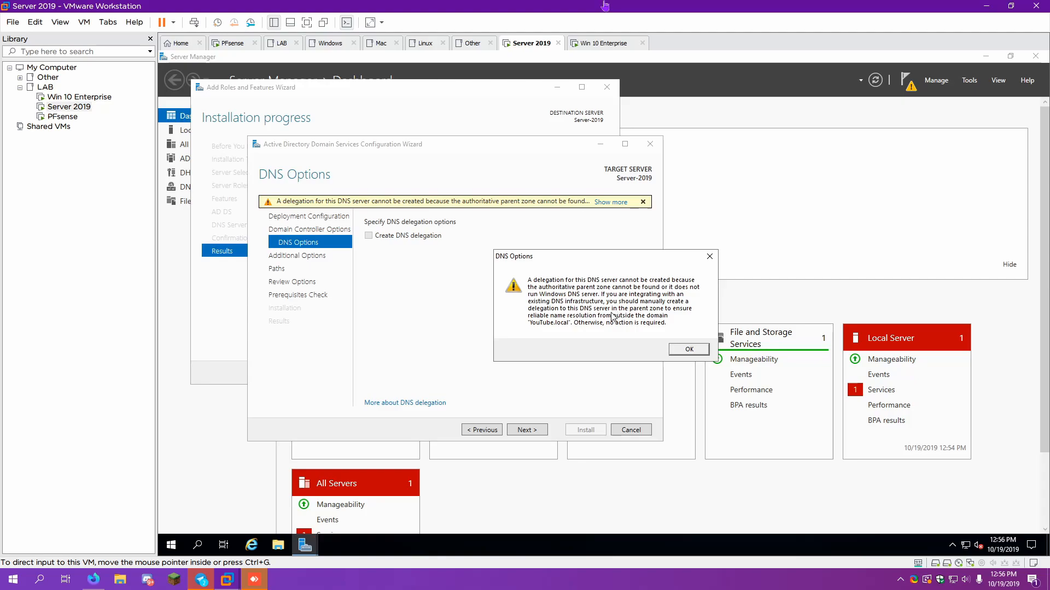
{"action": "mouse_move", "coordinate": [612, 332]}
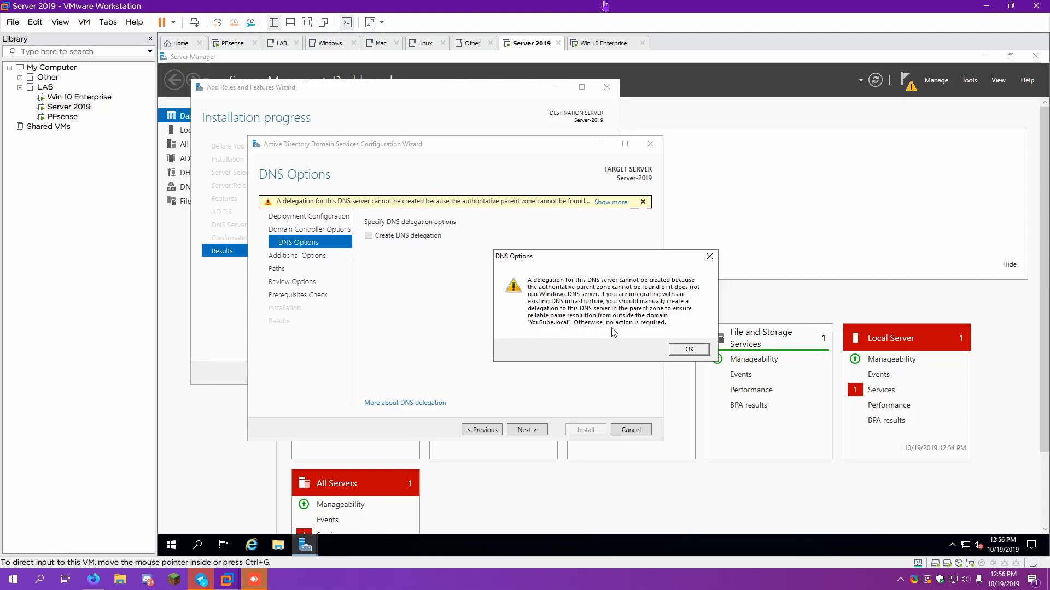
{"action": "left_click", "coordinate": [687, 349]}
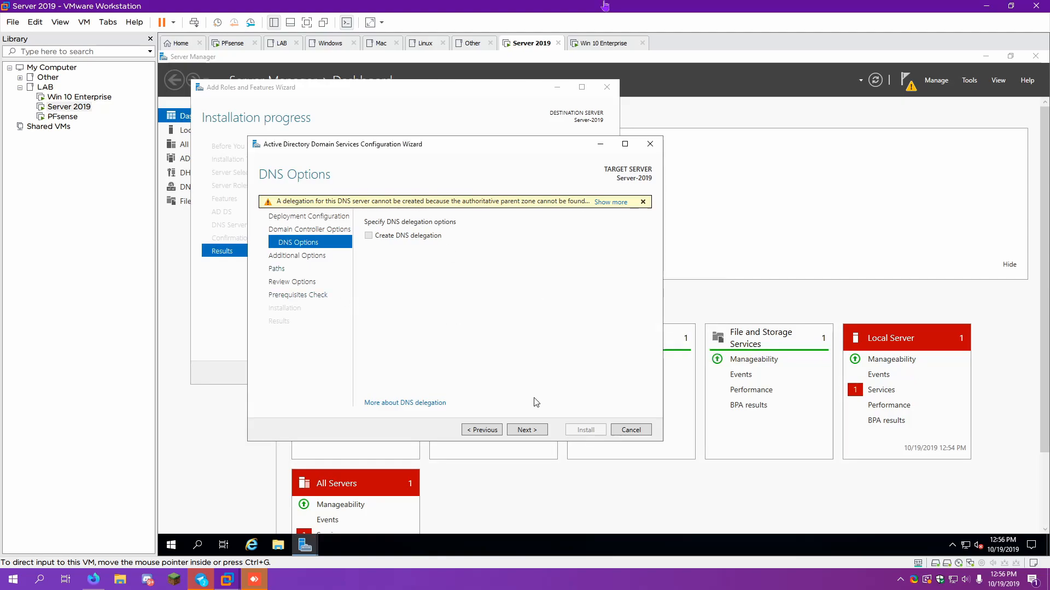
Enter YOUTUBE as the NetBIOS domain name on Additional Options.
{"action": "left_click", "coordinate": [527, 430]}
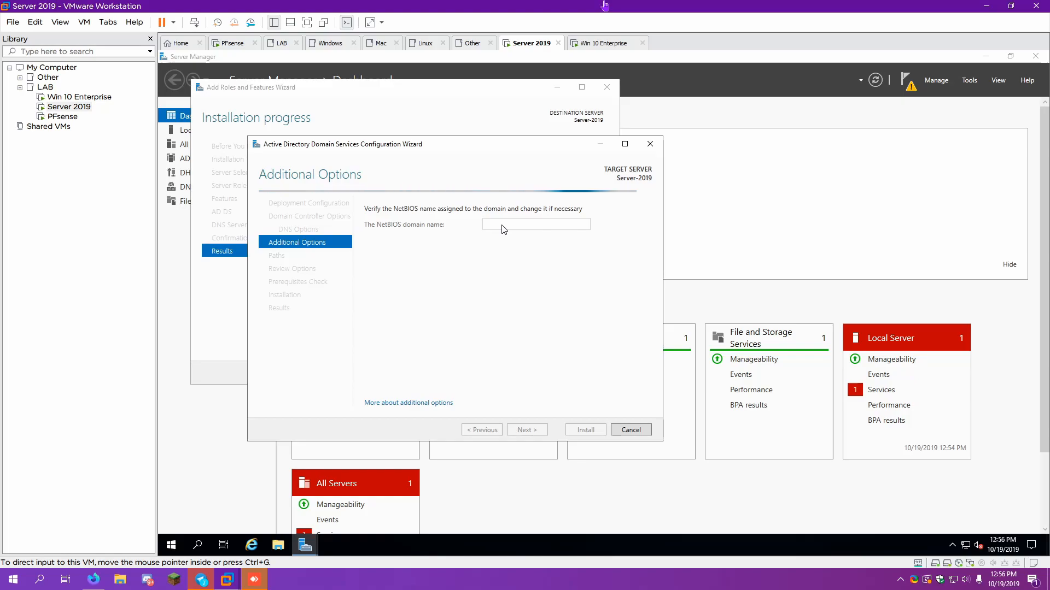
{"action": "type", "text": "YOUTUBE"}
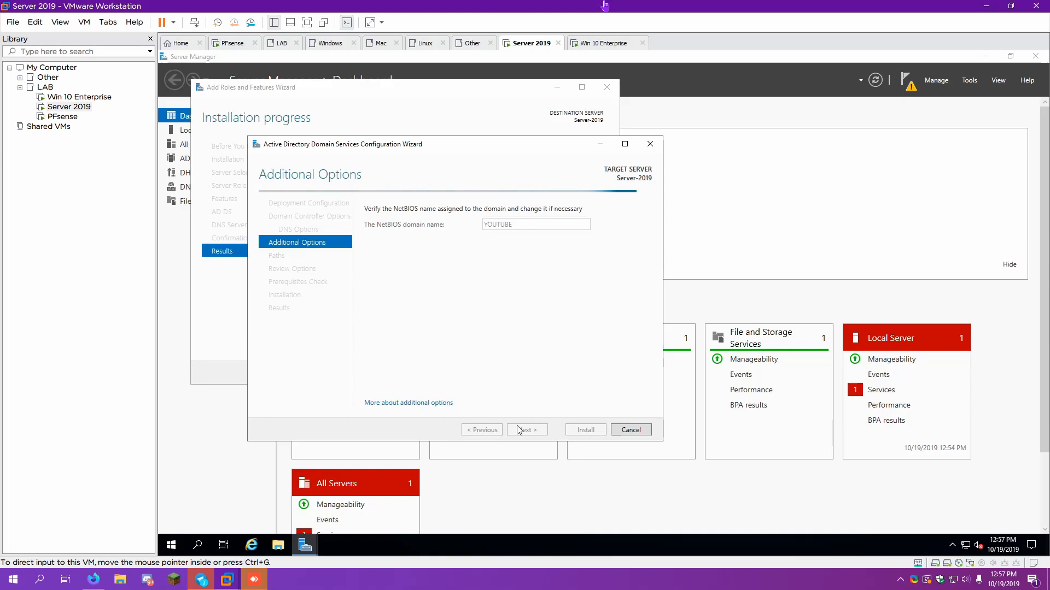
Keep the default C:\Windows NTDS database, log and SYSVOL folders on the Paths page.
{"action": "left_click", "coordinate": [527, 430]}
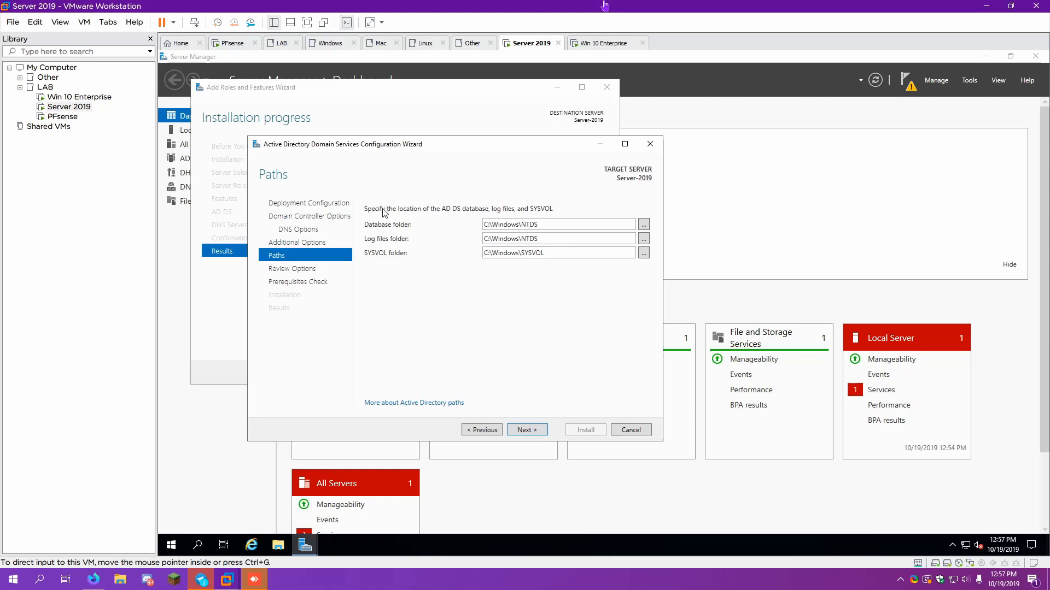
{"action": "mouse_move", "coordinate": [564, 218]}
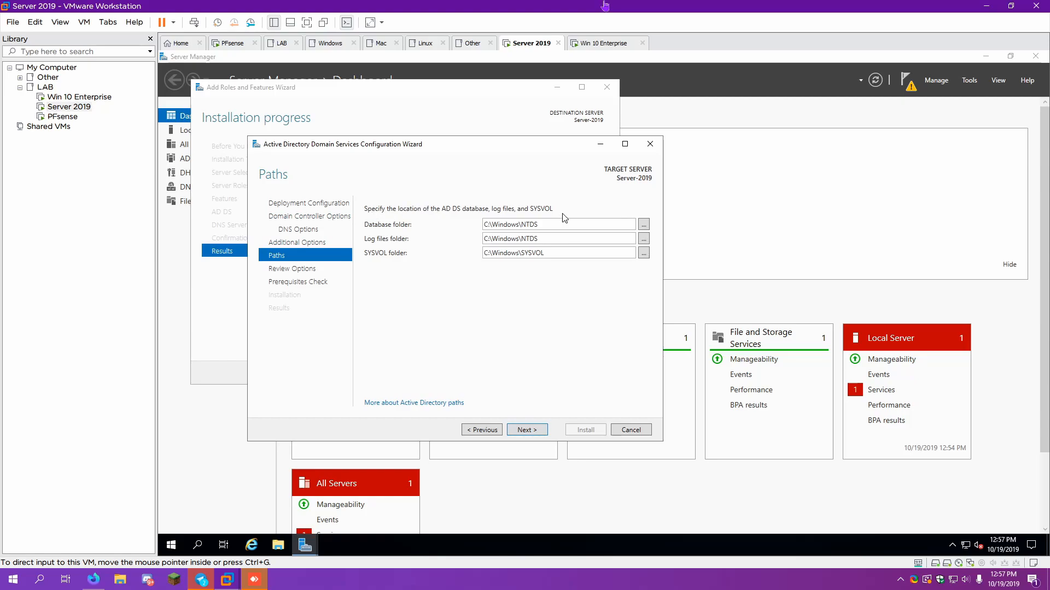
{"action": "mouse_move", "coordinate": [503, 272]}
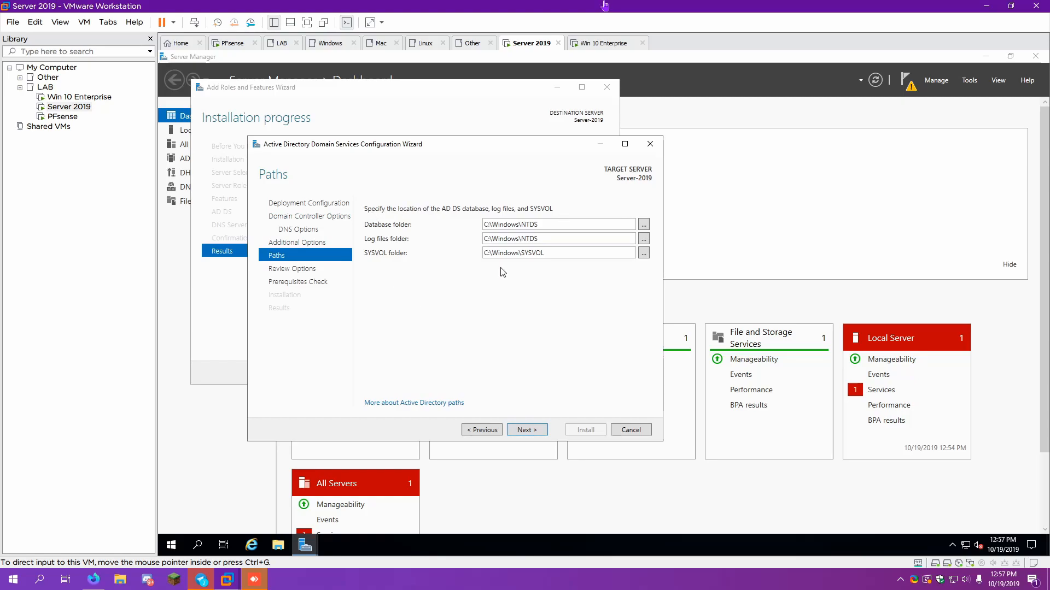
{"action": "mouse_move", "coordinate": [419, 404]}
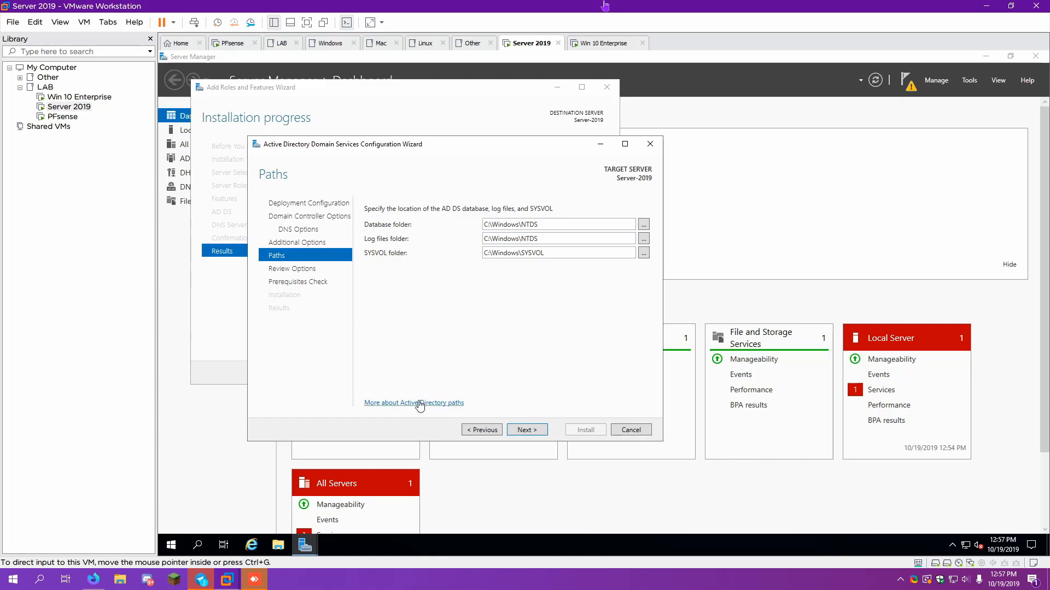
{"action": "left_click", "coordinate": [413, 403]}
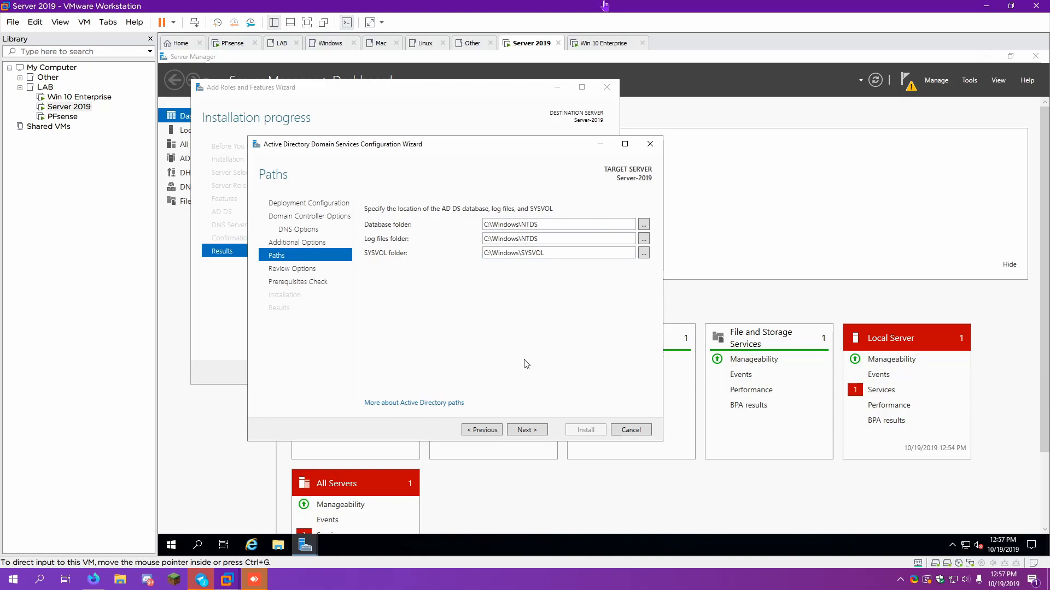
{"action": "mouse_move", "coordinate": [435, 238]}
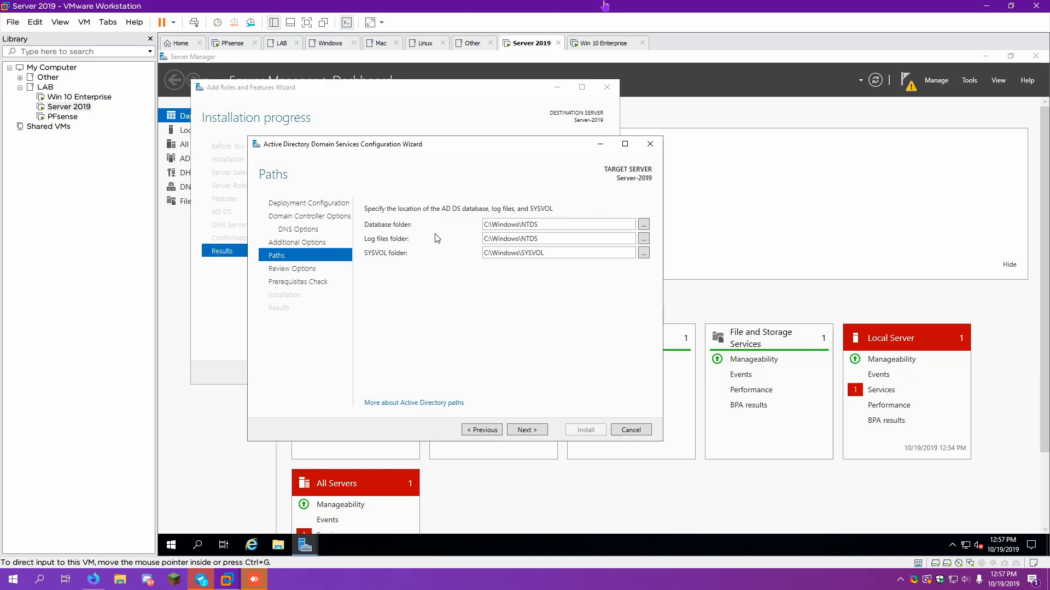
{"action": "mouse_move", "coordinate": [470, 230]}
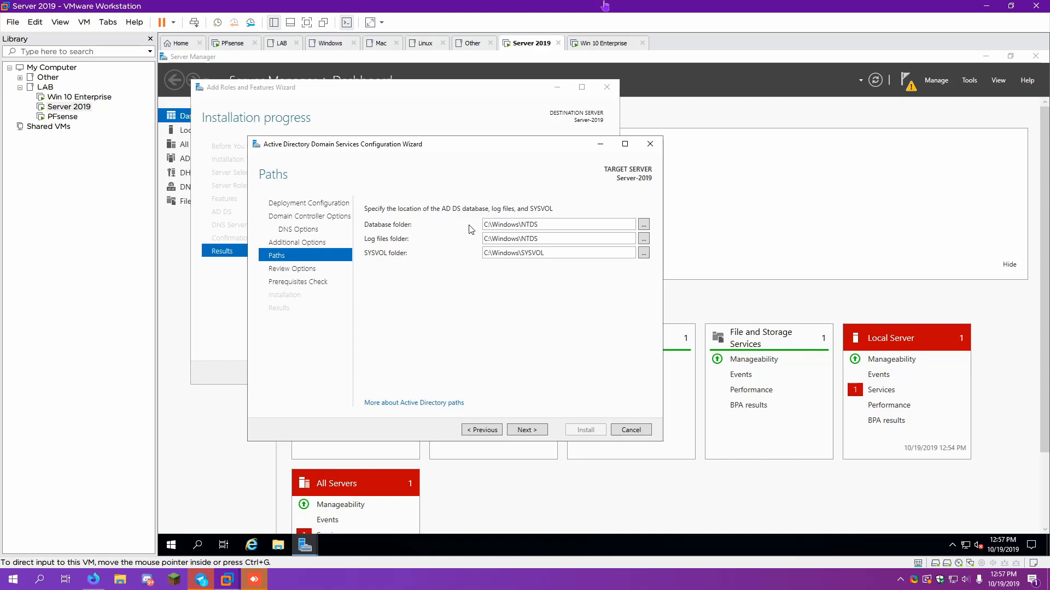
{"action": "mouse_move", "coordinate": [523, 311]}
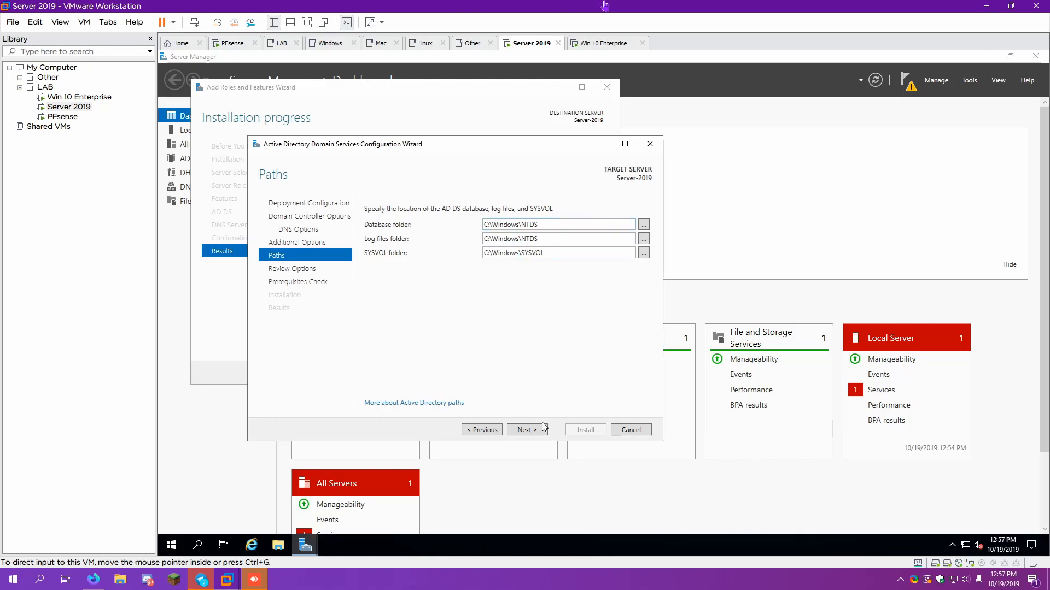
Review the summary of the new YouTube.local forest, DNS settings and default folders.
{"action": "left_click", "coordinate": [526, 430]}
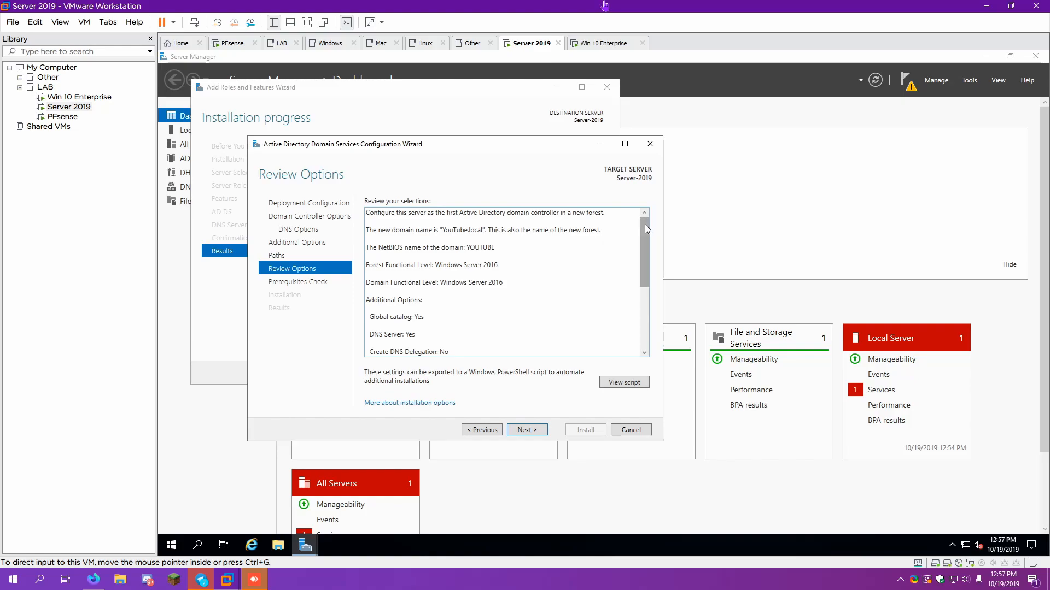
{"action": "scroll", "scroll_direction": "down", "scroll_amount": 3}
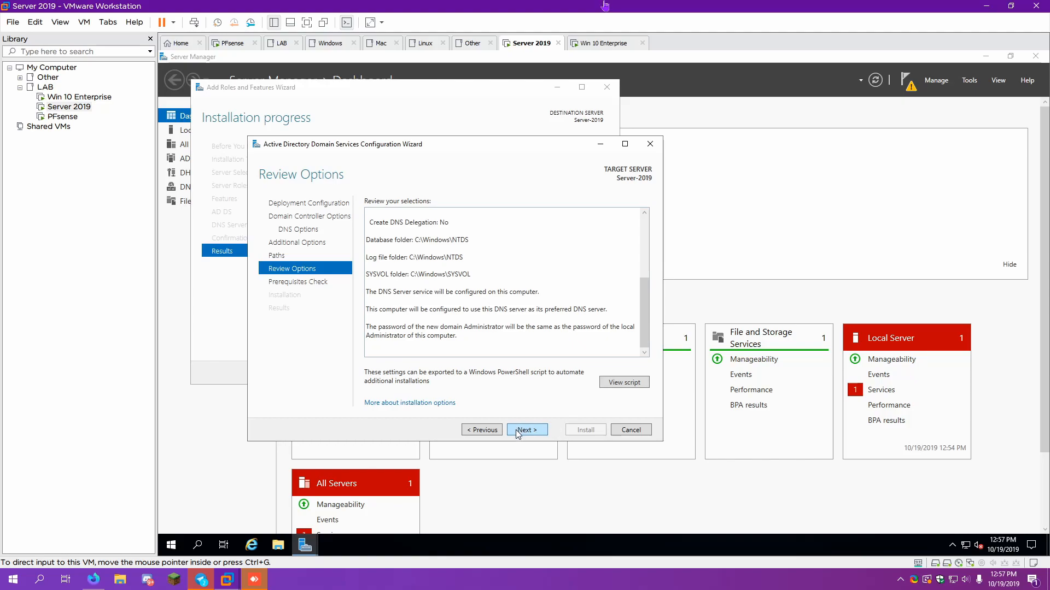
Pass the prerequisites check and start installing AD DS to promote Server 2019 to domain controller.
{"action": "left_click", "coordinate": [527, 430]}
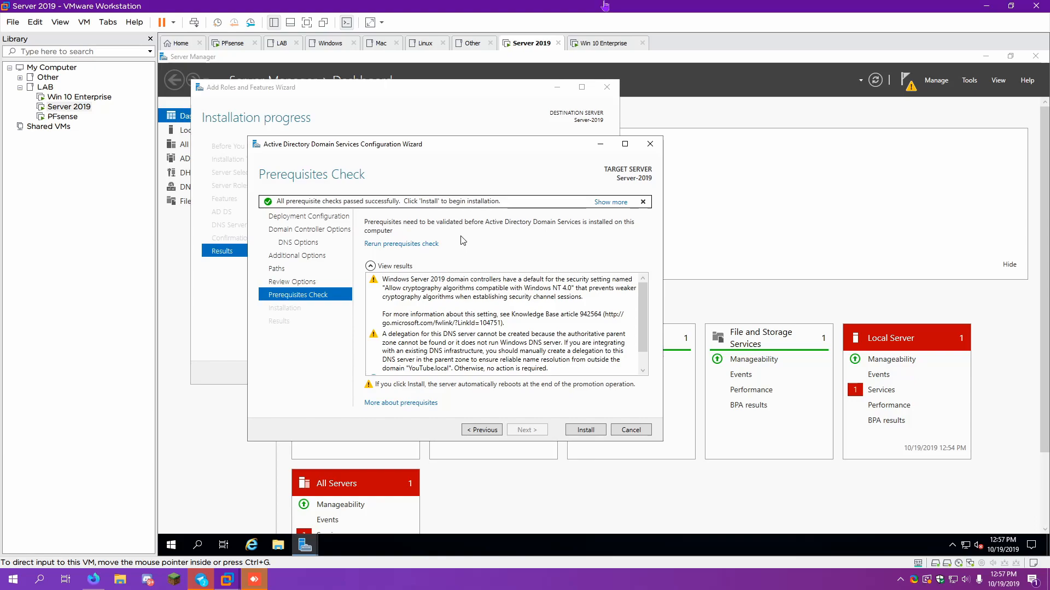
{"action": "mouse_move", "coordinate": [503, 285]}
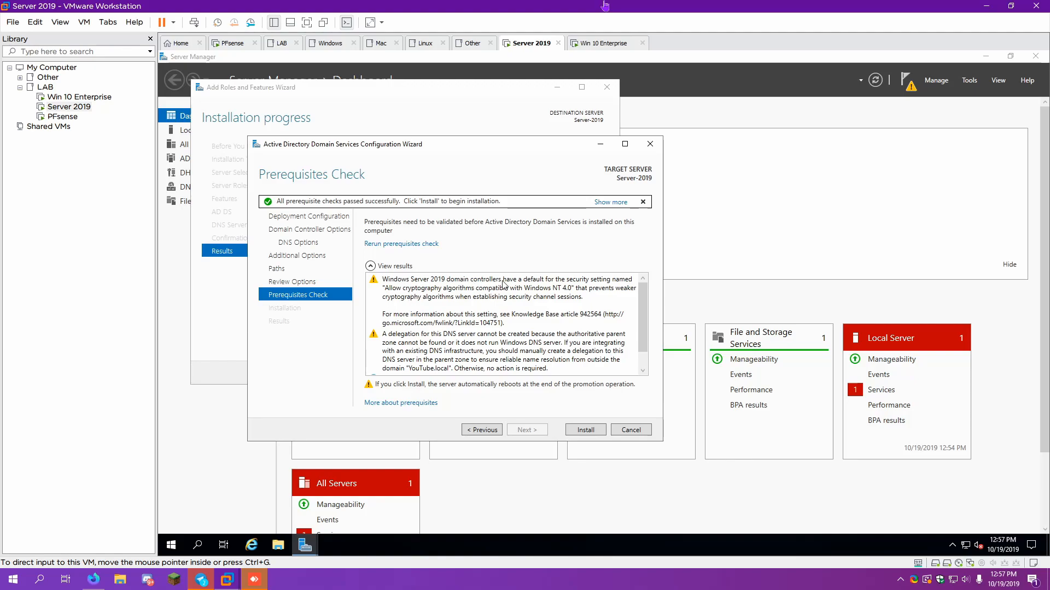
{"action": "scroll", "scroll_direction": "down", "scroll_amount": 3}
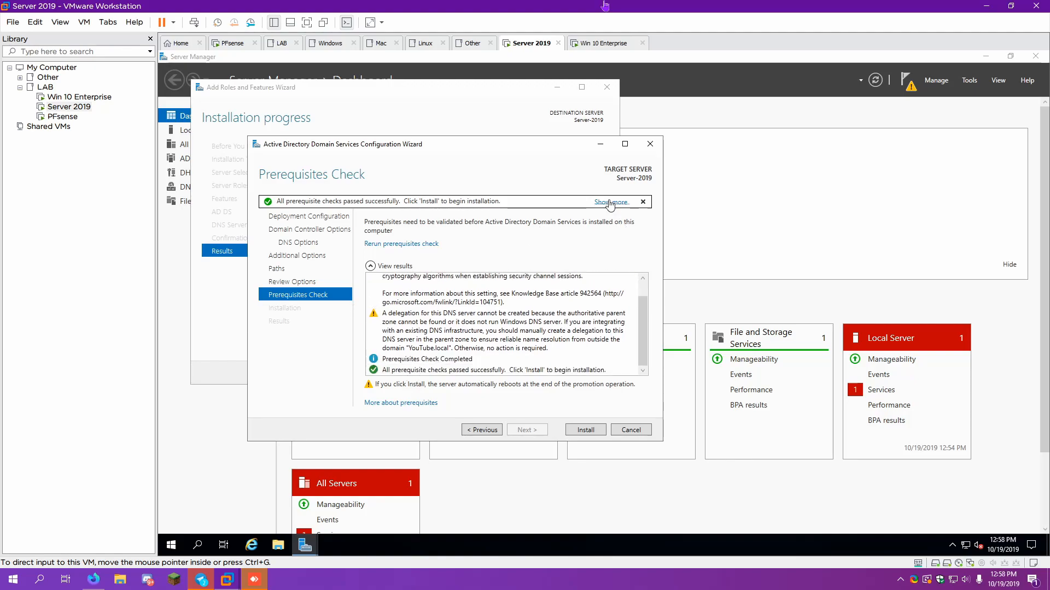
{"action": "left_click", "coordinate": [584, 429]}
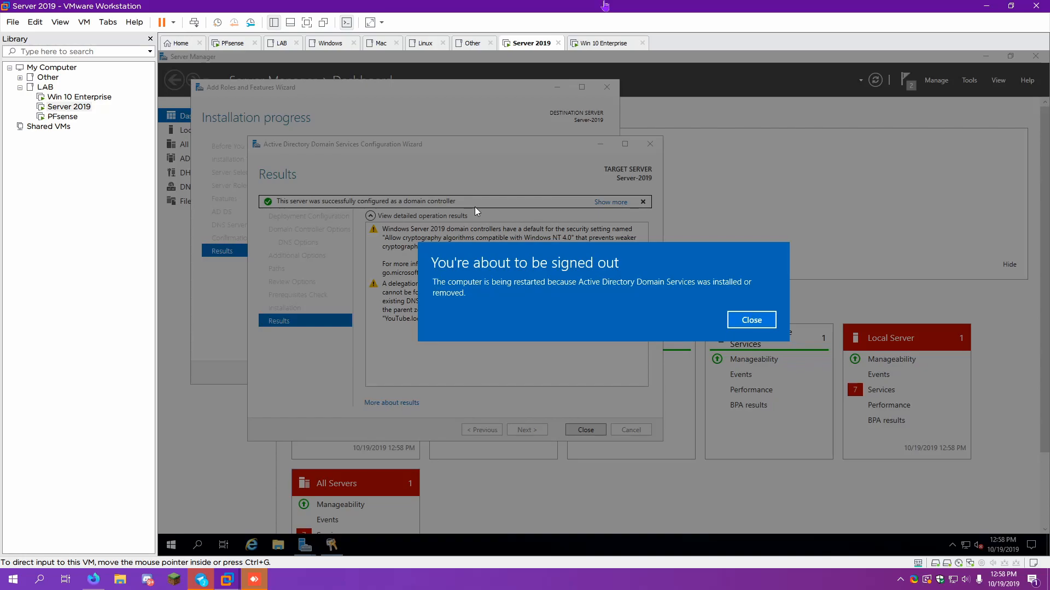
{"action": "mouse_move", "coordinate": [523, 62]}
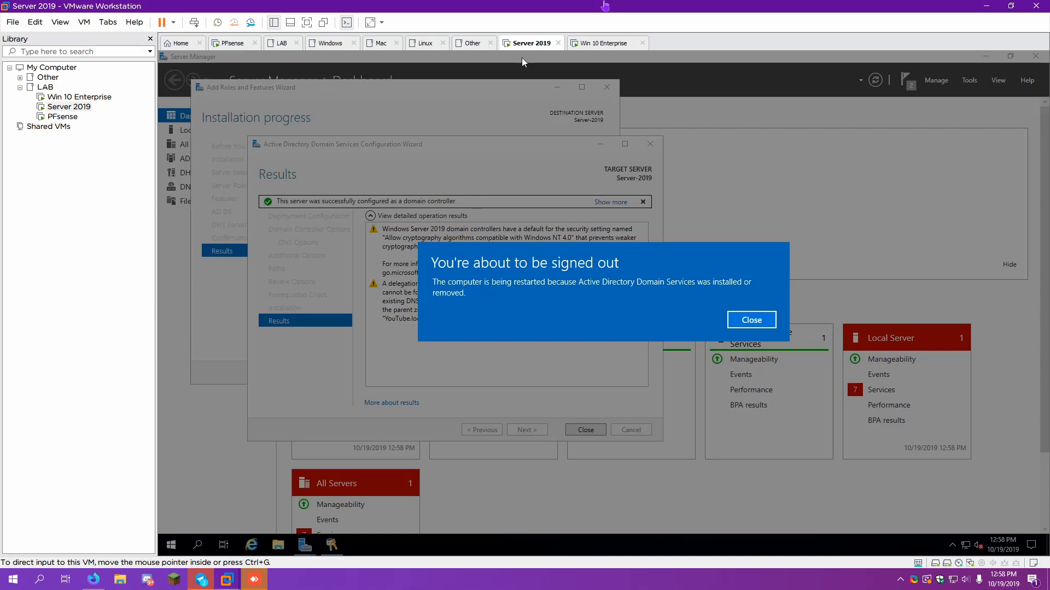
Dismiss the sign-out notice so the server reboots to the YOUTUBE\Administrator sign-in screen.
{"action": "left_click", "coordinate": [750, 320]}
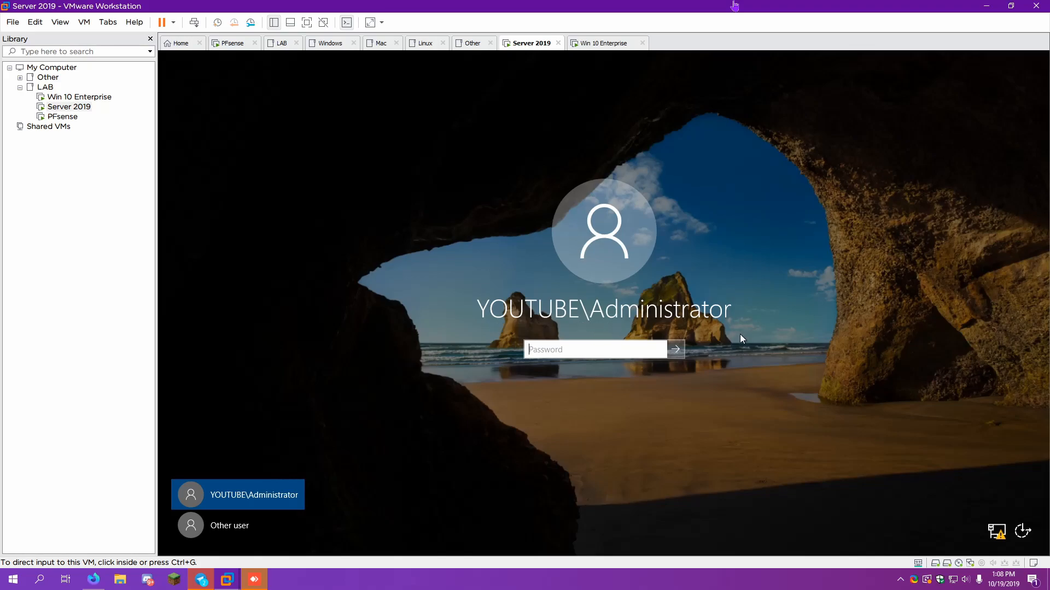
Sign in as YOUTUBE\Administrator and reach the desktop with the Start menu's program list.
{"action": "type", "text": "•"}
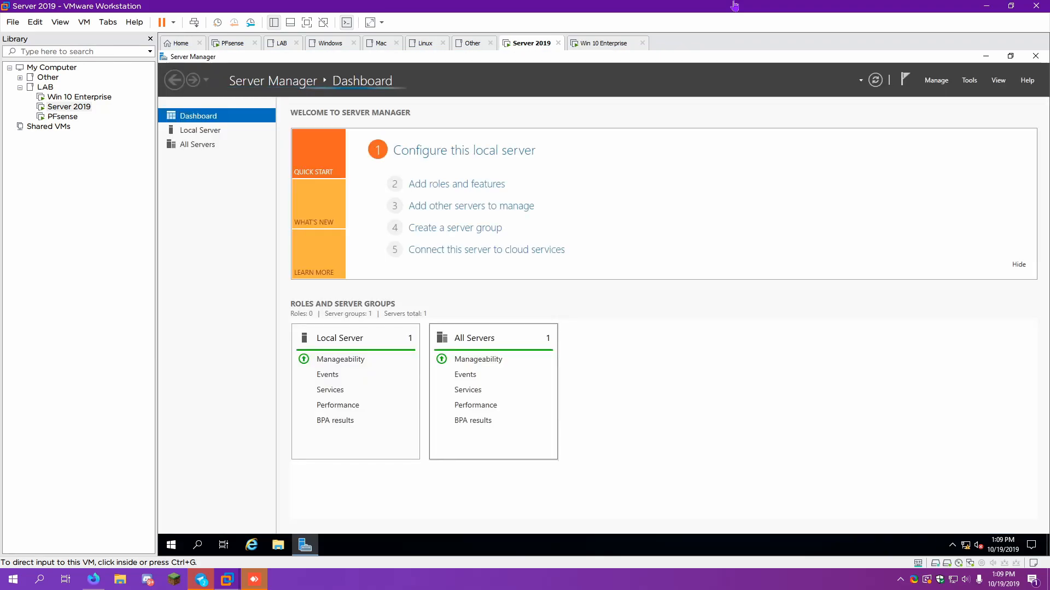
{"action": "left_click", "coordinate": [875, 80]}
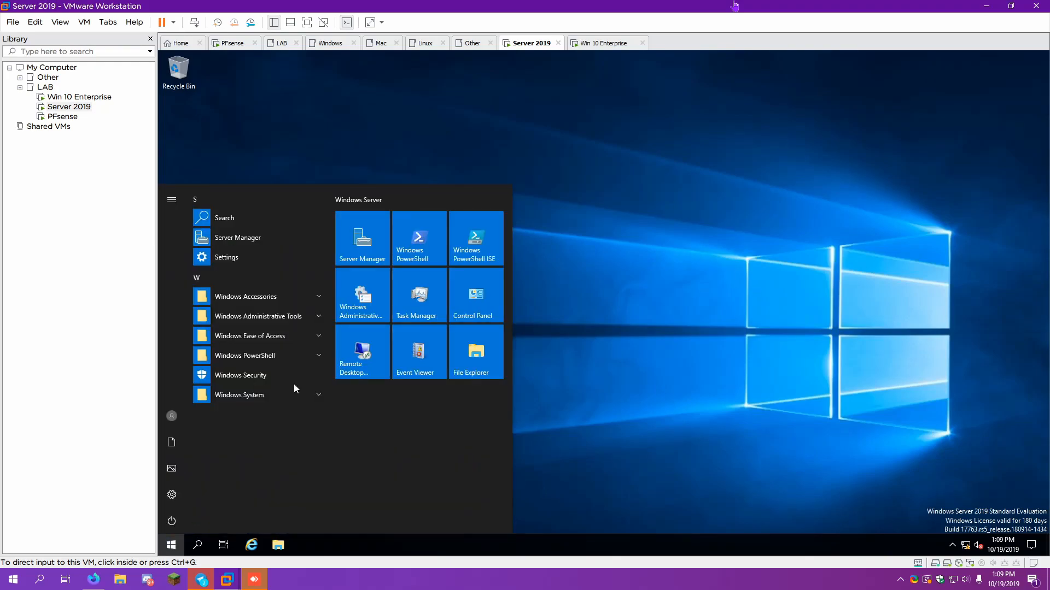
Launch the DHCP console from Windows Administrative Tools, showing server-2019.youtube.local.
{"action": "left_click", "coordinate": [249, 336]}
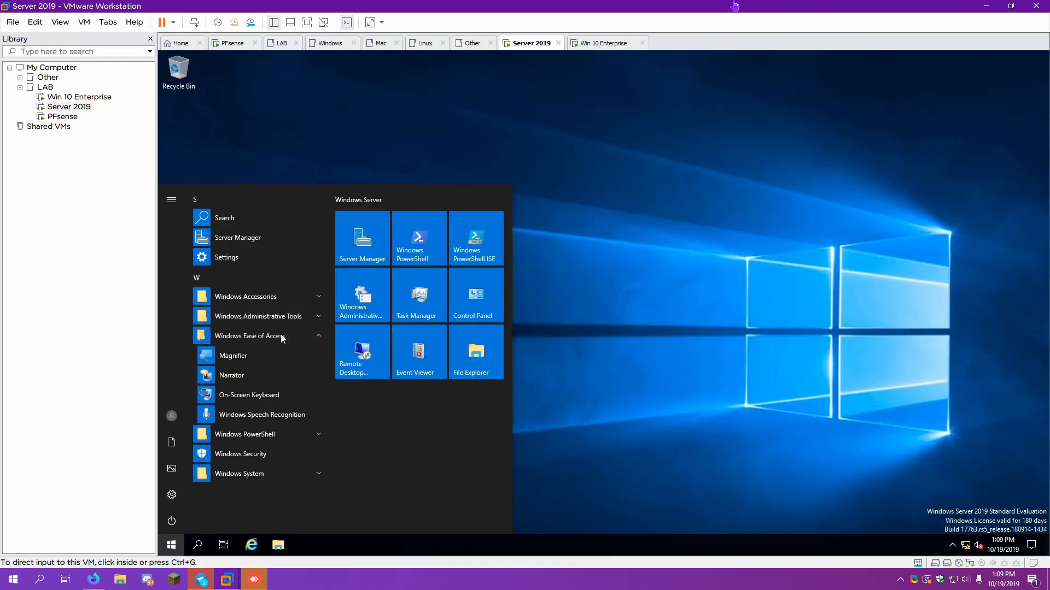
{"action": "left_click", "coordinate": [258, 316]}
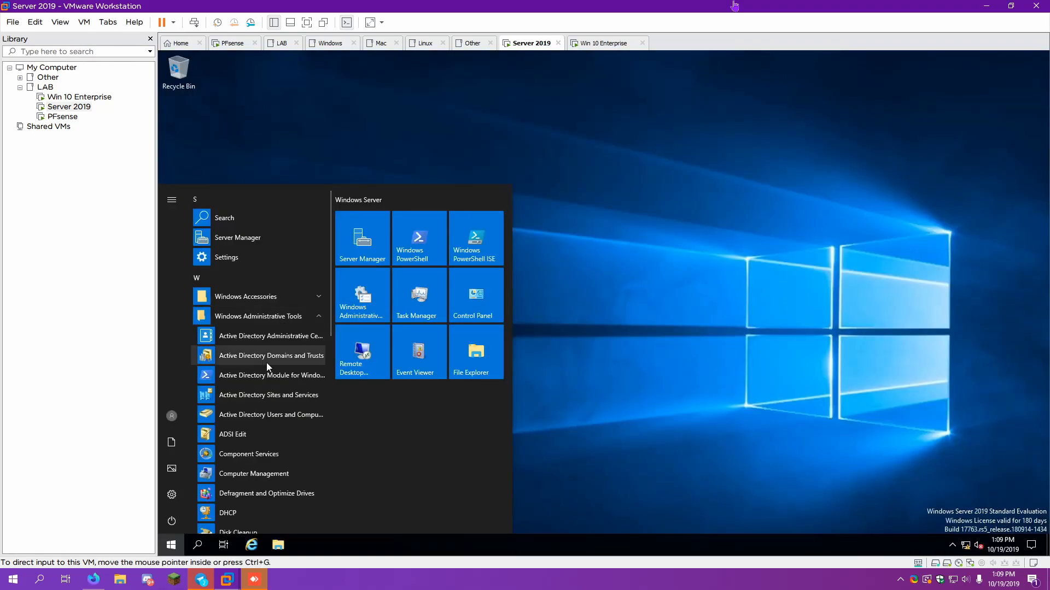
{"action": "mouse_move", "coordinate": [234, 521]}
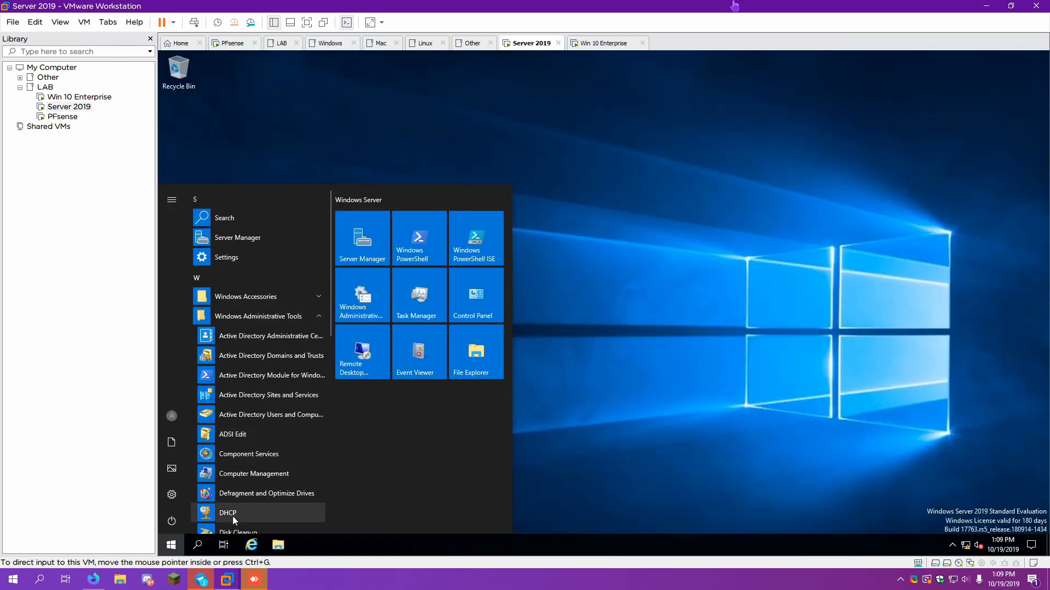
{"action": "left_click", "coordinate": [228, 513]}
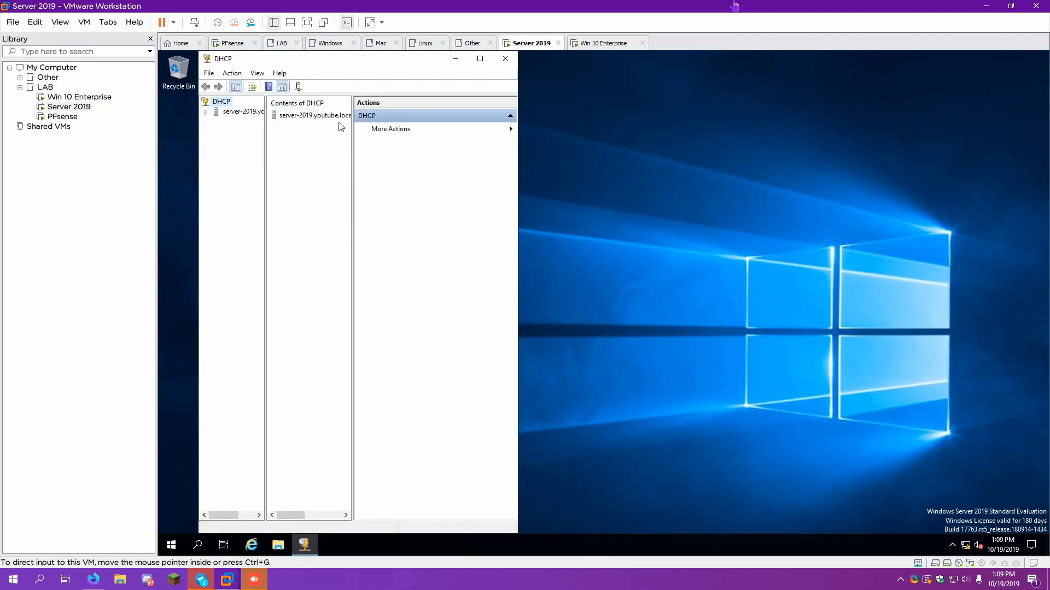
Maximize DHCP and confirm the server's bindings use Ethernet0 at 10.10.0.100.
{"action": "left_click", "coordinate": [312, 115]}
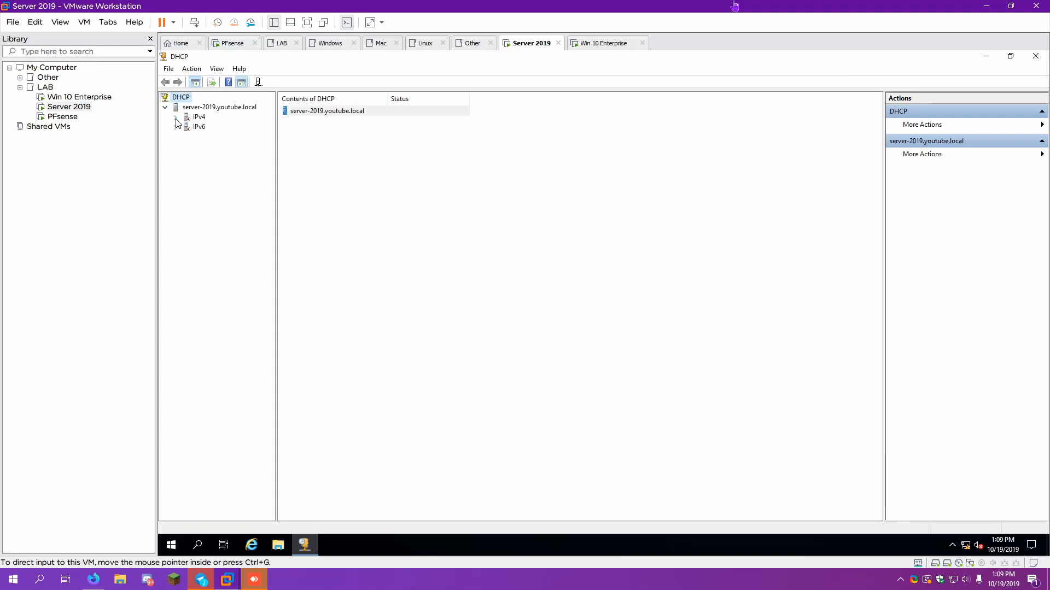
{"action": "left_click", "coordinate": [174, 117]}
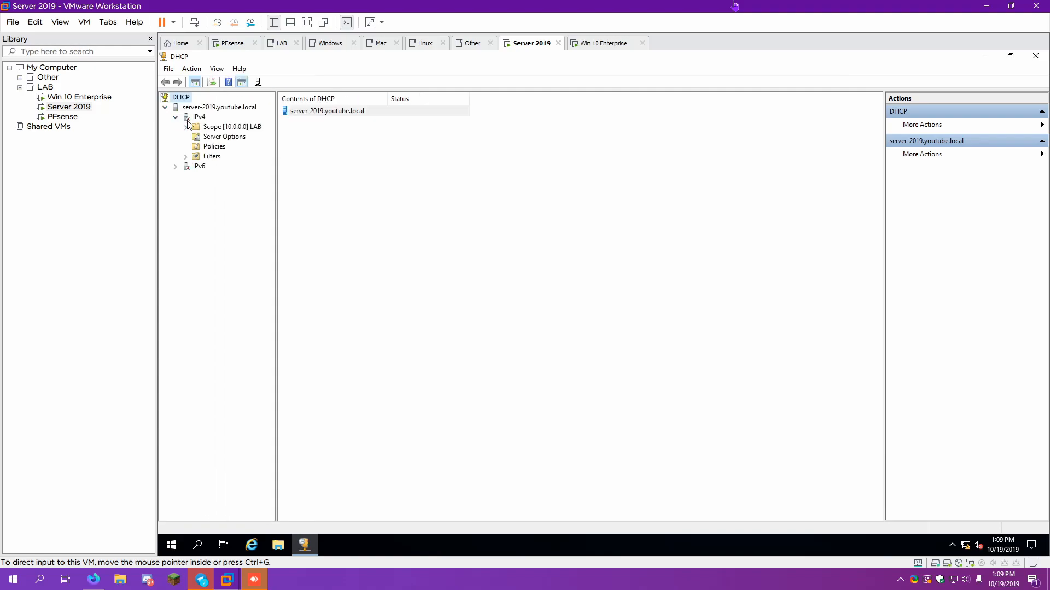
{"action": "right_click", "coordinate": [198, 117]}
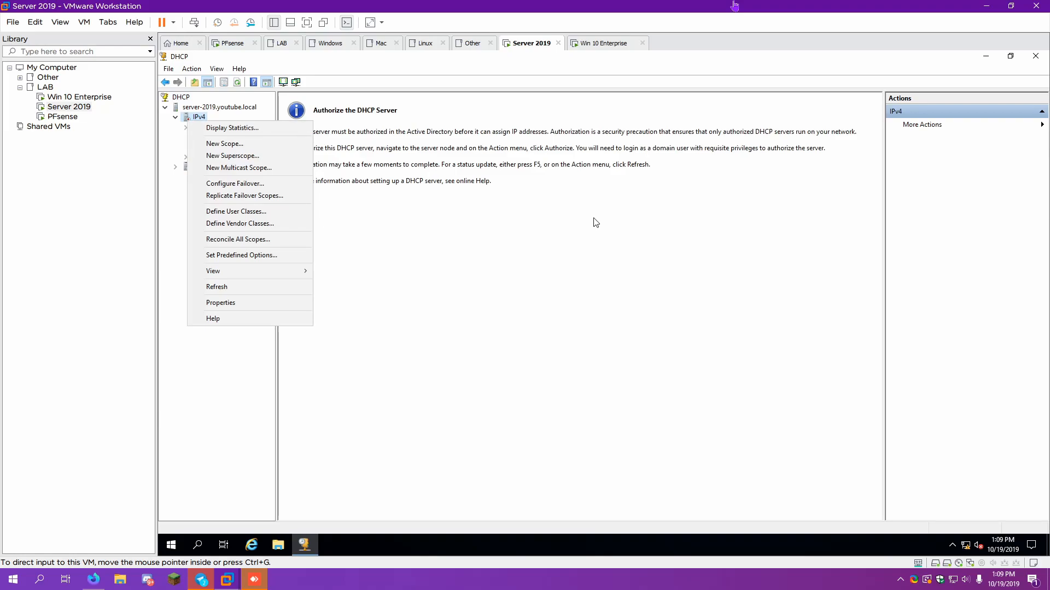
{"action": "right_click", "coordinate": [219, 107]}
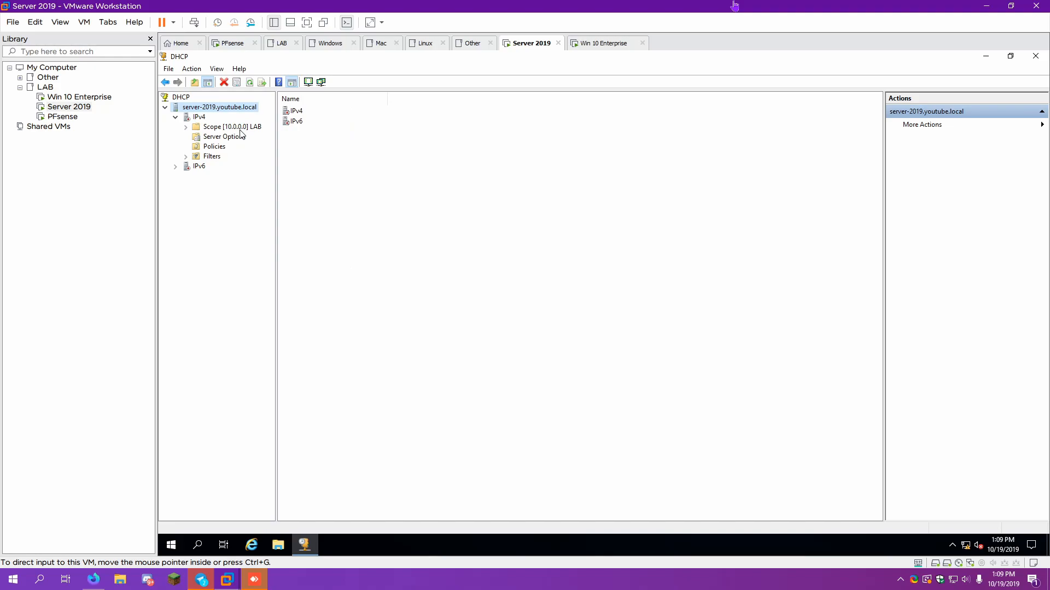
{"action": "right_click", "coordinate": [220, 108]}
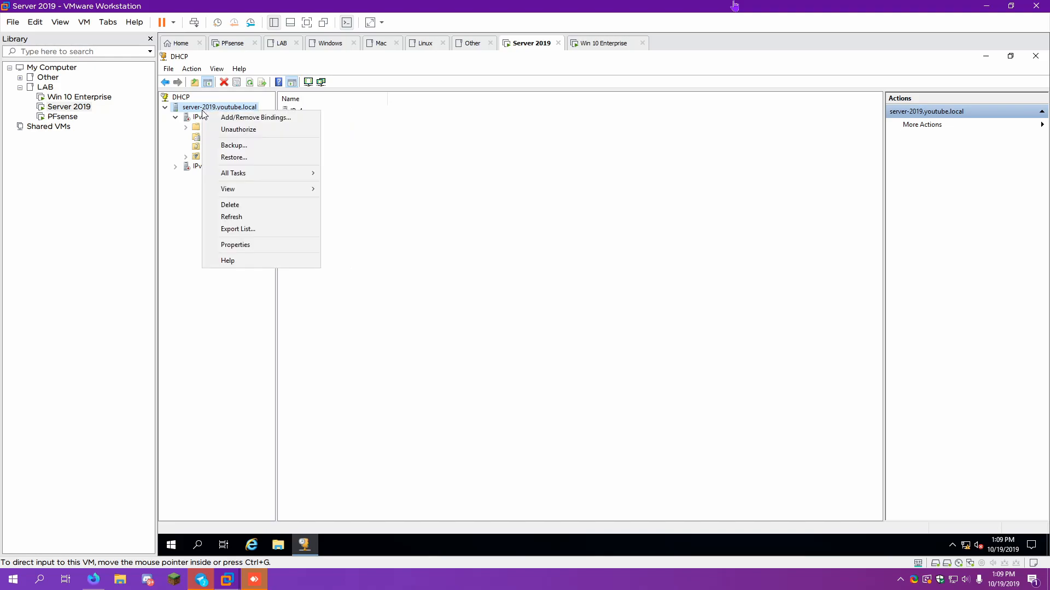
{"action": "left_click", "coordinate": [255, 117]}
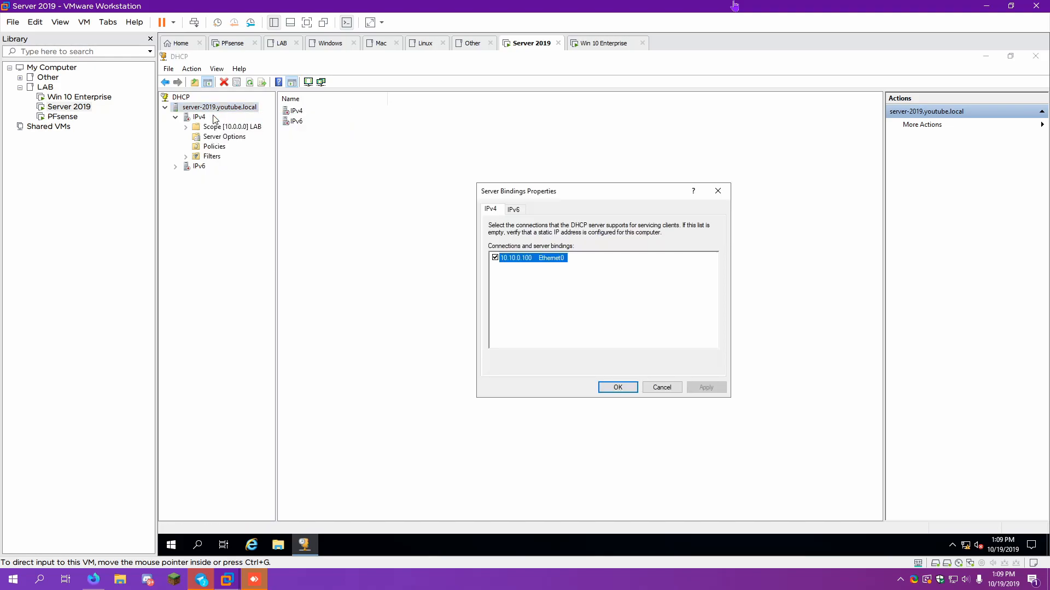
{"action": "left_click", "coordinate": [617, 387]}
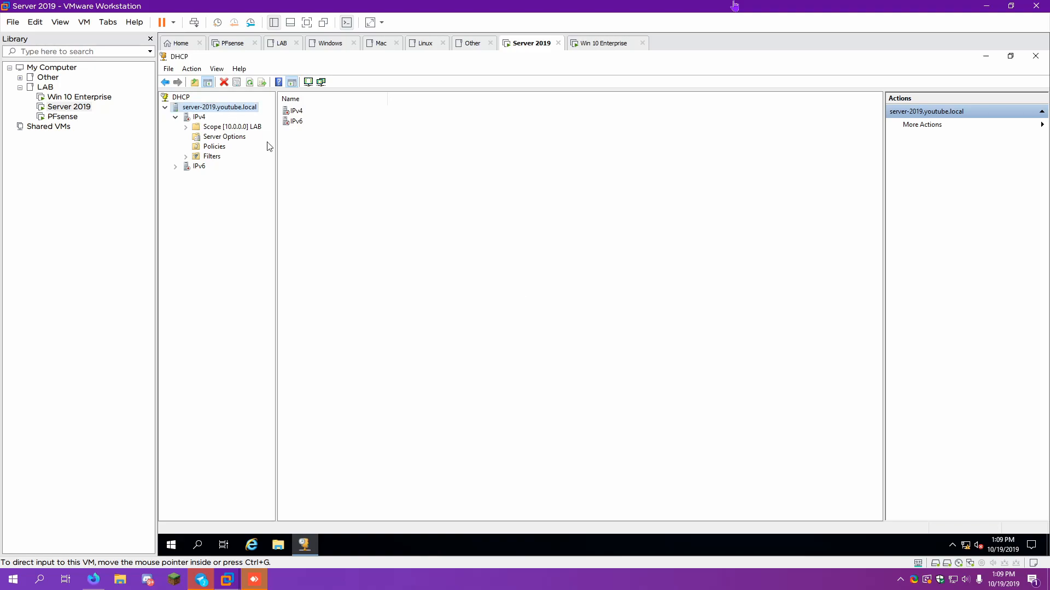
Review the IPv4 LAB scope 10.0.0.0 as active and glance at the IPv6 node.
{"action": "left_click", "coordinate": [211, 127]}
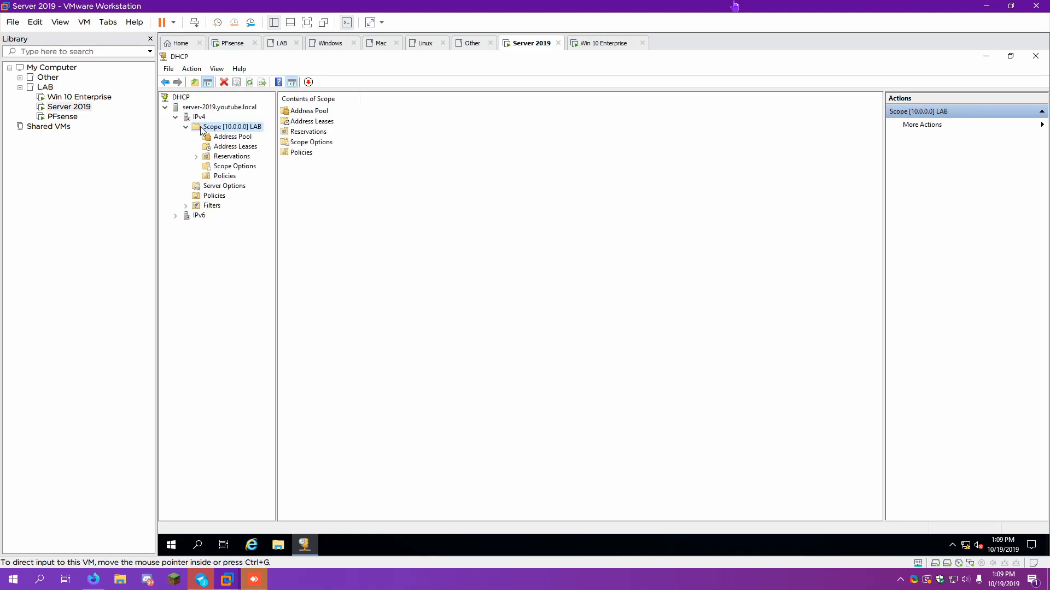
{"action": "left_click", "coordinate": [199, 117]}
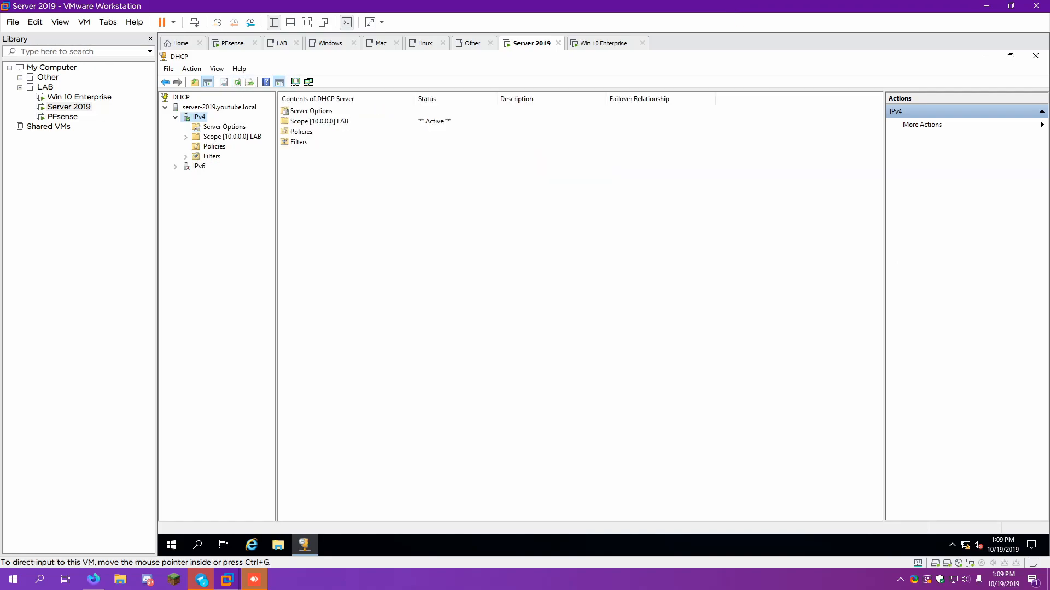
{"action": "left_click", "coordinate": [199, 167]}
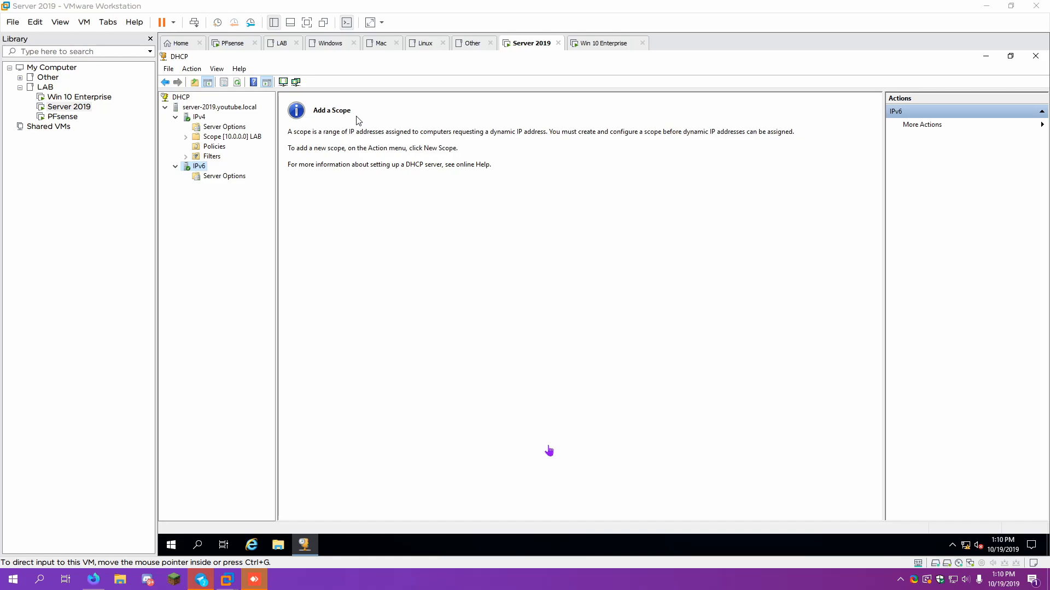
{"action": "mouse_move", "coordinate": [363, 114]}
{"action": "type", "text": "cpon"}
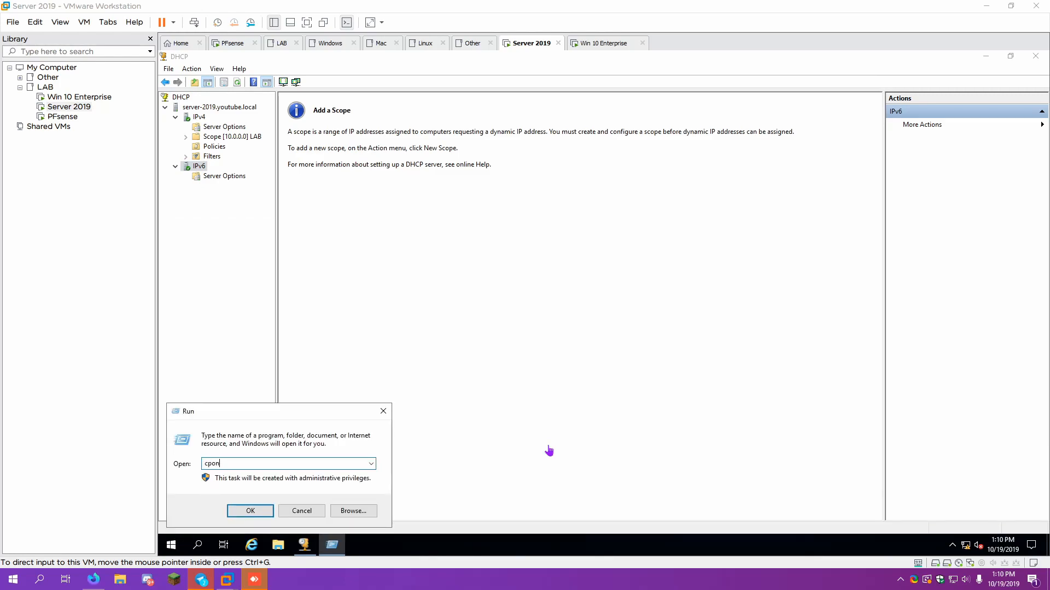
Reach Ethernet0's IPv4 properties via Control Panel: 10.10.0.100, mask 255.0.0.0, gateway 10.10.0.1, DNS 127.0.0.1.
{"action": "left_click", "coordinate": [249, 510]}
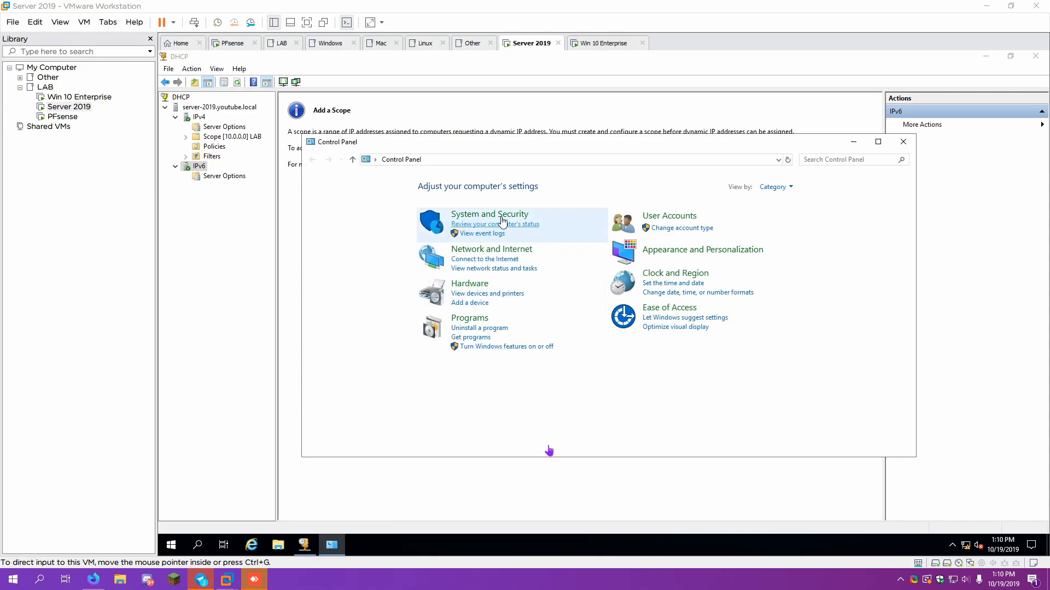
{"action": "left_click", "coordinate": [491, 250]}
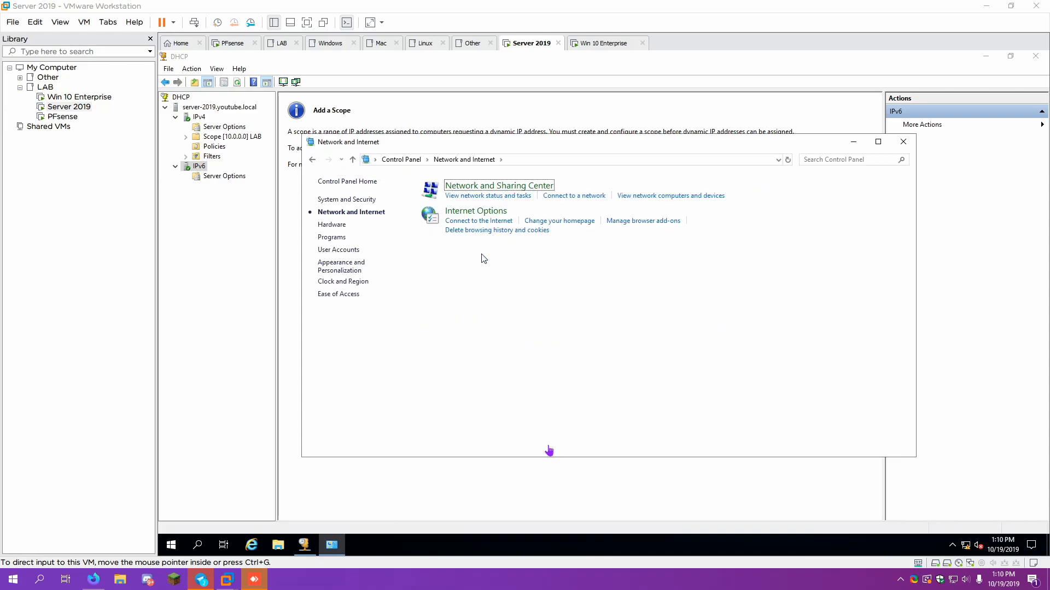
{"action": "left_click", "coordinate": [498, 186]}
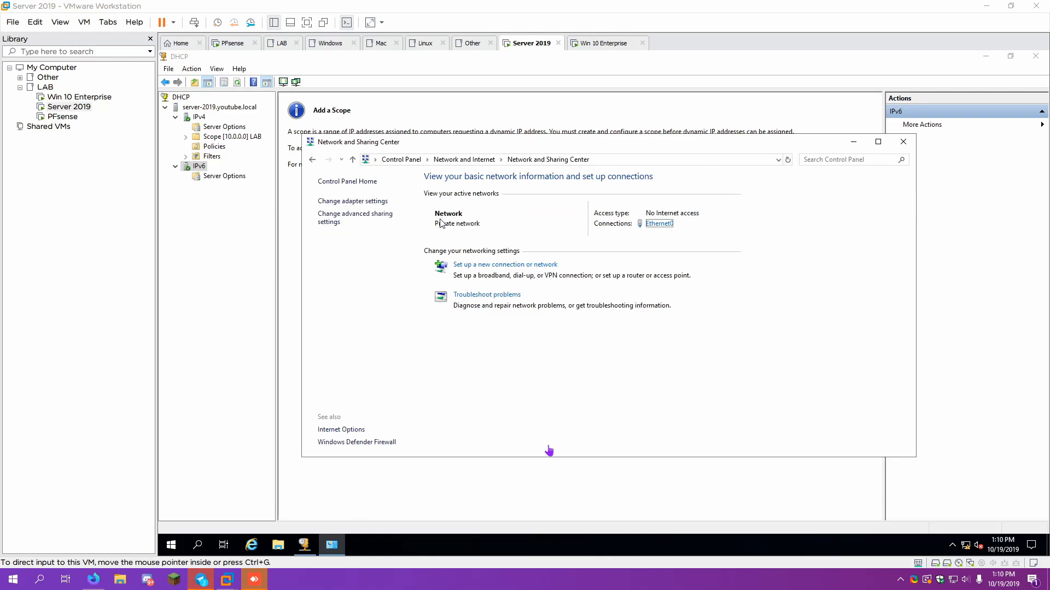
{"action": "left_click", "coordinate": [658, 223]}
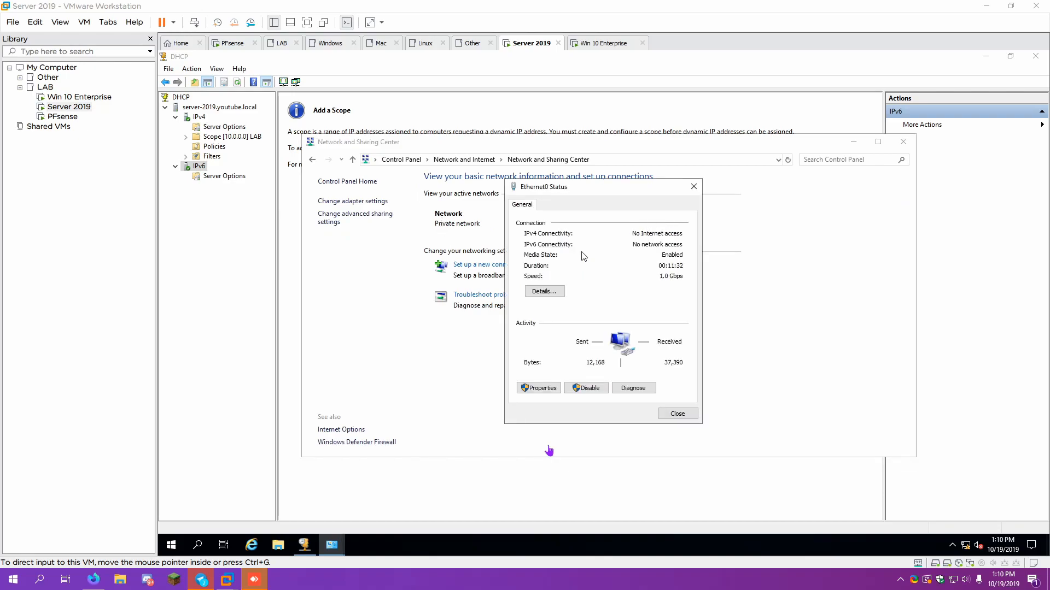
{"action": "left_click", "coordinate": [538, 387]}
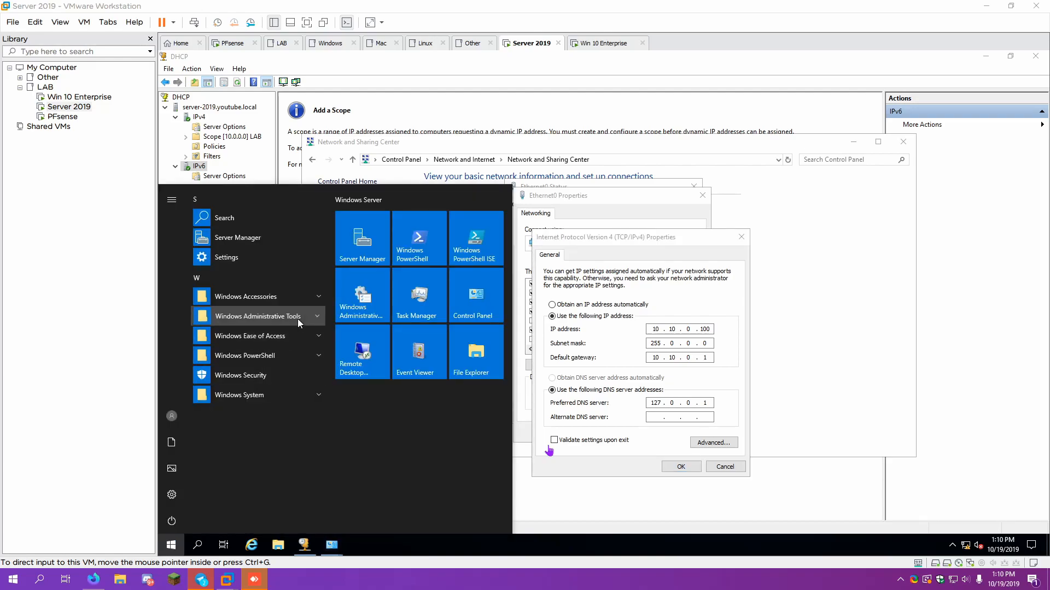
{"action": "left_click", "coordinate": [258, 315]}
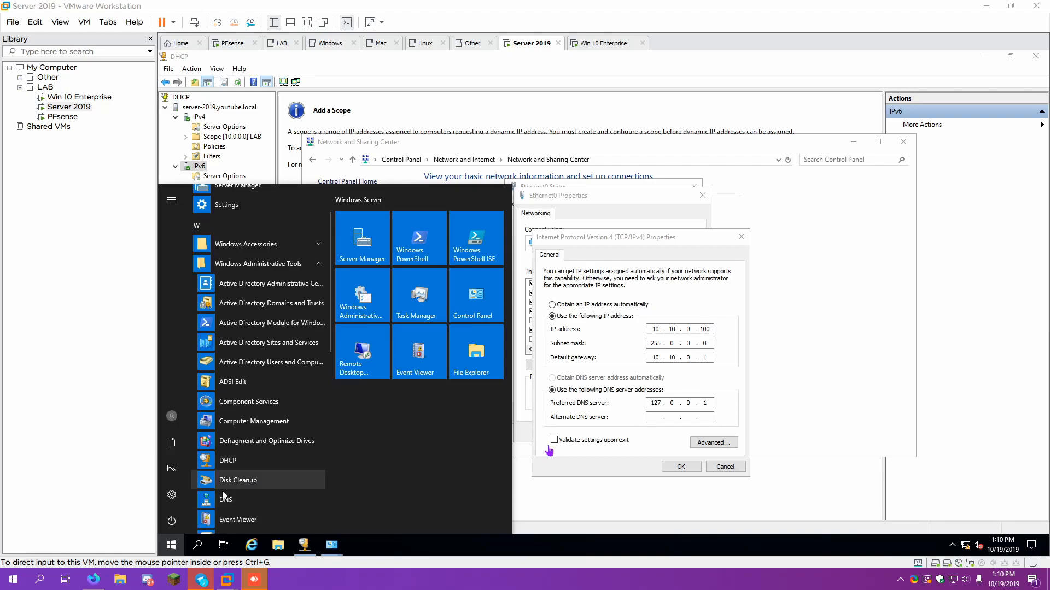
Confirm YouTube.local and _msdcs.YouTube.local forward lookup zones in DNS Manager, then close it.
{"action": "left_click", "coordinate": [226, 499]}
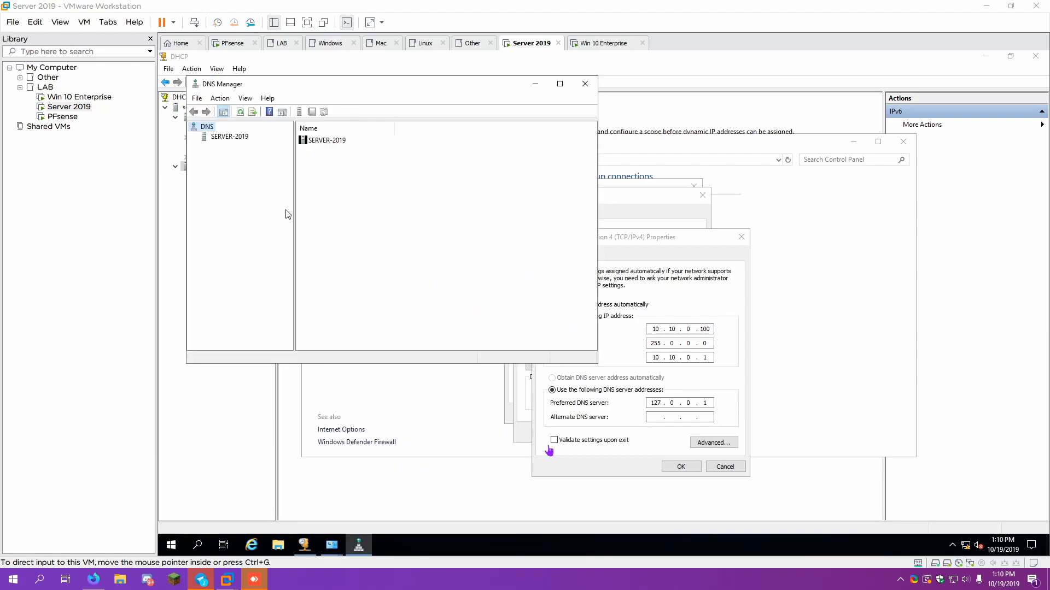
{"action": "left_click", "coordinate": [229, 136]}
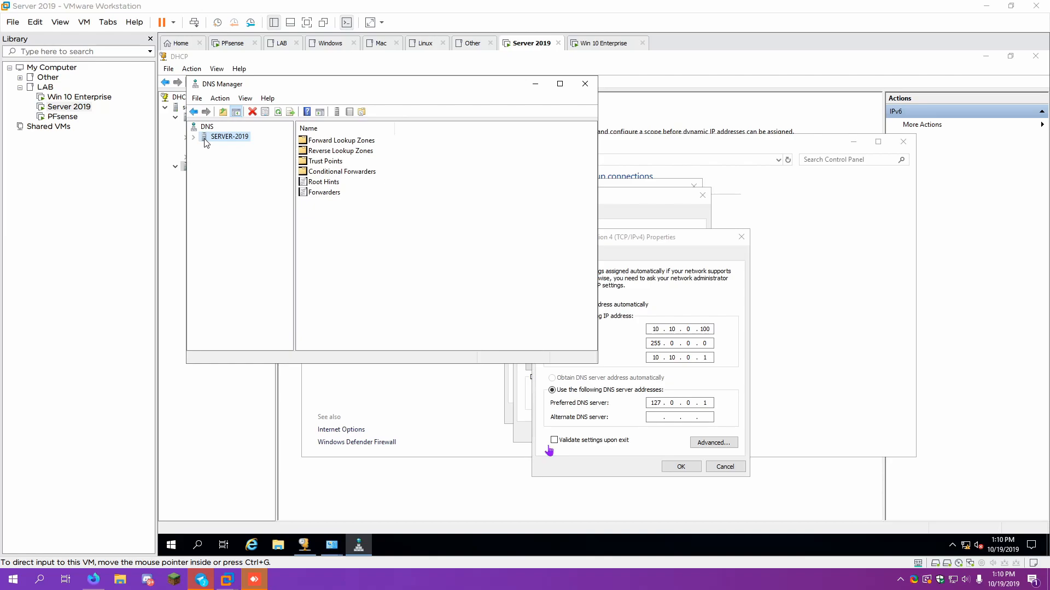
{"action": "left_click", "coordinate": [253, 145]}
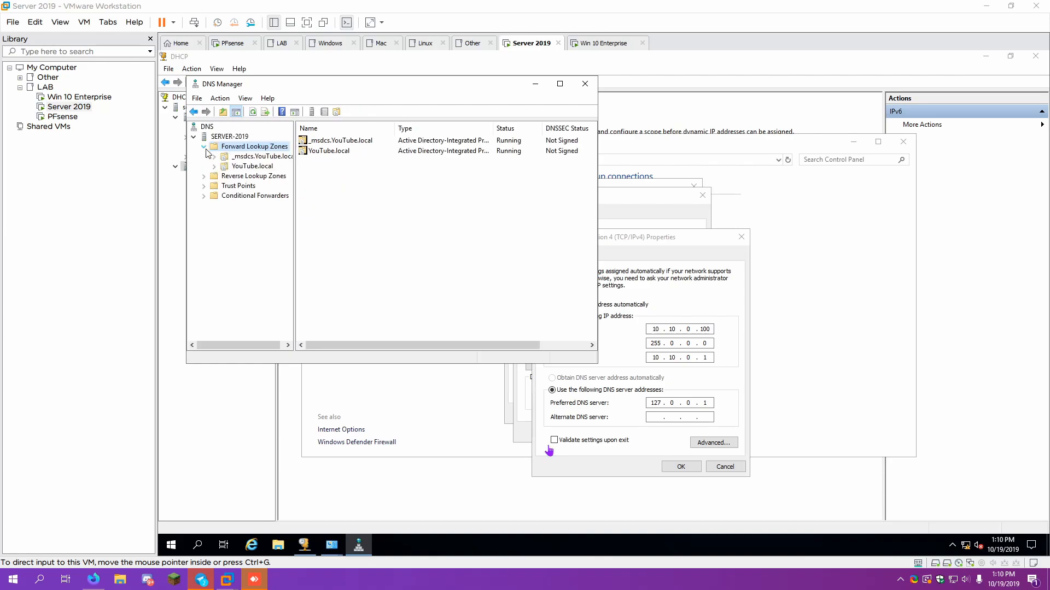
{"action": "left_click", "coordinate": [252, 167]}
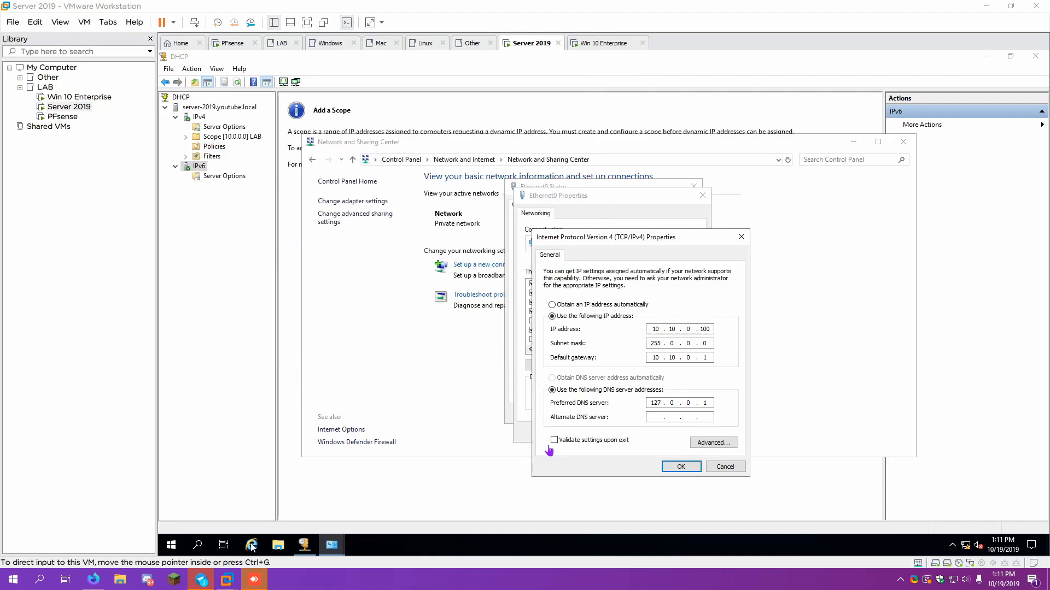
Replace Ethernet0's preferred DNS 127.0.0.1 with 10.10.0.100 and confirm.
{"action": "left_click", "coordinate": [680, 467]}
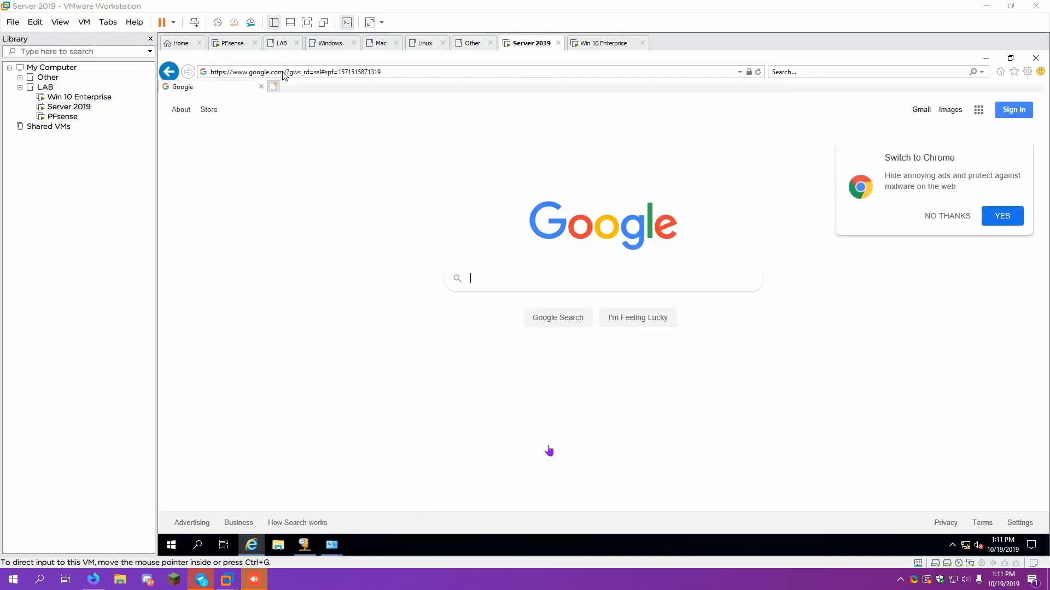
{"action": "mouse_move", "coordinate": [671, 260]}
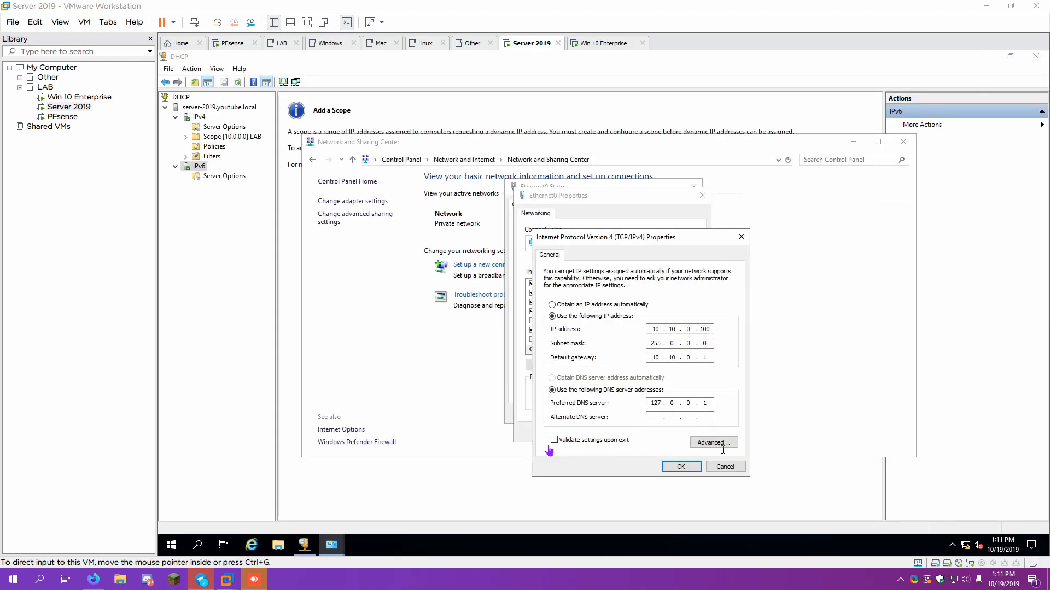
{"action": "left_click", "coordinate": [678, 402]}
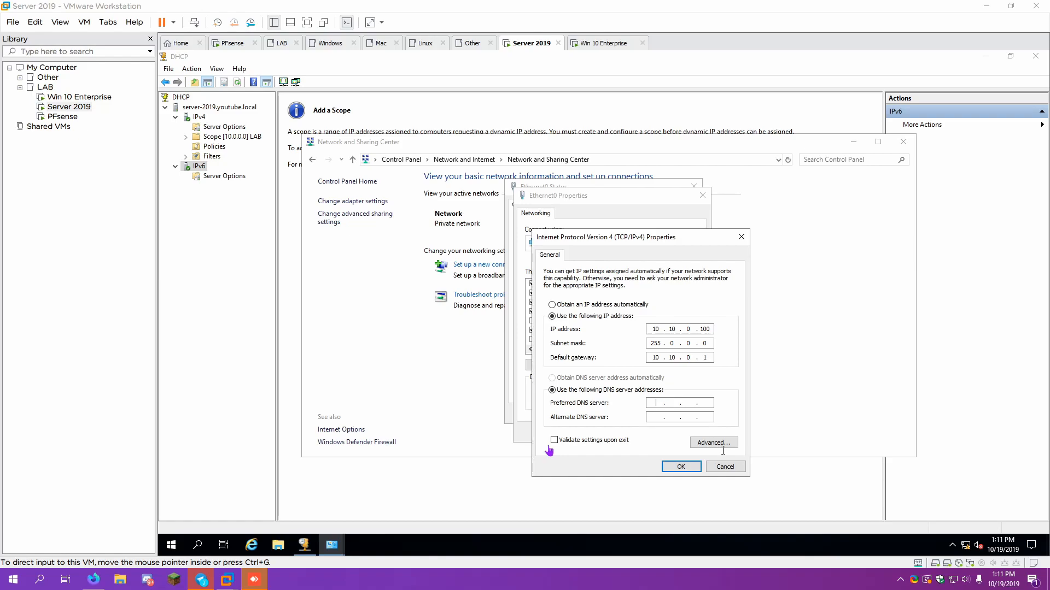
{"action": "type", "text": "10.10.0."}
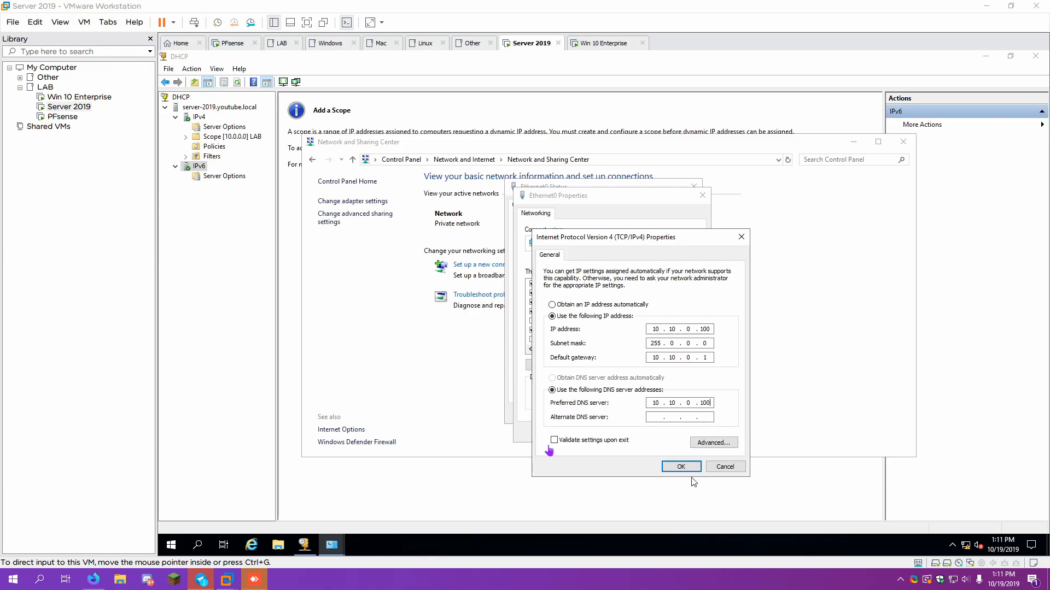
{"action": "left_click", "coordinate": [680, 467]}
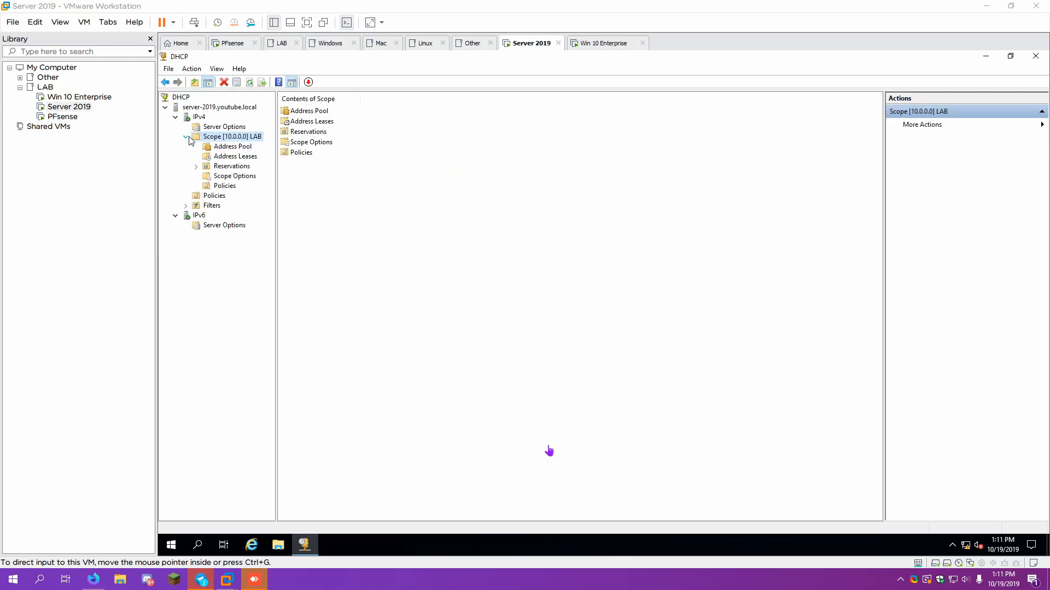
Set the LAB scope's 006 DNS Servers option to only 10.10.0.100, save it and close DHCP.
{"action": "left_click", "coordinate": [235, 157]}
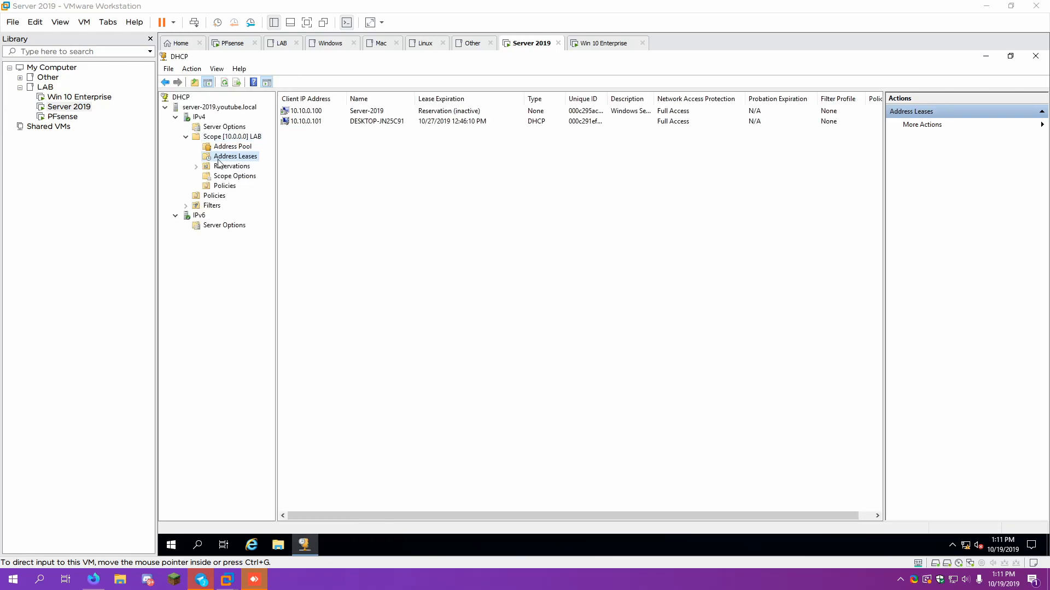
{"action": "mouse_move", "coordinate": [752, 351]}
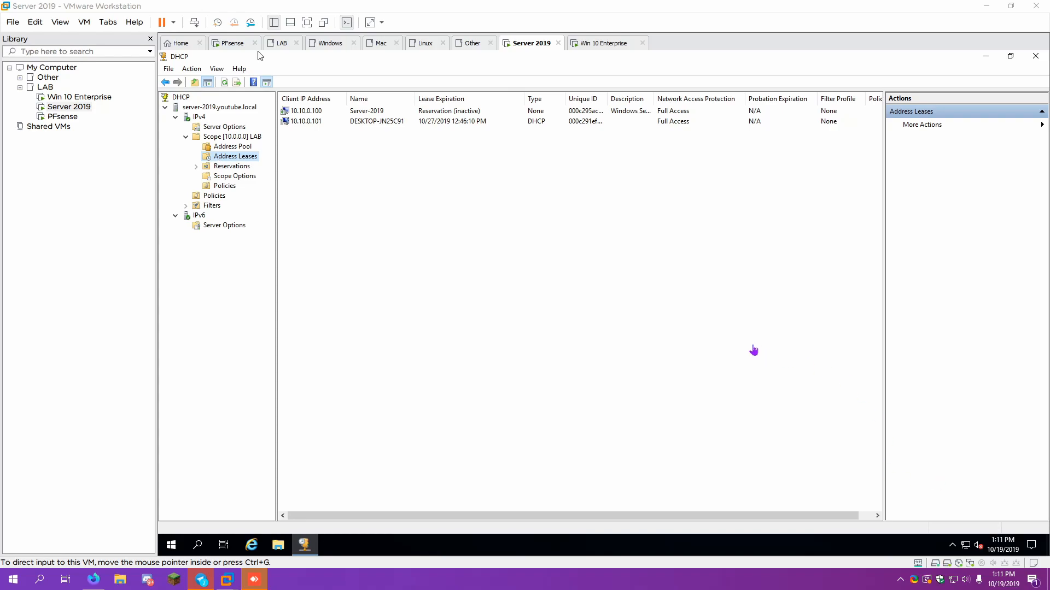
{"action": "mouse_move", "coordinate": [253, 176]}
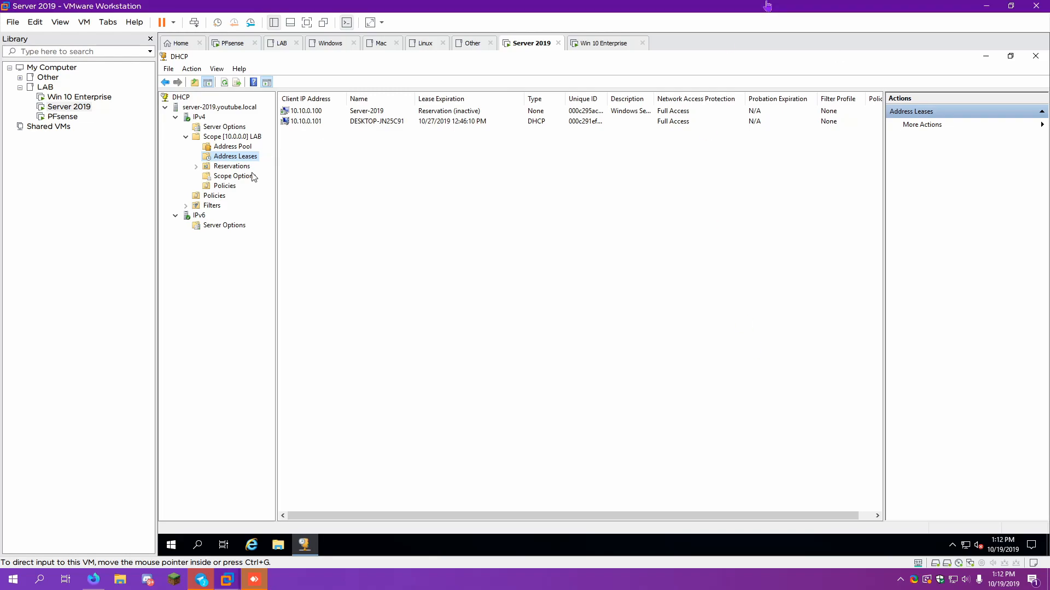
{"action": "left_click", "coordinate": [234, 175]}
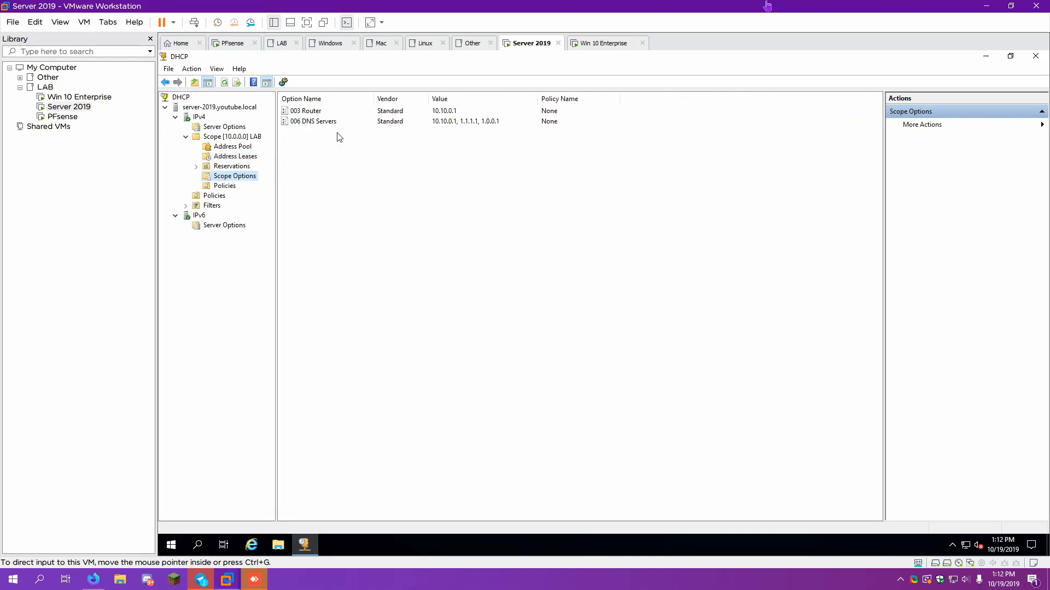
{"action": "double_click", "coordinate": [313, 121]}
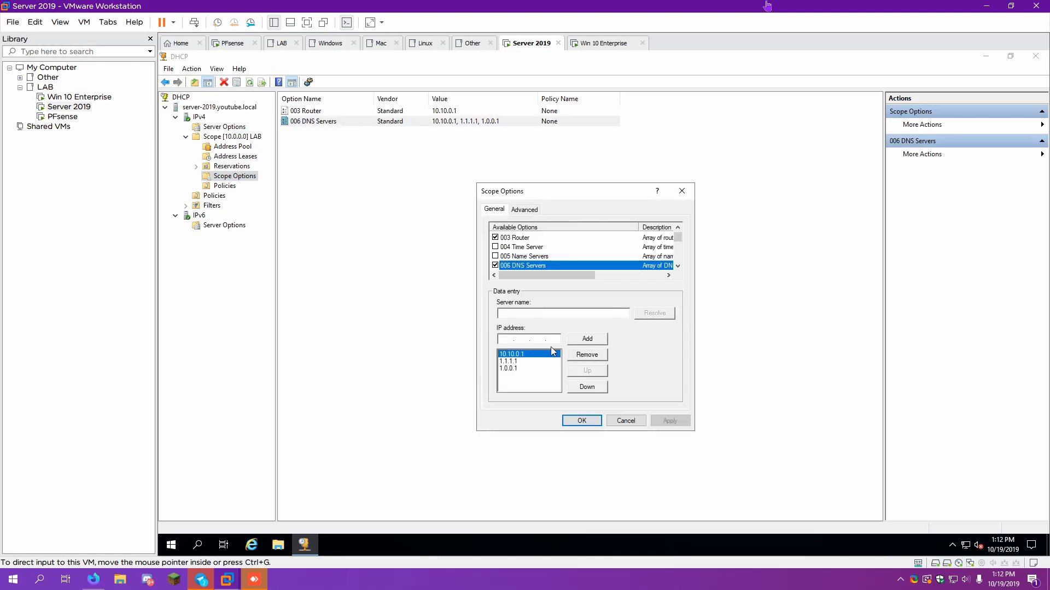
{"action": "left_click", "coordinate": [586, 355]}
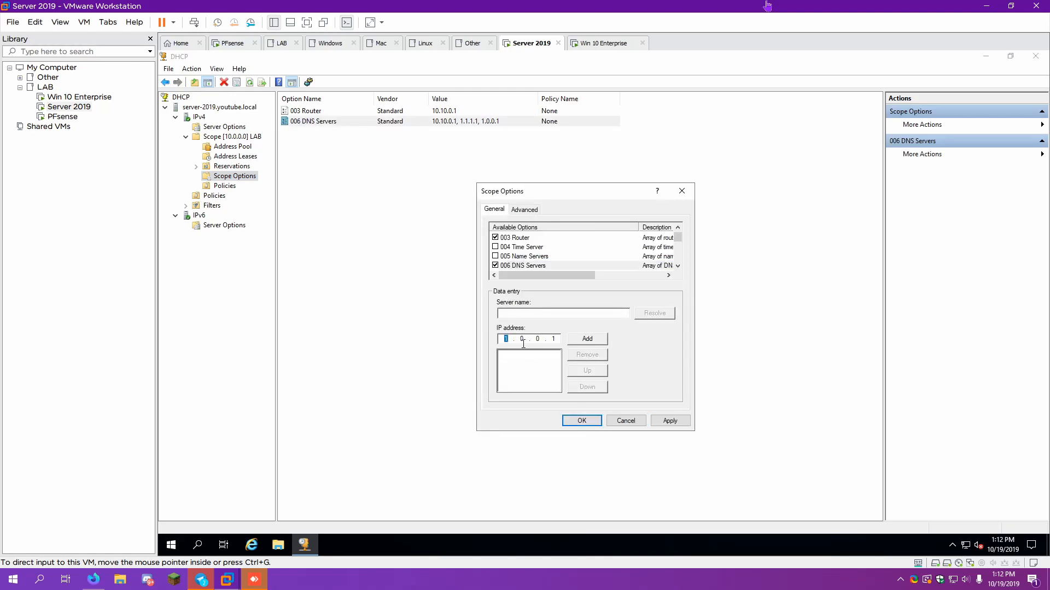
{"action": "type", "text": "10.10.0.1"}
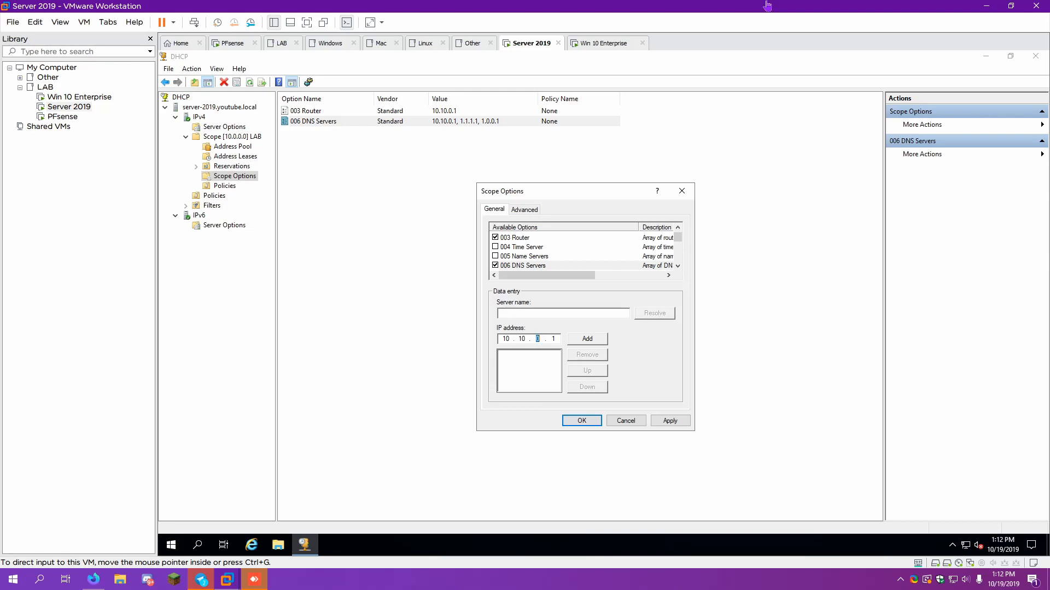
{"action": "type", "text": "100"}
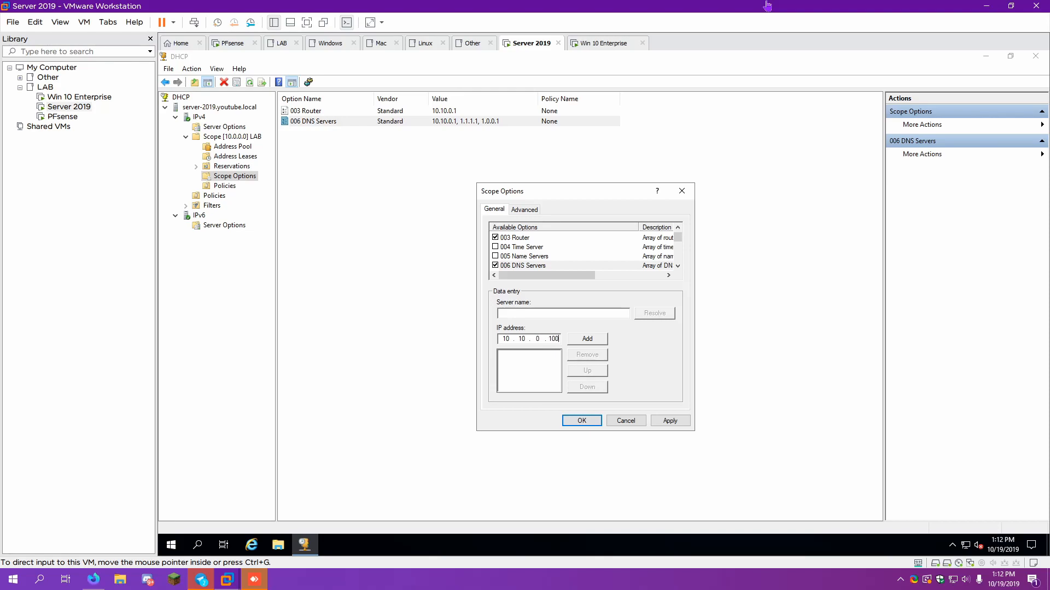
{"action": "mouse_move", "coordinate": [571, 342]}
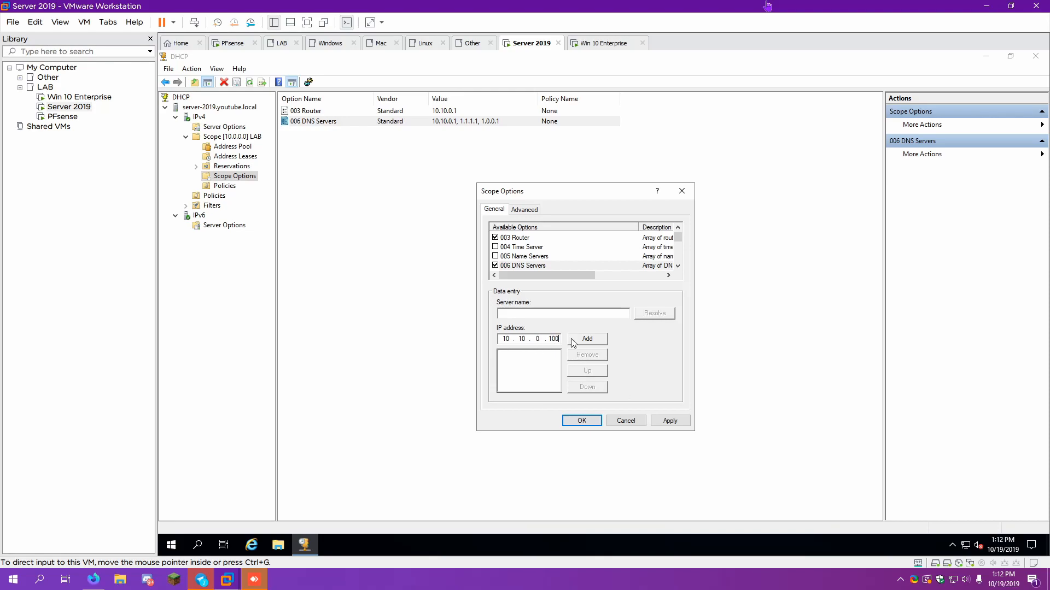
{"action": "left_click", "coordinate": [586, 338]}
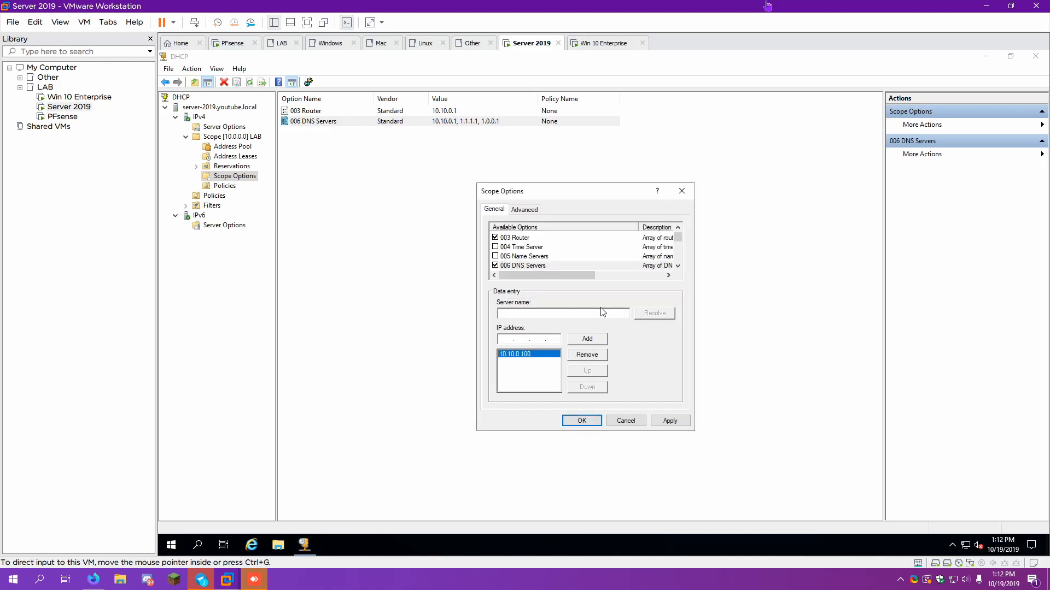
{"action": "left_click", "coordinate": [580, 420]}
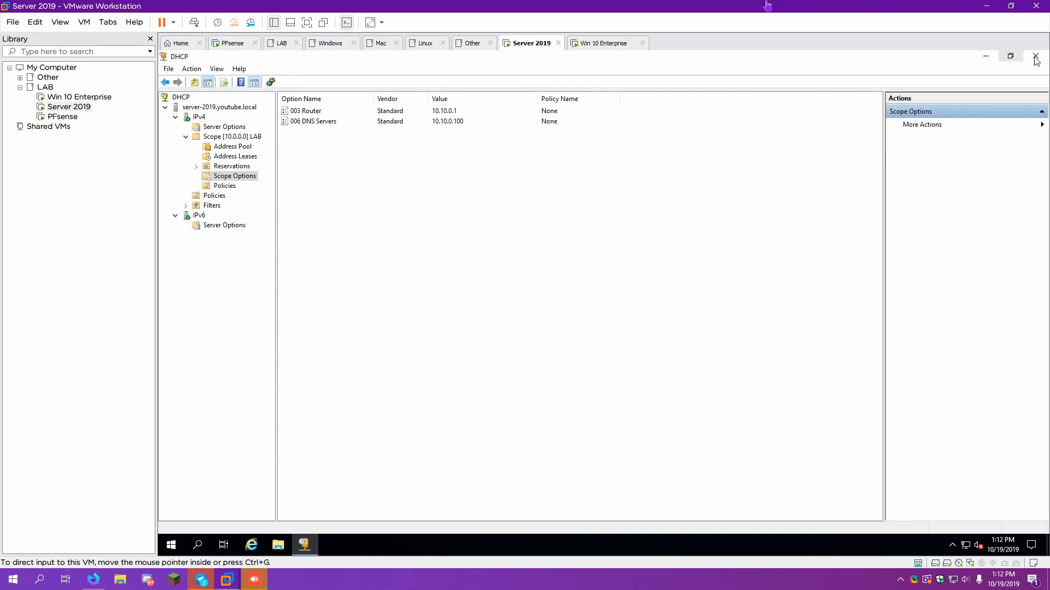
{"action": "left_click", "coordinate": [1035, 56]}
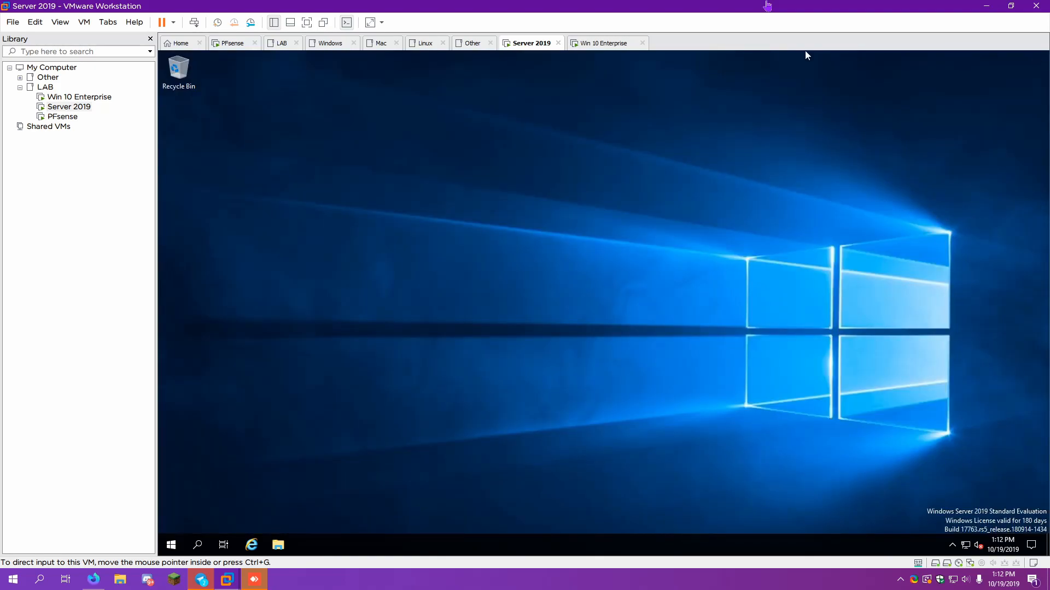
{"action": "mouse_move", "coordinate": [617, 53]}
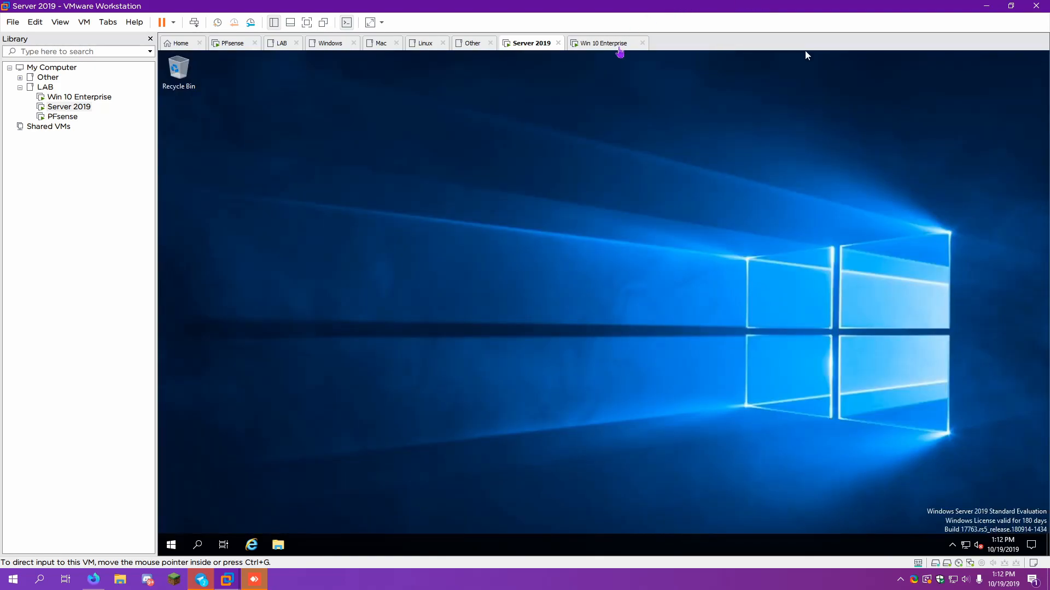
Switch to the Win 10 Enterprise guest and launch a Command Prompt via Run cmd.
{"action": "left_click", "coordinate": [603, 43]}
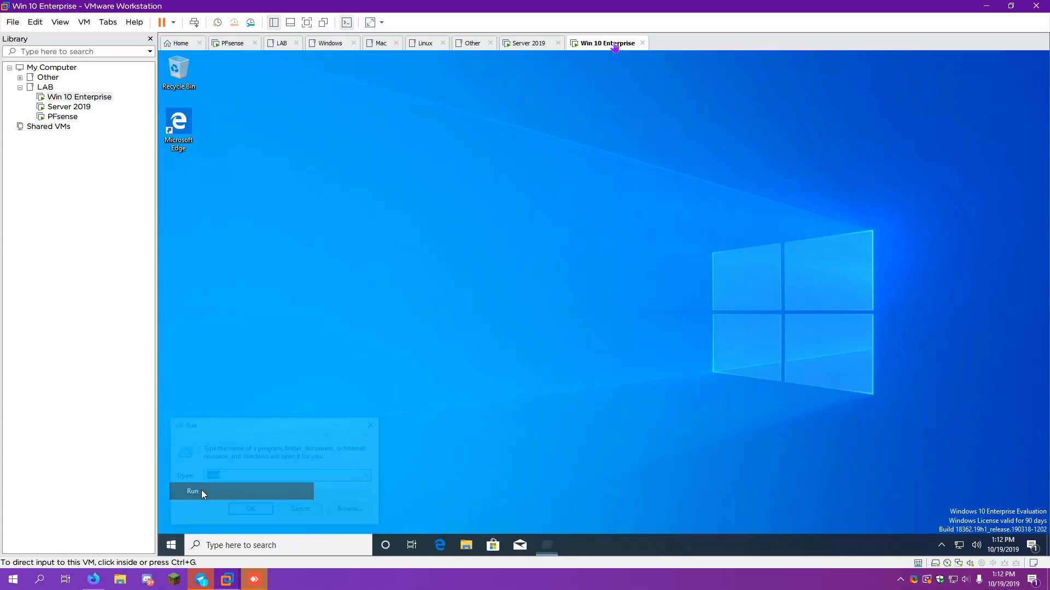
{"action": "left_click", "coordinate": [250, 509]}
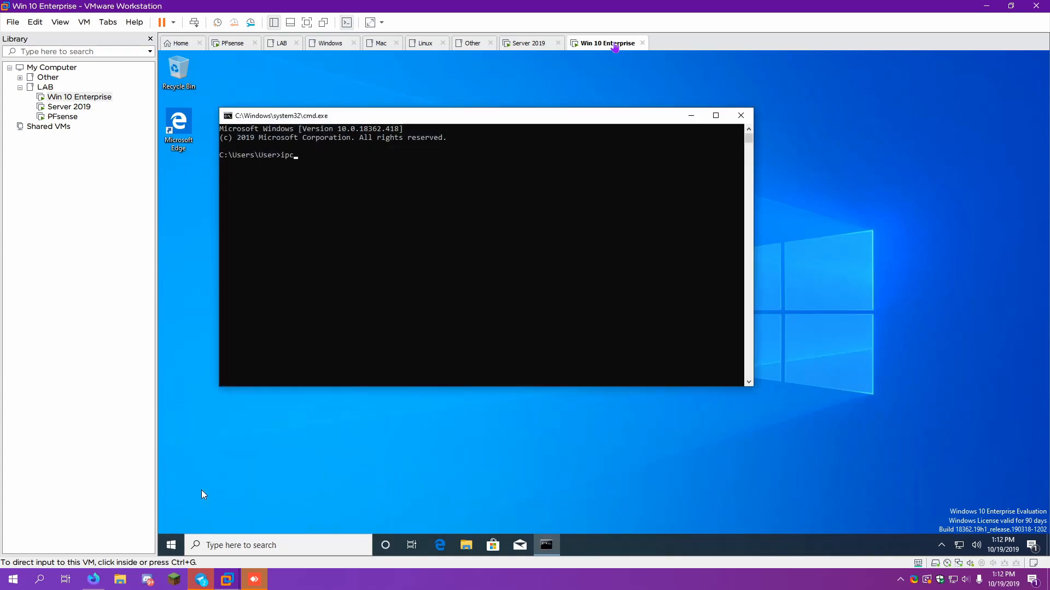
Run ipconfig /release and /renew on the Windows 10 guest, then close the command prompt.
{"action": "type", "text": "onfig /release"}
{"action": "type", "text": "ipconfig /renew"}
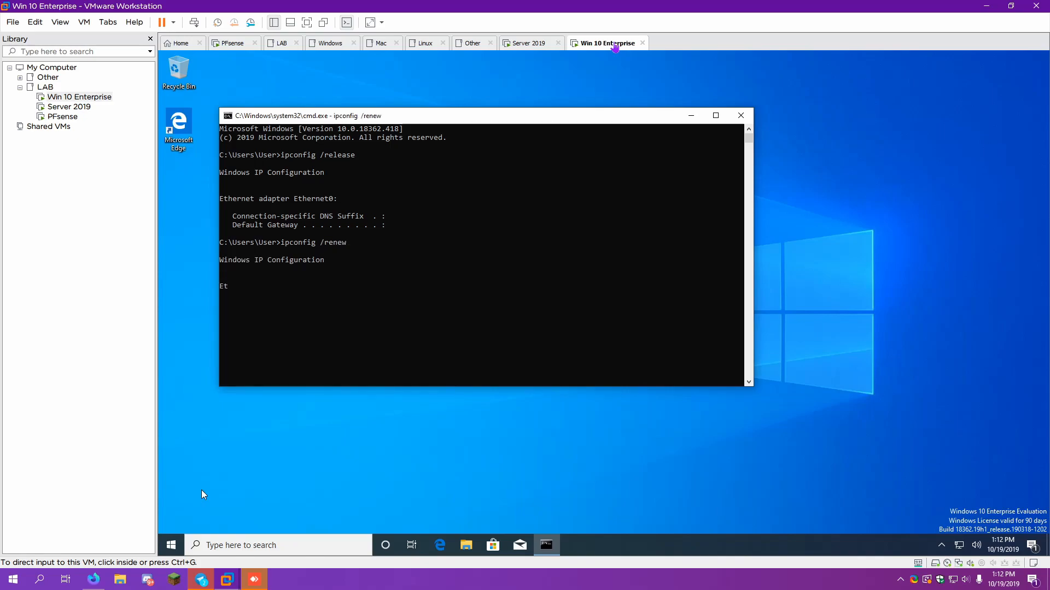
{"action": "left_click", "coordinate": [741, 115]}
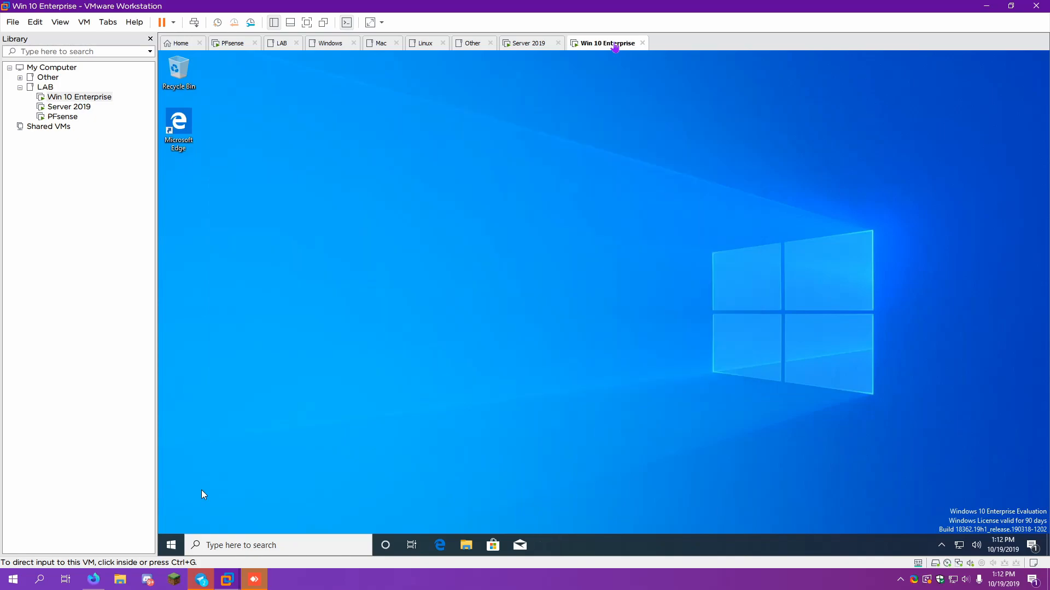
{"action": "mouse_move", "coordinate": [171, 543]}
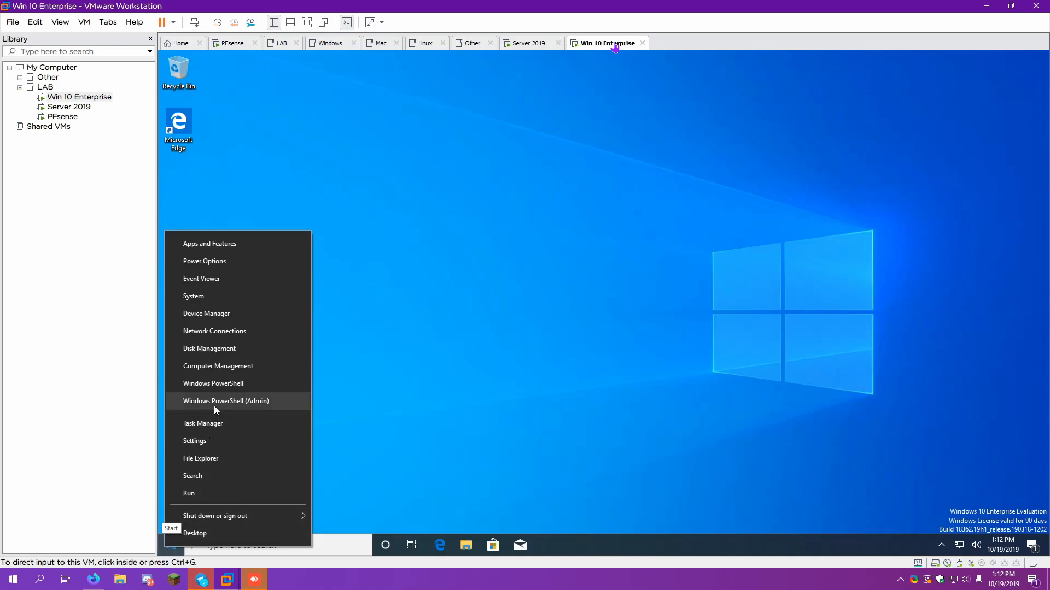
Reach the Computer Name/Domain Changes dialog via Run 'control sys' and System settings.
{"action": "left_click", "coordinate": [190, 493]}
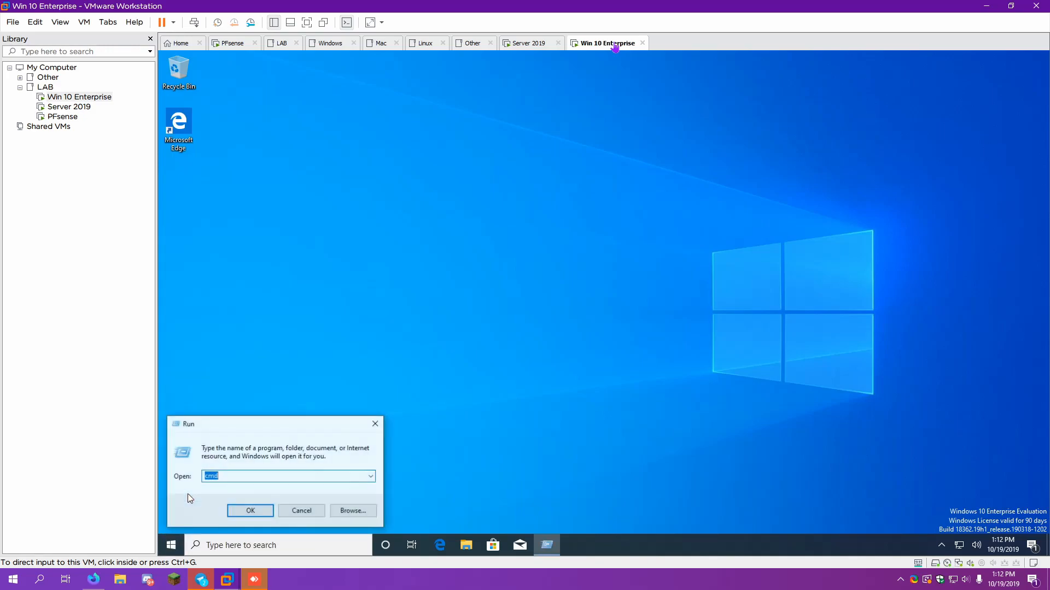
{"action": "type", "text": "control sys"}
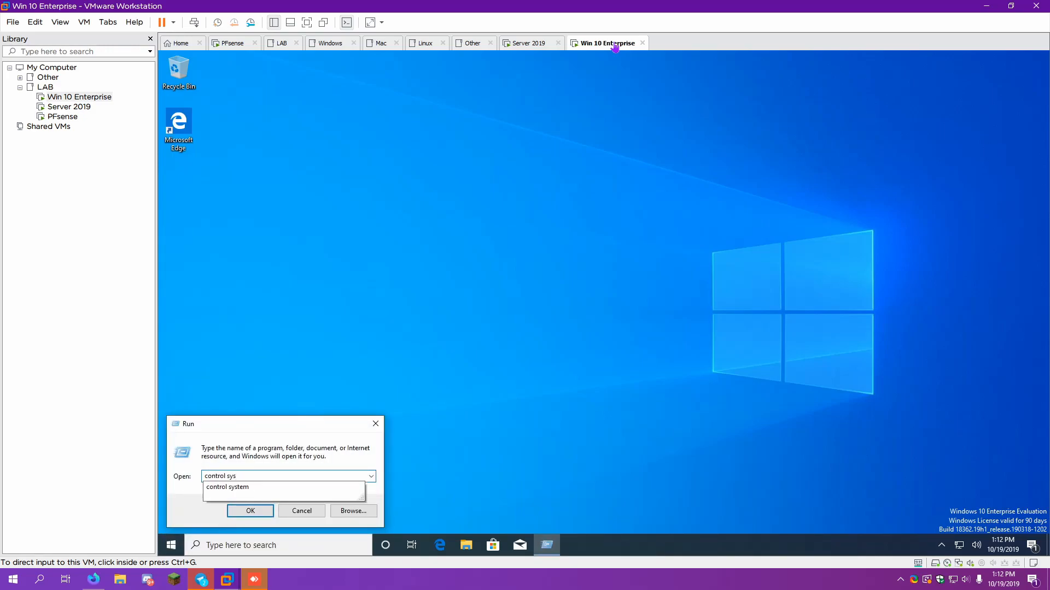
{"action": "left_click", "coordinate": [250, 511]}
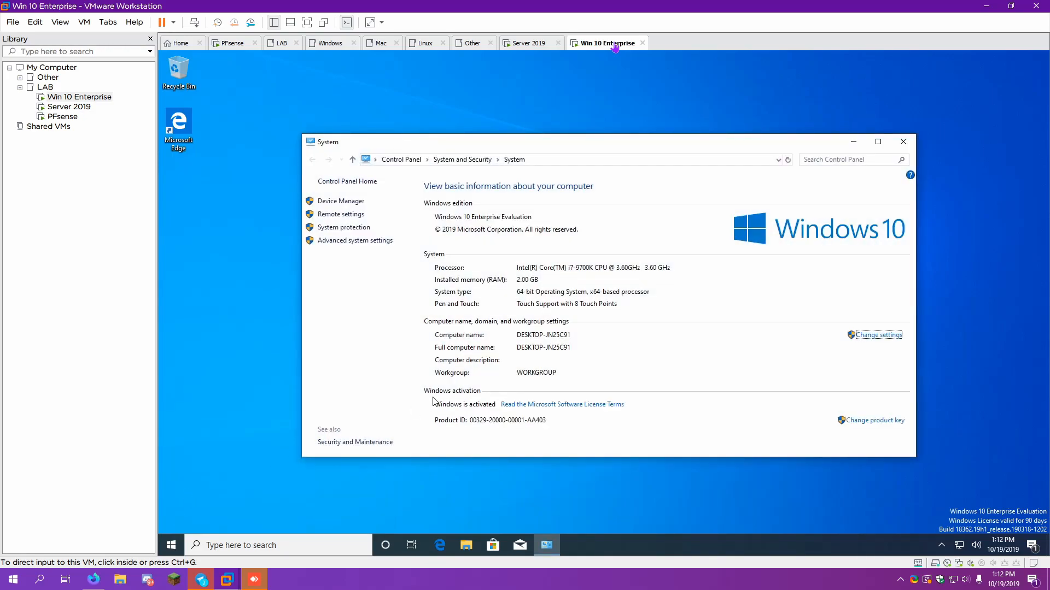
{"action": "left_click", "coordinate": [878, 335]}
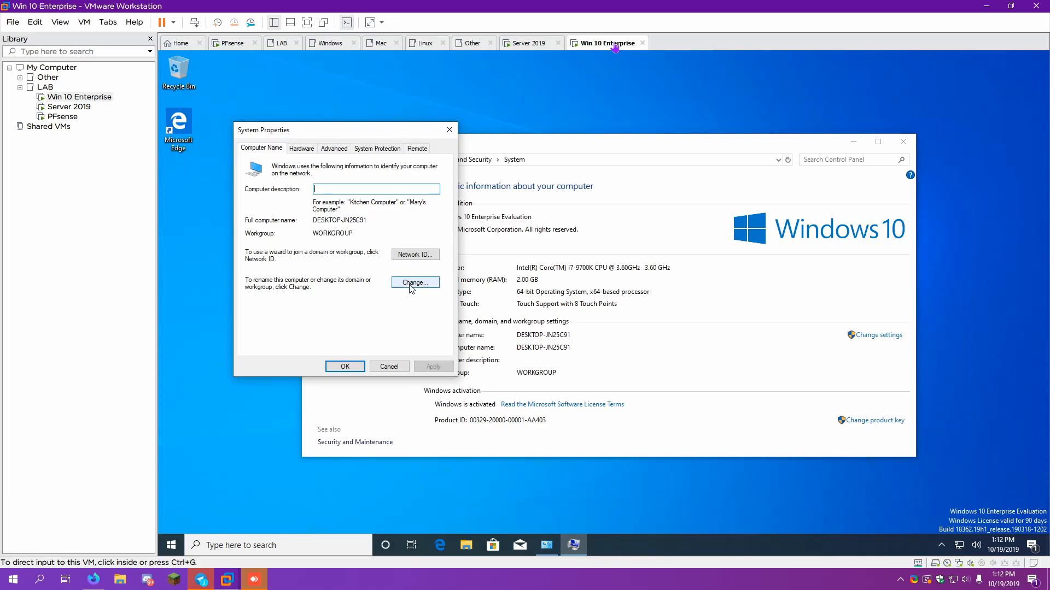
Rename the computer to Win-10 and set it as a member of the Youtube domain.
{"action": "left_click", "coordinate": [414, 282]}
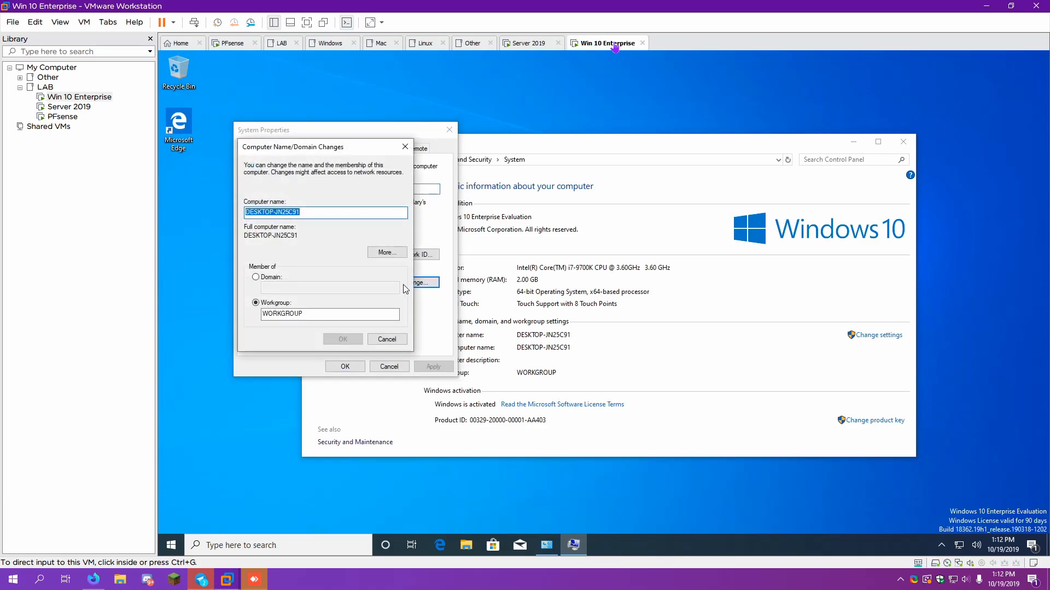
{"action": "type", "text": "WSin"}
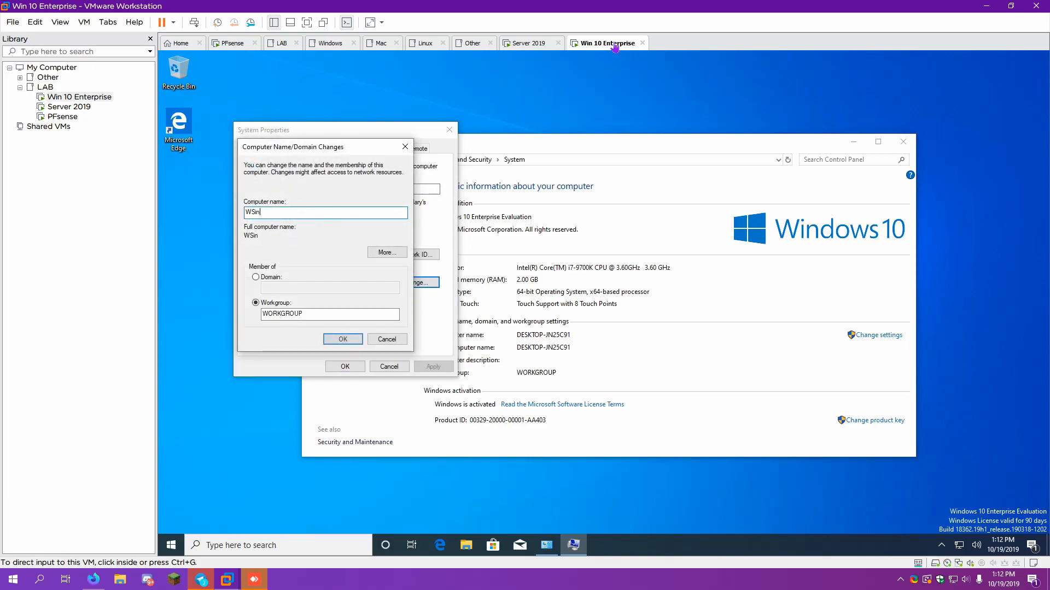
{"action": "key", "text": "BackSpace"}
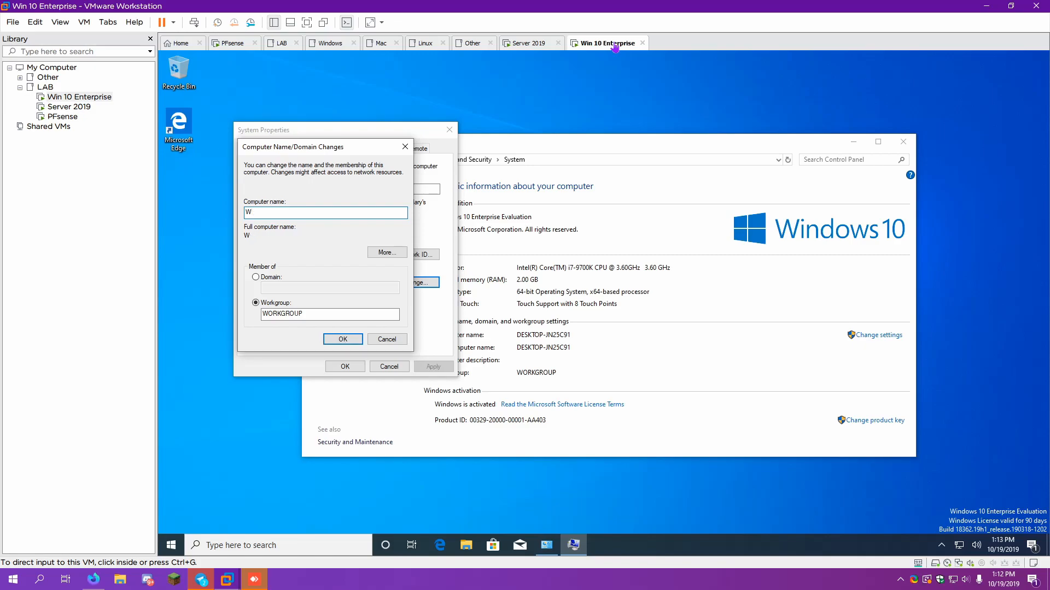
{"action": "type", "text": "in-10"}
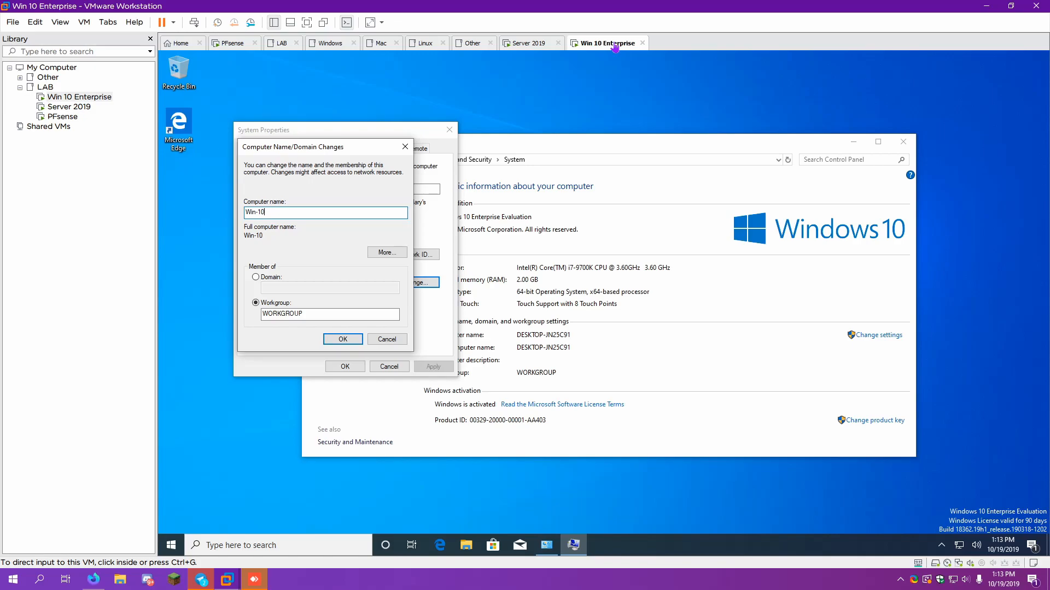
{"action": "left_click", "coordinate": [255, 277]}
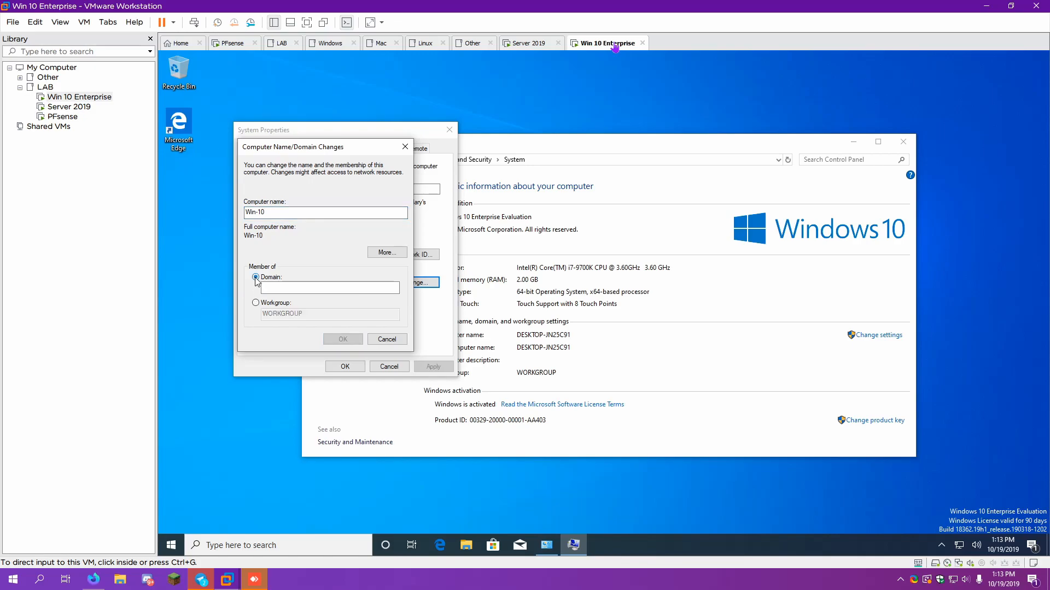
{"action": "left_click", "coordinate": [256, 277]}
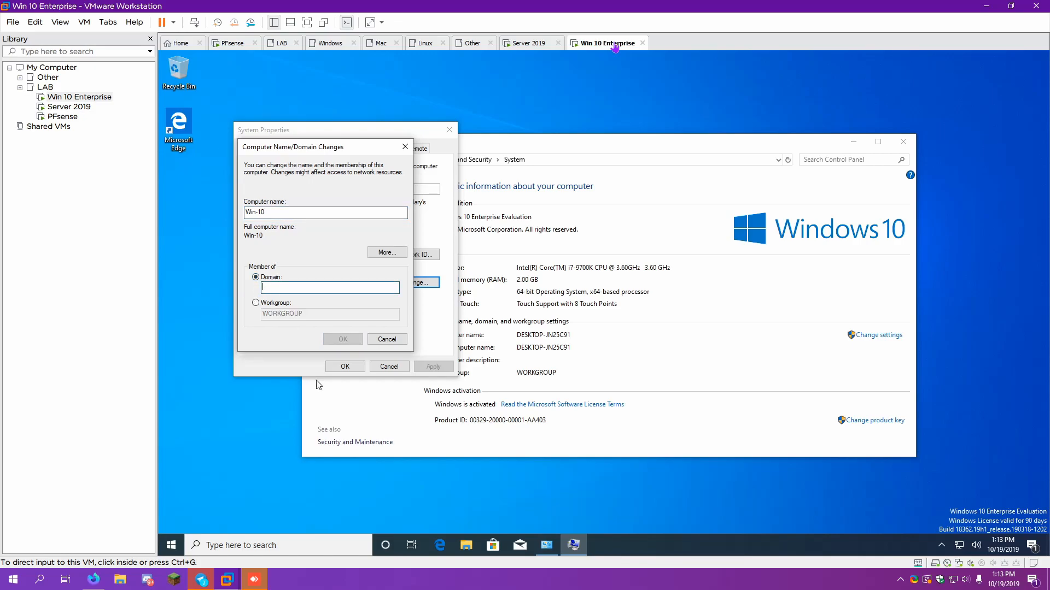
{"action": "type", "text": "Youtube"}
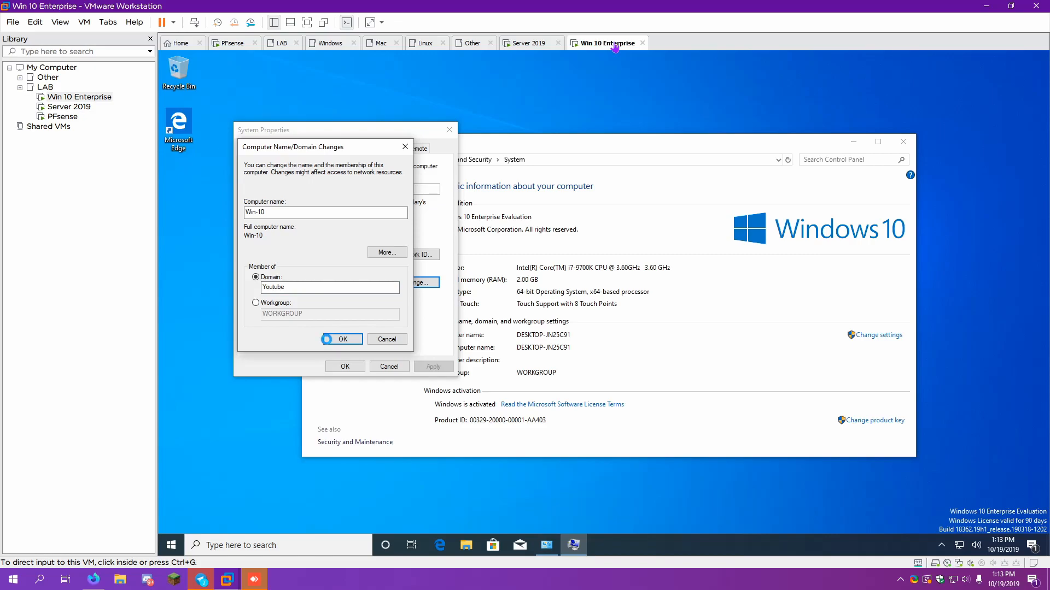
Submit the name change and join the Youtube domain with Administrator credentials.
{"action": "left_click", "coordinate": [341, 339]}
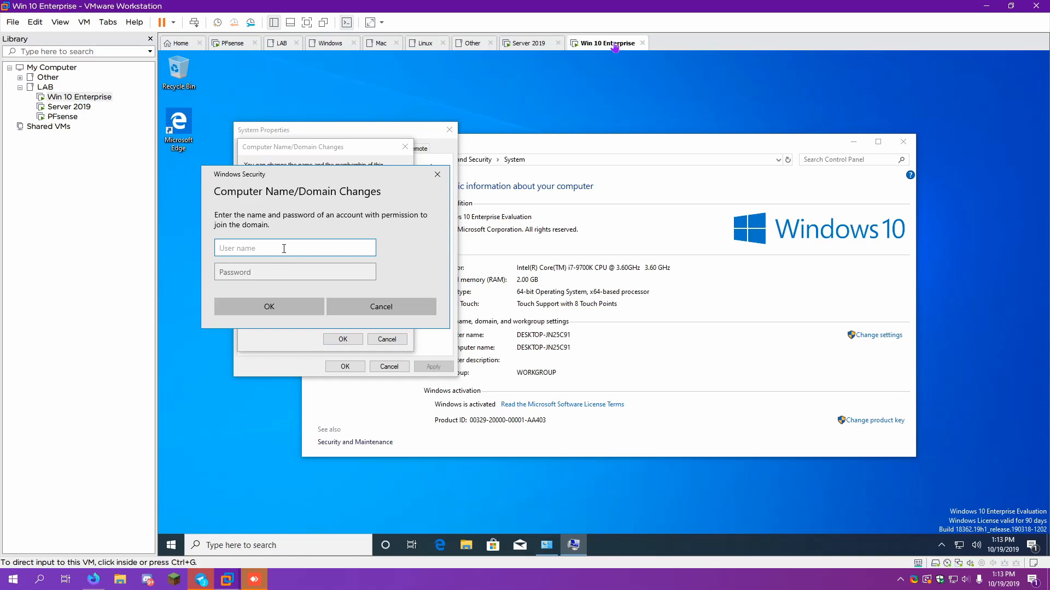
{"action": "type", "text": "Administrato"}
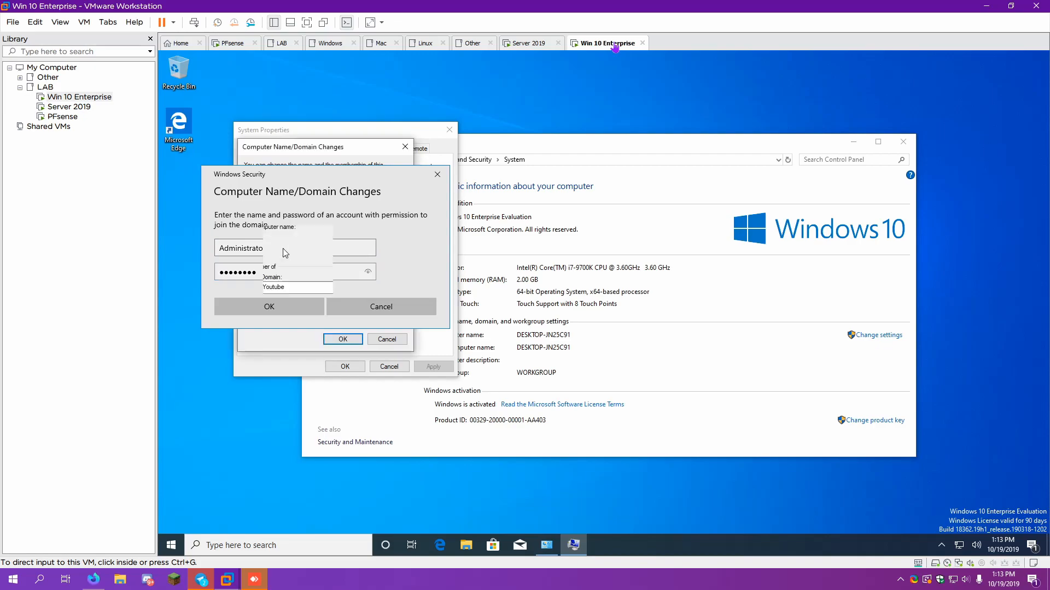
{"action": "left_click", "coordinate": [269, 306]}
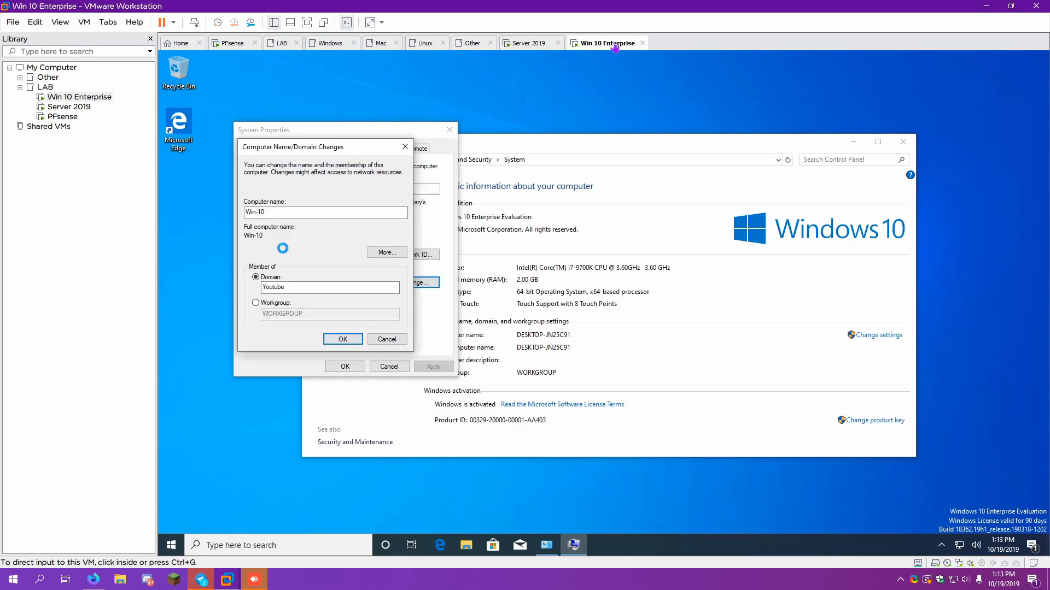
{"action": "left_click", "coordinate": [343, 339]}
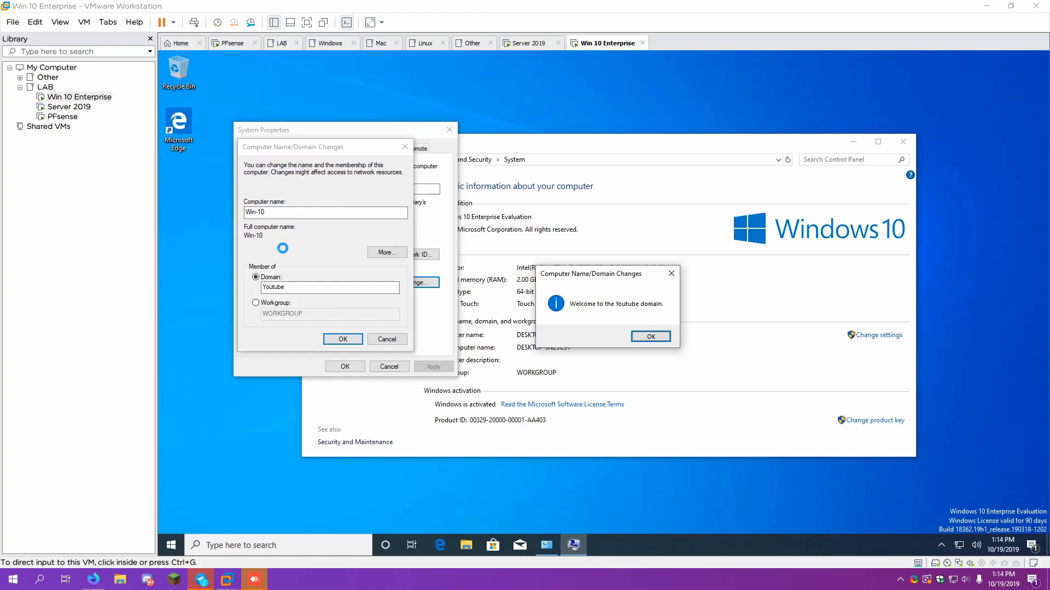
Acknowledge the domain welcome and restart notices, then restart the guest to apply the change.
{"action": "left_click", "coordinate": [648, 336]}
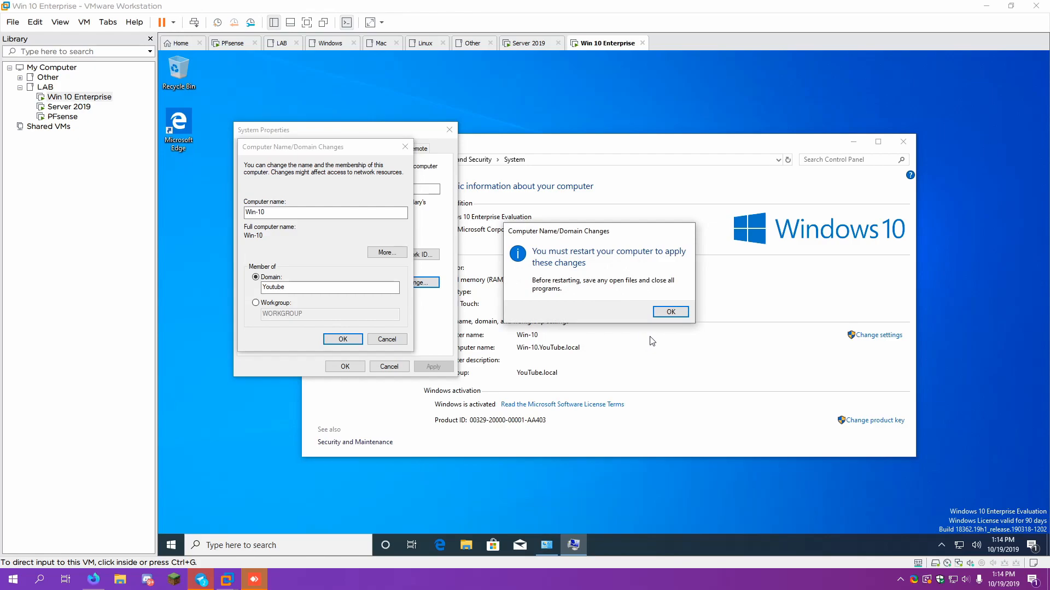
{"action": "left_click", "coordinate": [669, 311]}
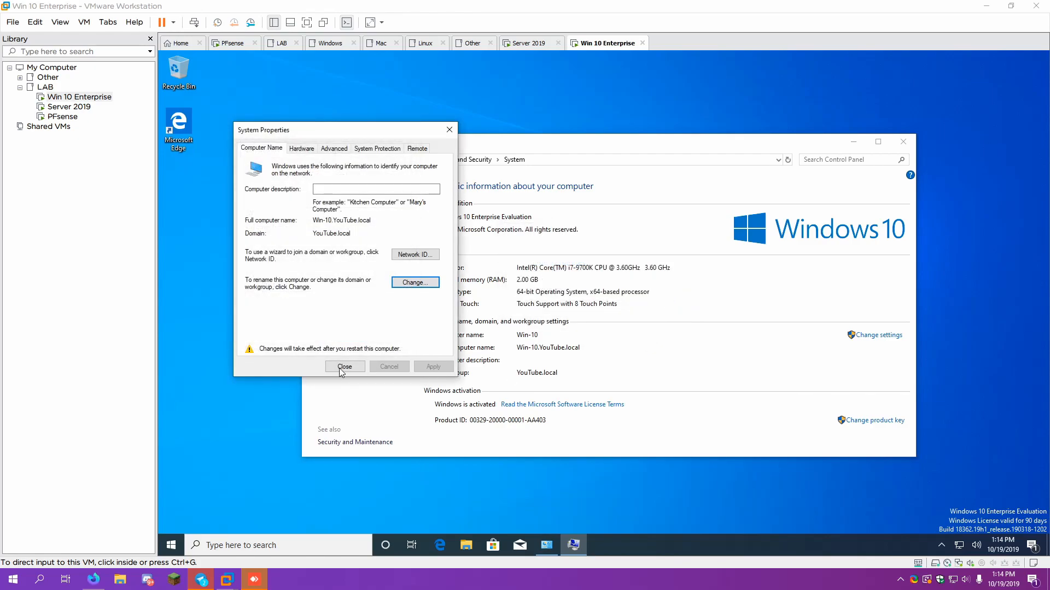
{"action": "left_click", "coordinate": [345, 367]}
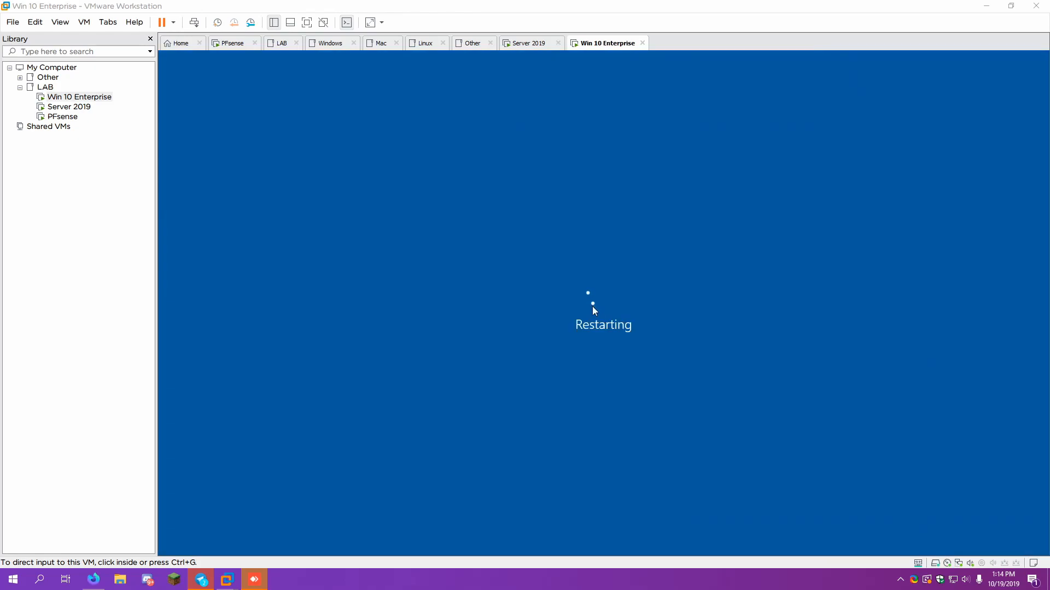
{"action": "mouse_move", "coordinate": [590, 339]}
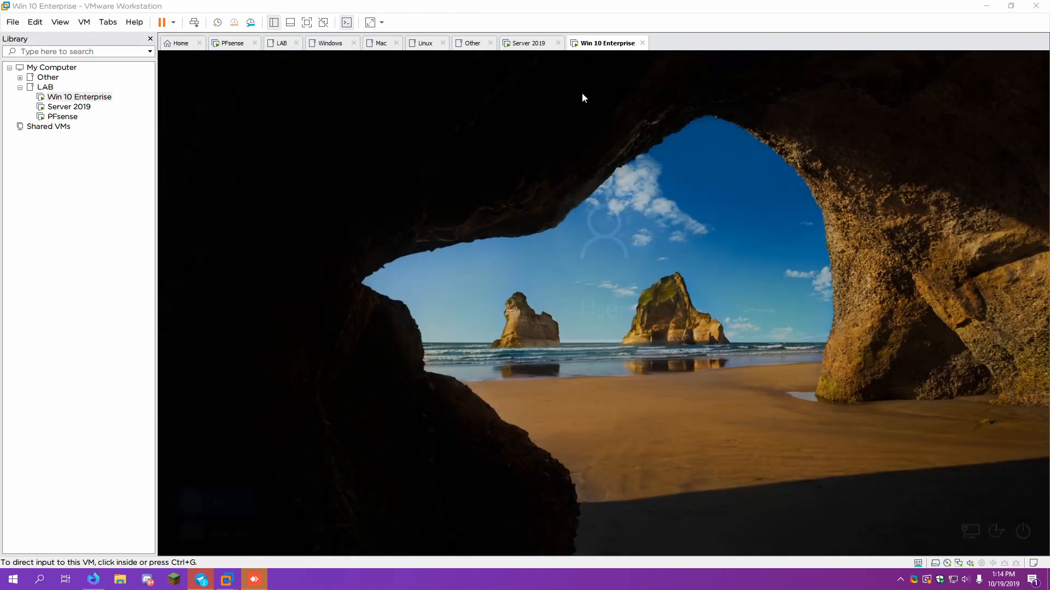
Sign in to the Windows 10 guest as Youtube\Administrator with its password.
{"action": "left_click", "coordinate": [230, 526]}
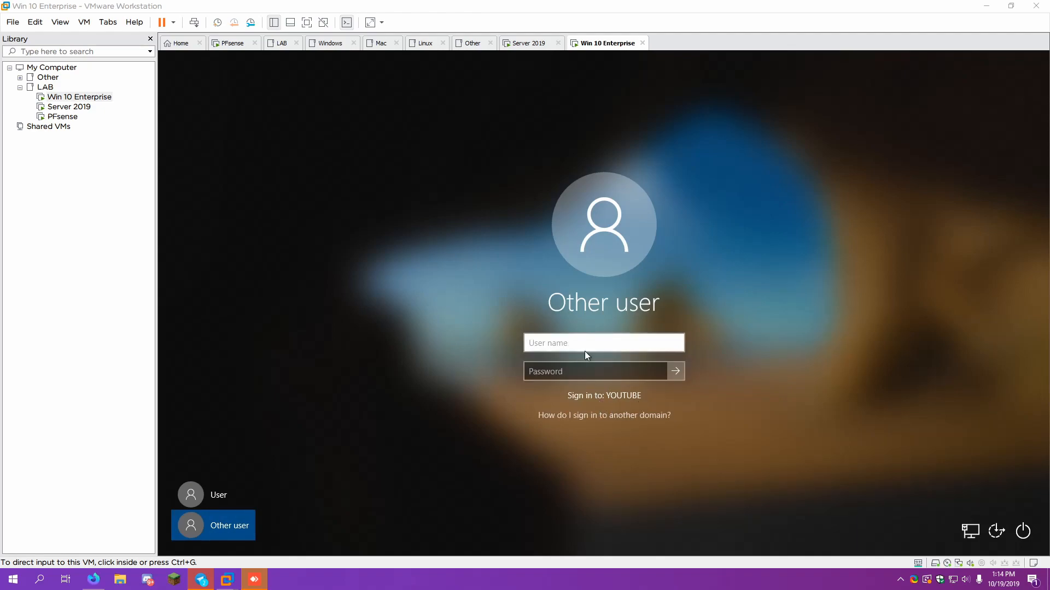
{"action": "left_click", "coordinate": [602, 343]}
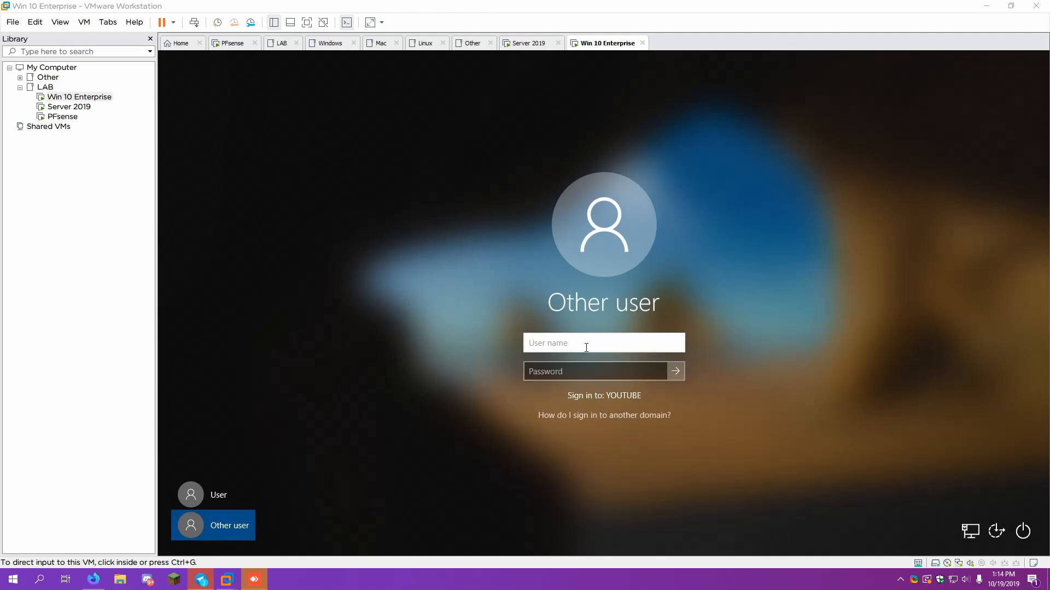
{"action": "type", "text": "youtube\\"}
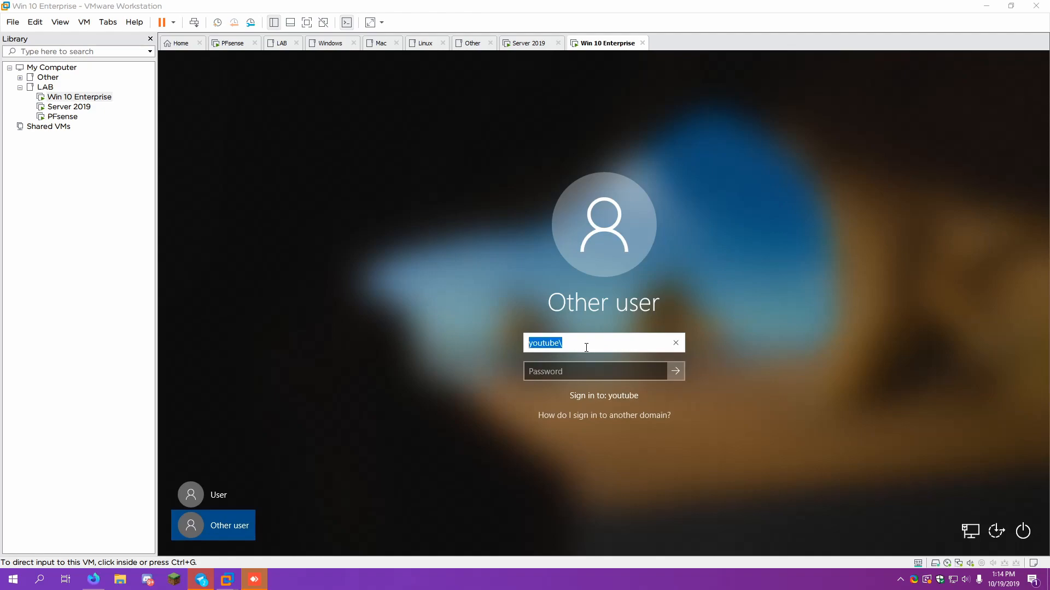
{"action": "type", "text": "Youtube\\"}
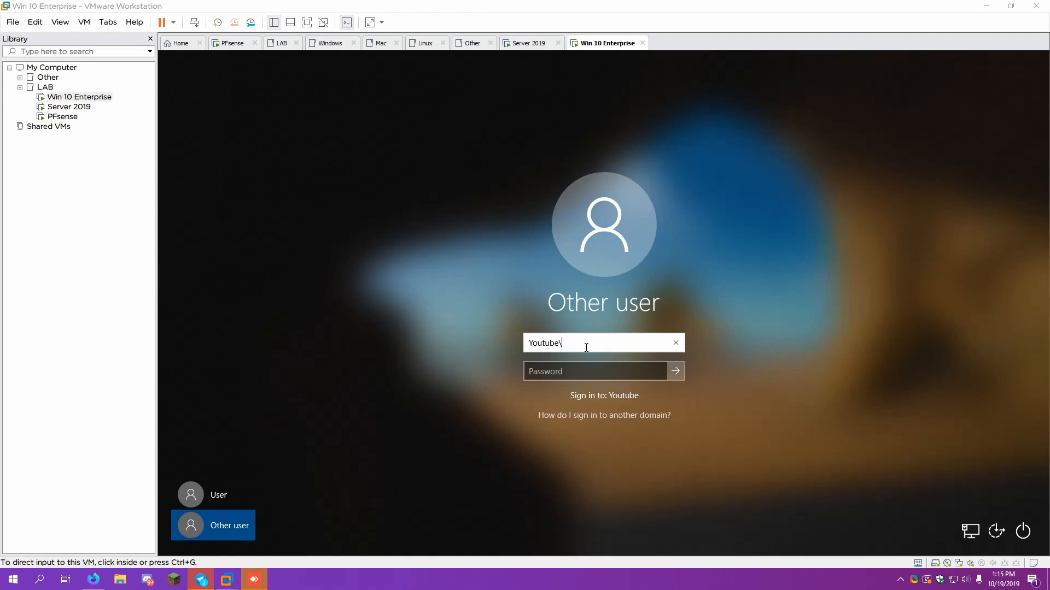
{"action": "type", "text": "Administrator"}
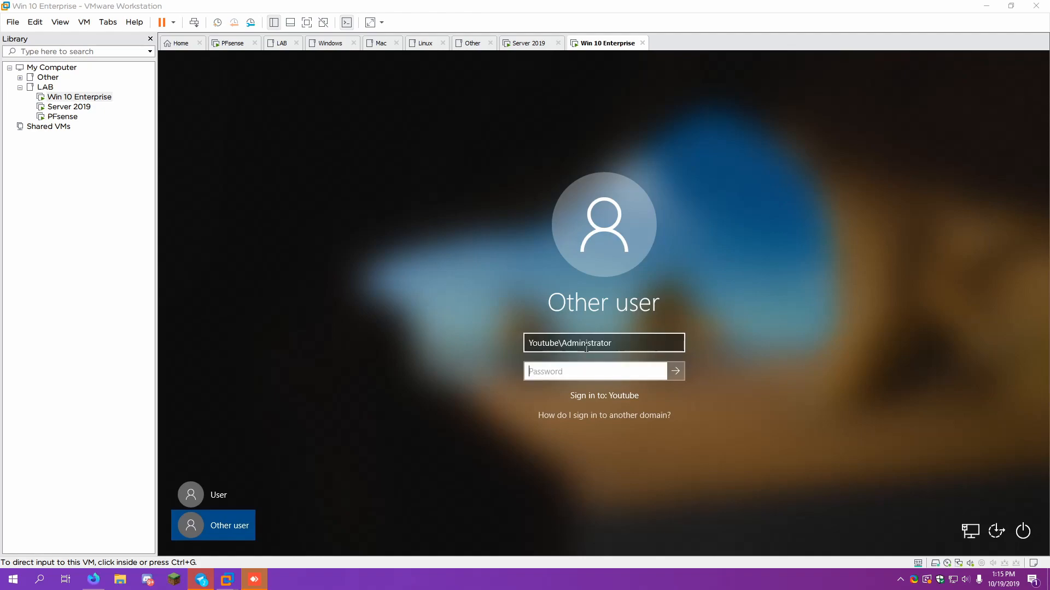
{"action": "left_click", "coordinate": [675, 370]}
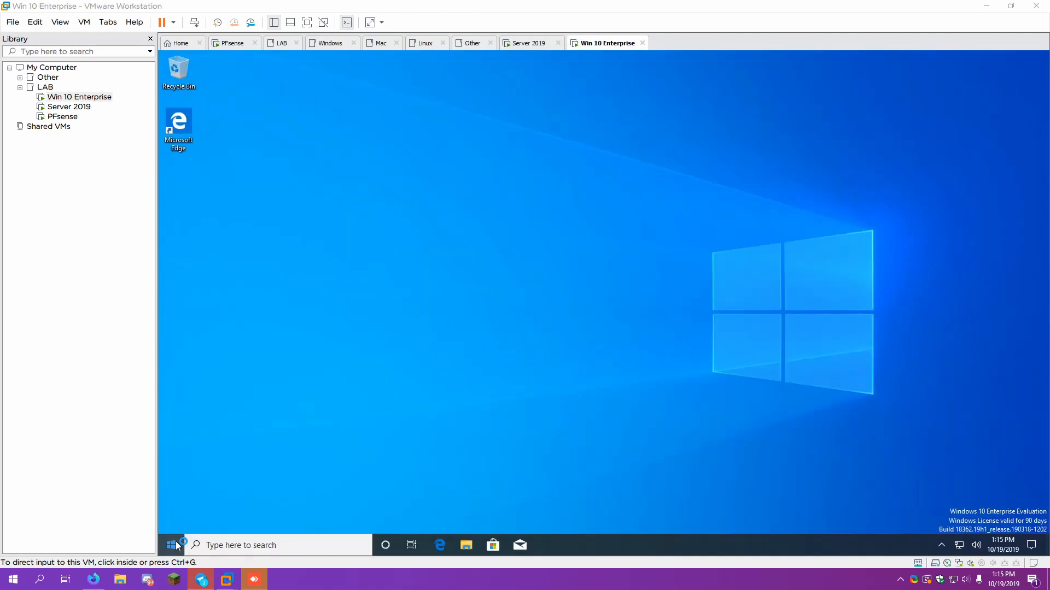
Verify the user with whoami in admin PowerShell as youtube\administrator, then shut the guest down.
{"action": "right_click", "coordinate": [170, 545]}
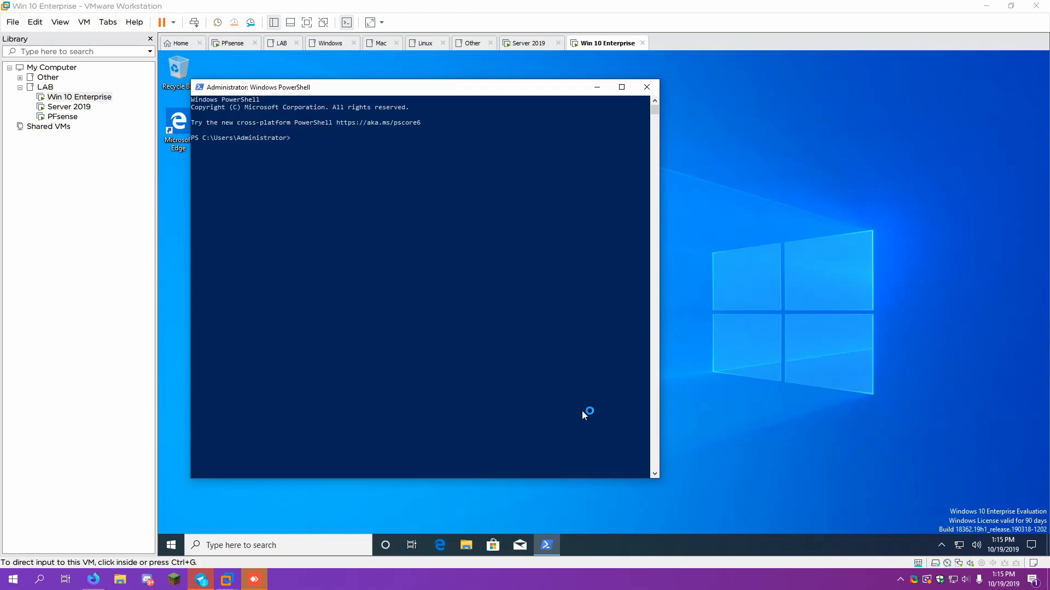
{"action": "type", "text": "whoami"}
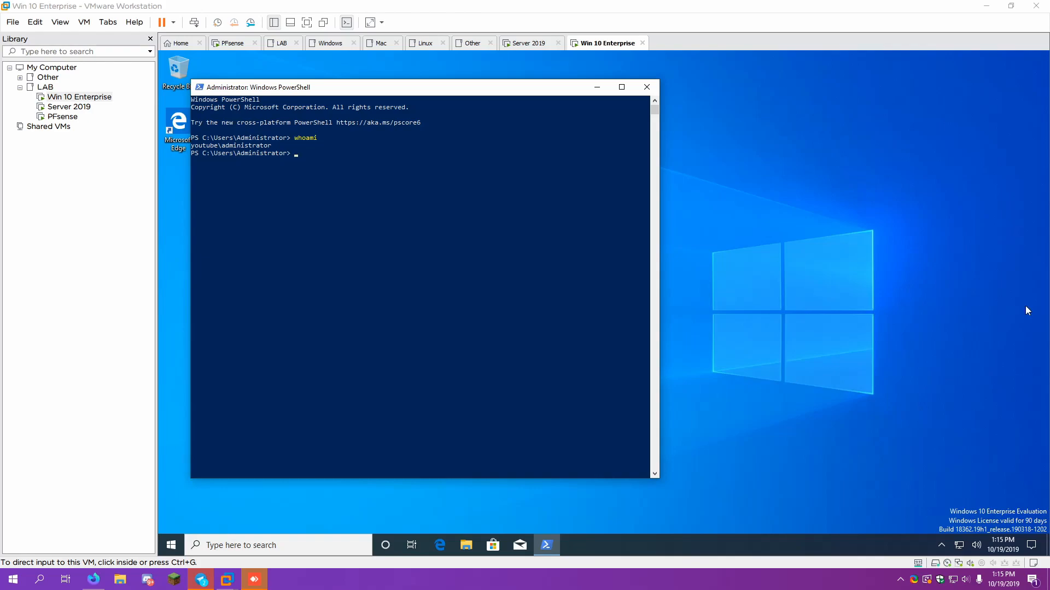
{"action": "mouse_move", "coordinate": [354, 96]}
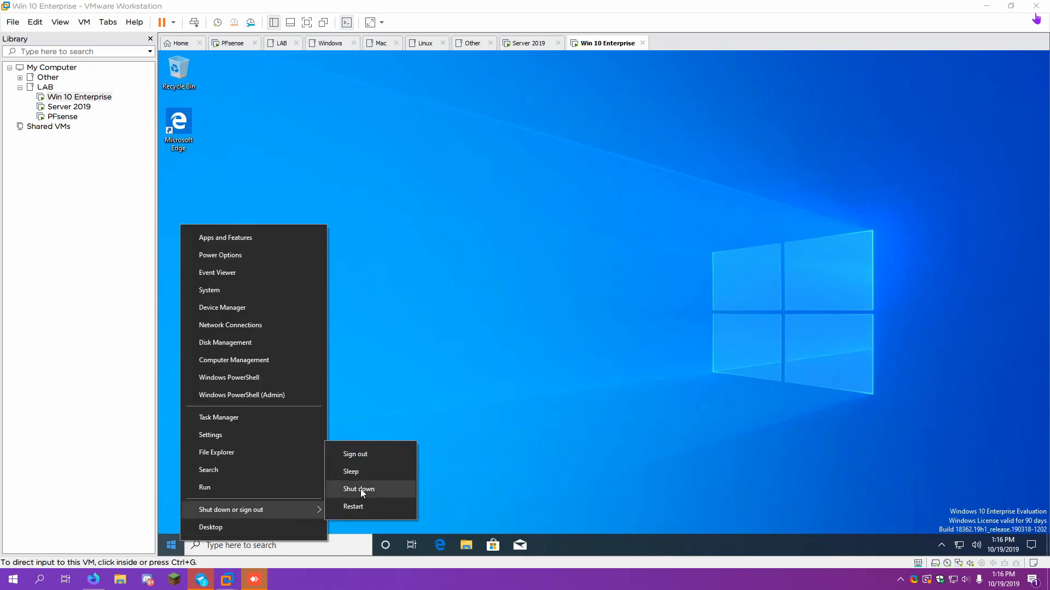
{"action": "left_click", "coordinate": [358, 488]}
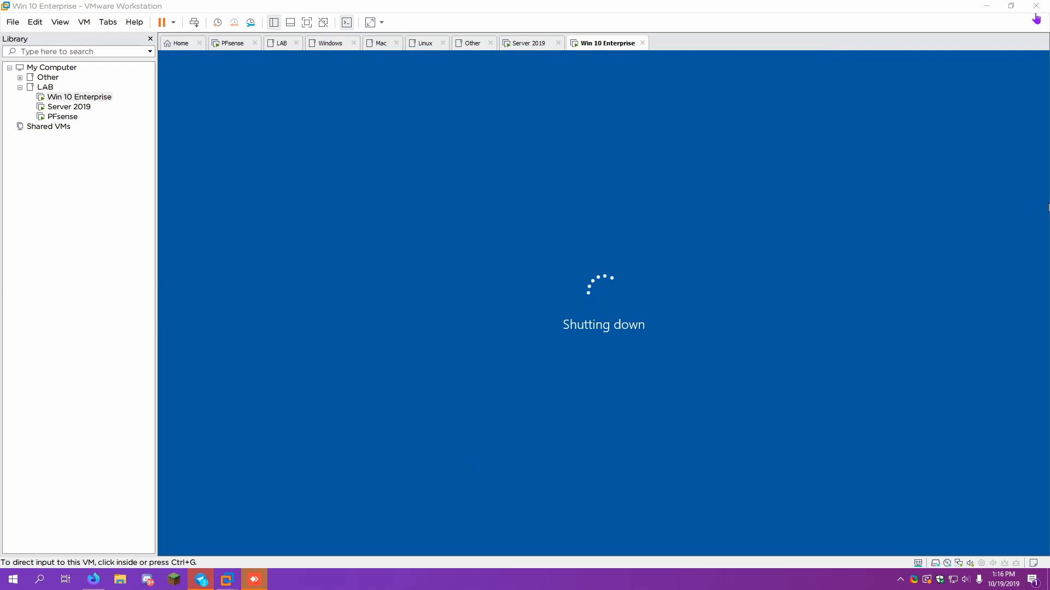